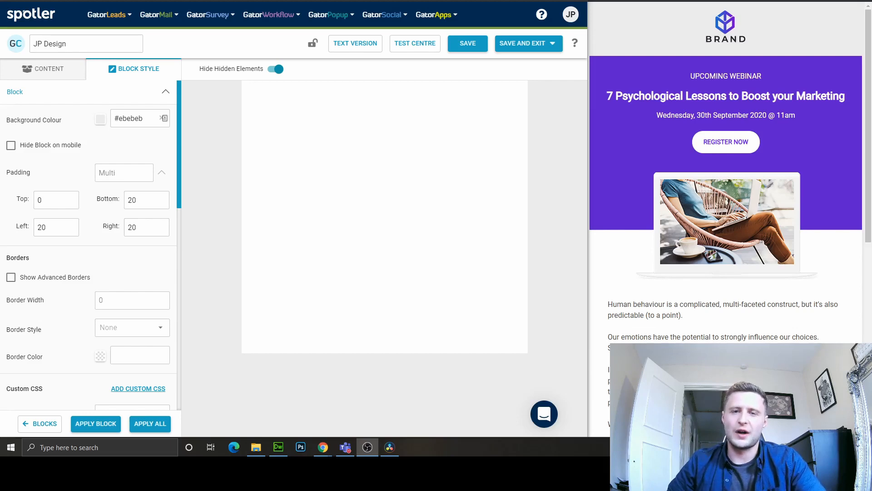
Step: Bring up the Blocks list ready to drag a Caption & Image block onto the empty canvas
{"action": "left_click", "coordinate": [49, 69]}
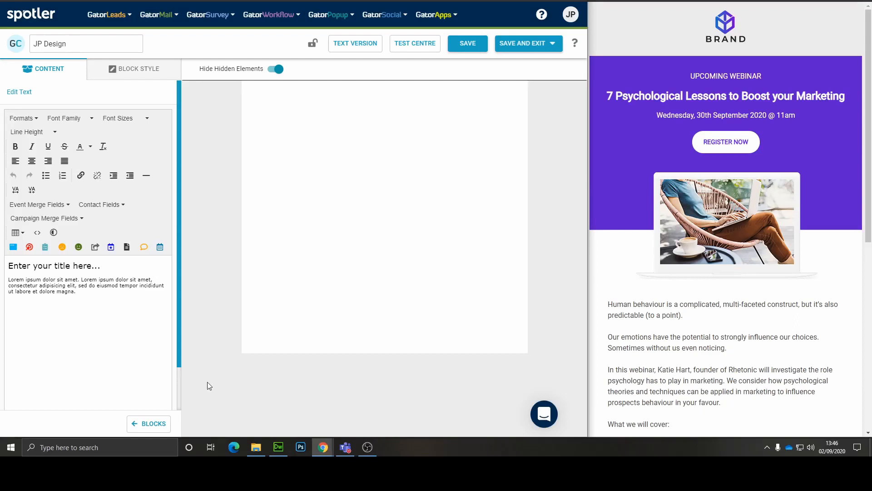
{"action": "left_click", "coordinate": [148, 423]}
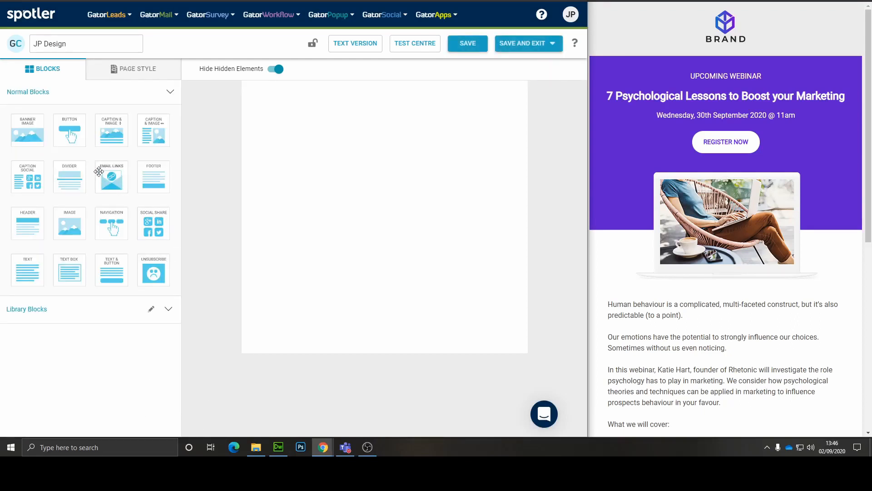
{"action": "mouse_move", "coordinate": [117, 144]}
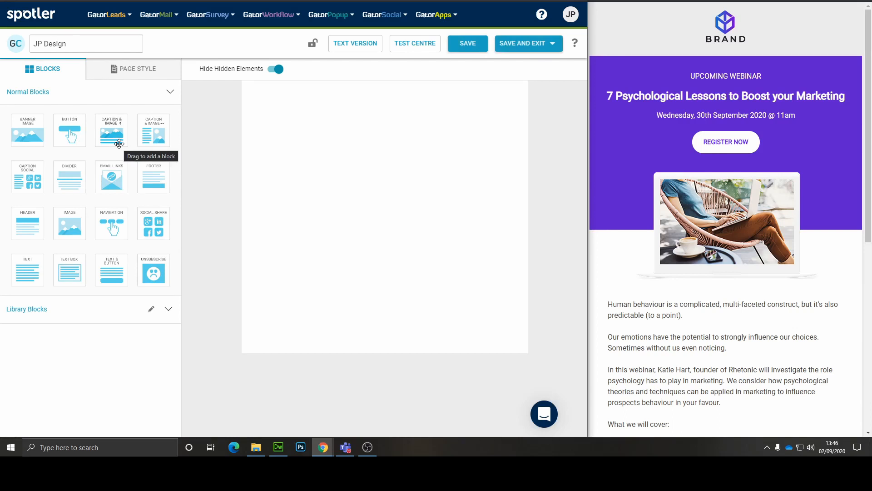
{"action": "mouse_move", "coordinate": [76, 227]}
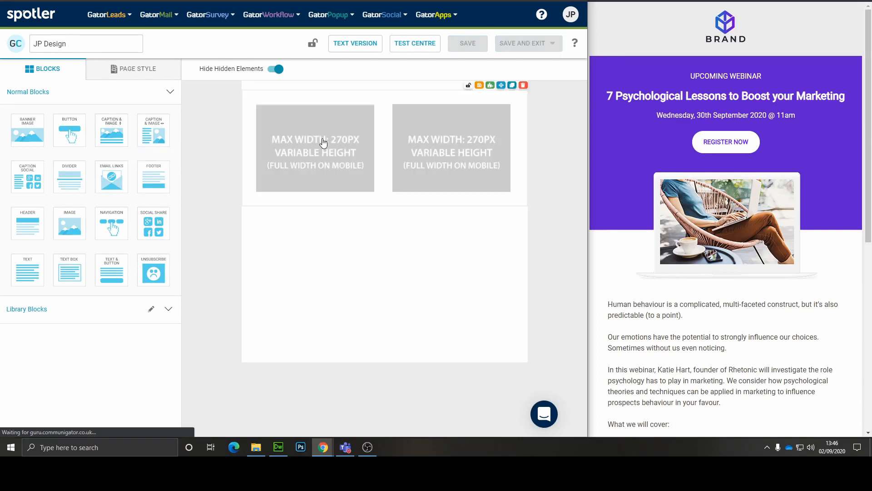
Step: Replace the top block's image with logo_purple.png, the BRAND logo, from the image library
{"action": "left_click", "coordinate": [315, 147]}
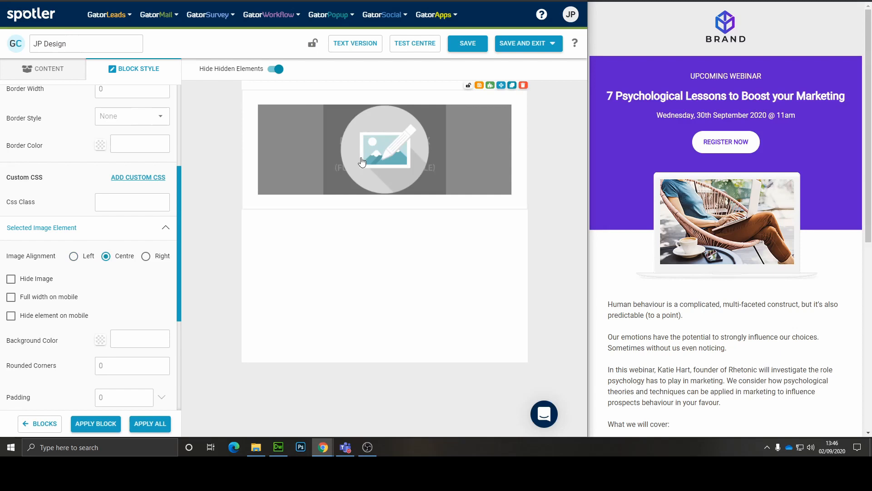
{"action": "left_click", "coordinate": [49, 69]}
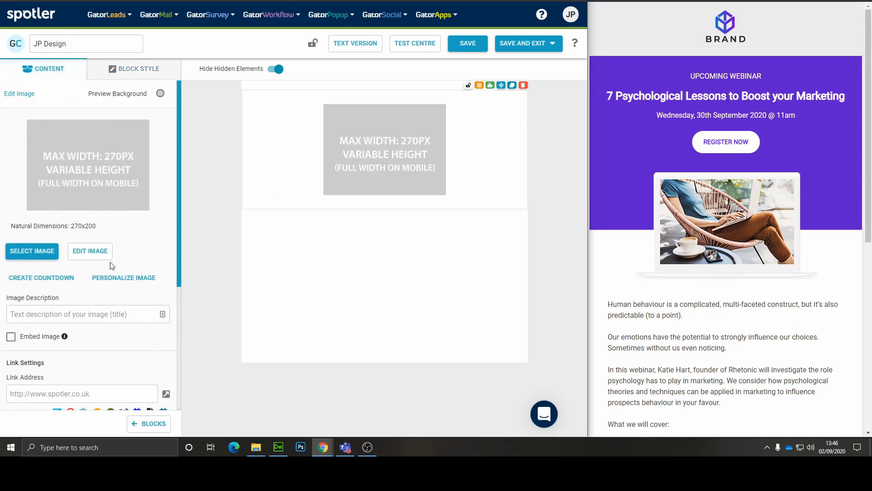
{"action": "left_click", "coordinate": [31, 251]}
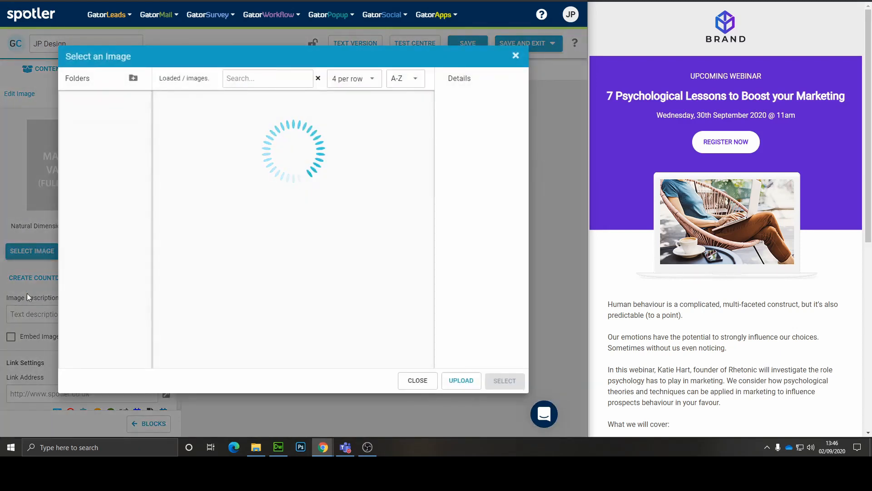
{"action": "left_click", "coordinate": [327, 196]}
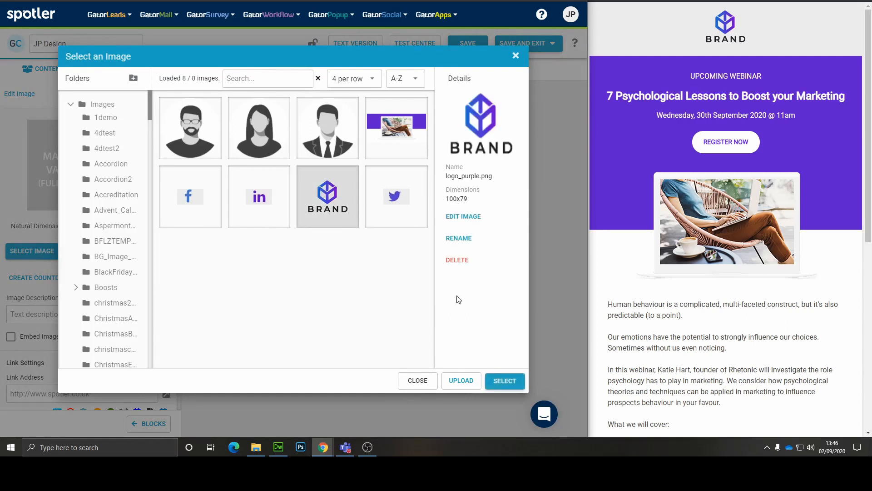
{"action": "left_click", "coordinate": [505, 381]}
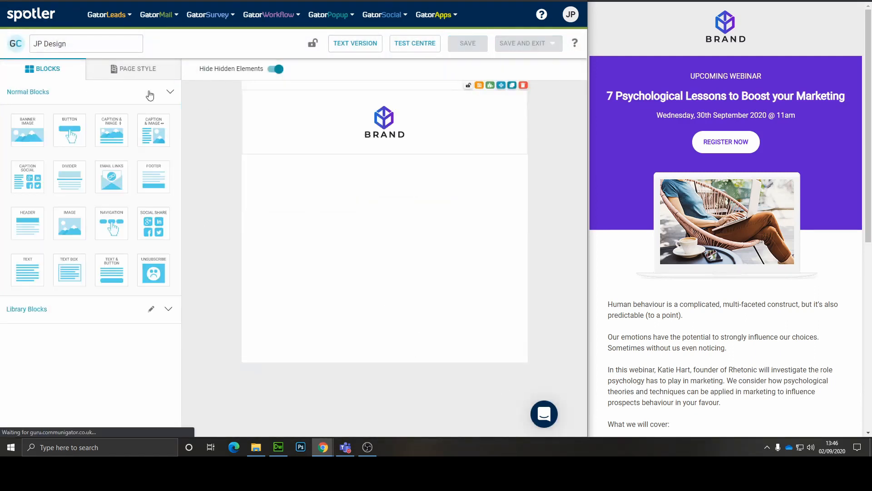
Step: Set a light grey page background in Page Style and return to the blocks list
{"action": "left_click", "coordinate": [138, 69]}
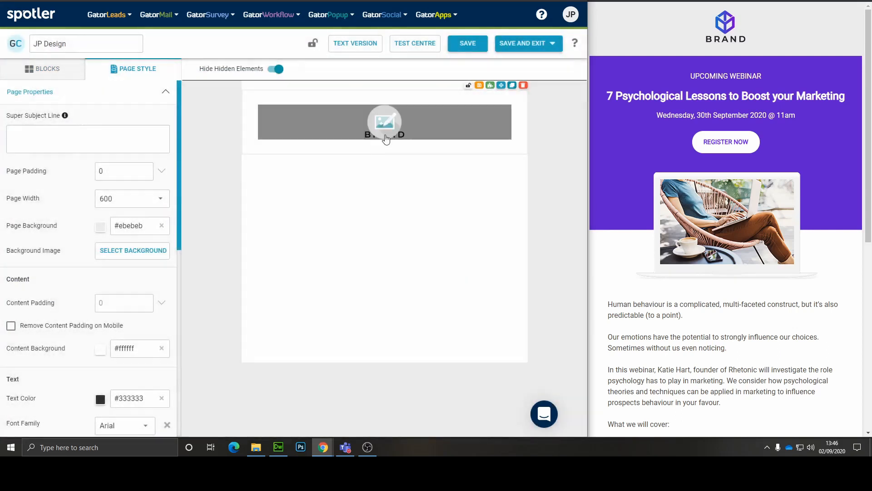
{"action": "left_click", "coordinate": [384, 121]}
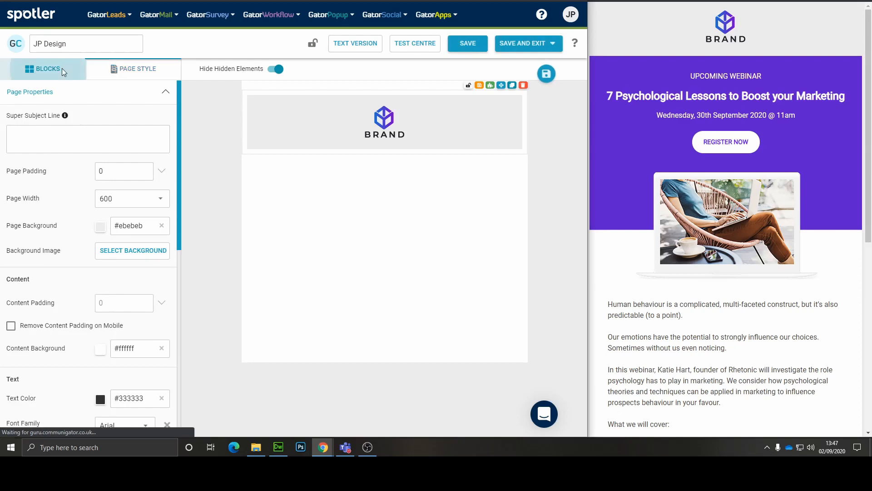
{"action": "left_click", "coordinate": [47, 69]}
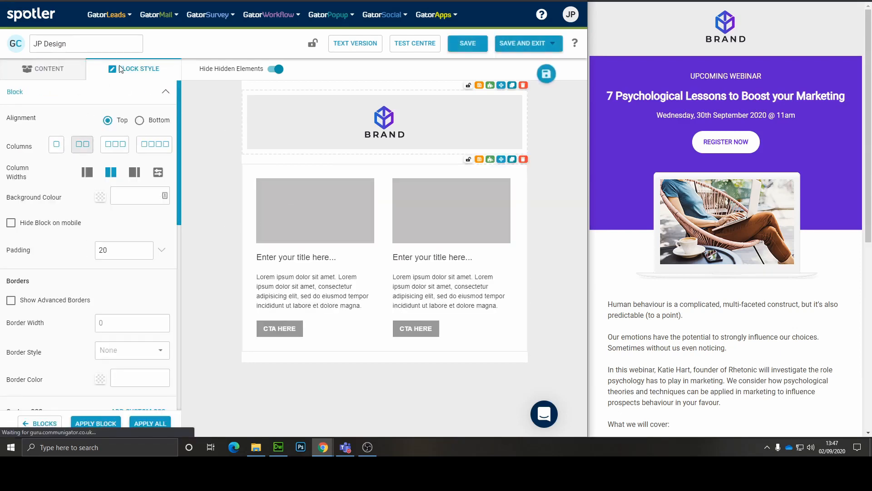
Step: Make the new block one column with bottom alignment and set its image to bg3.png
{"action": "left_click", "coordinate": [56, 144]}
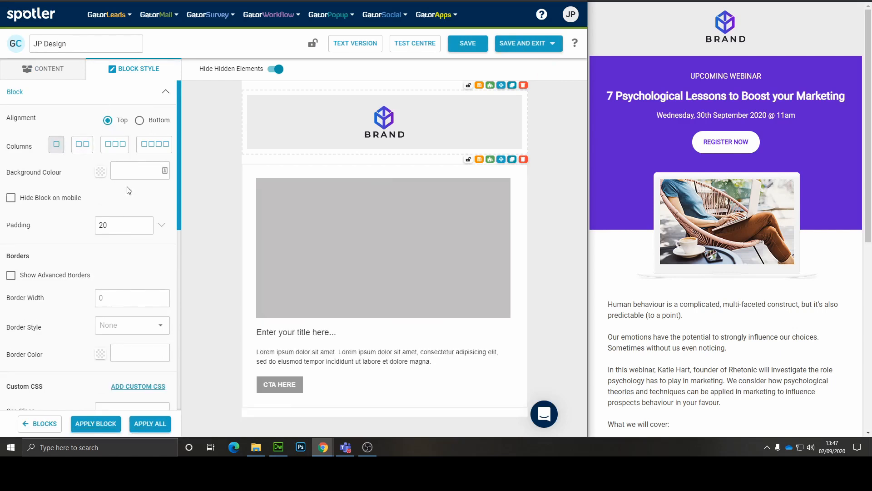
{"action": "left_click", "coordinate": [140, 120]}
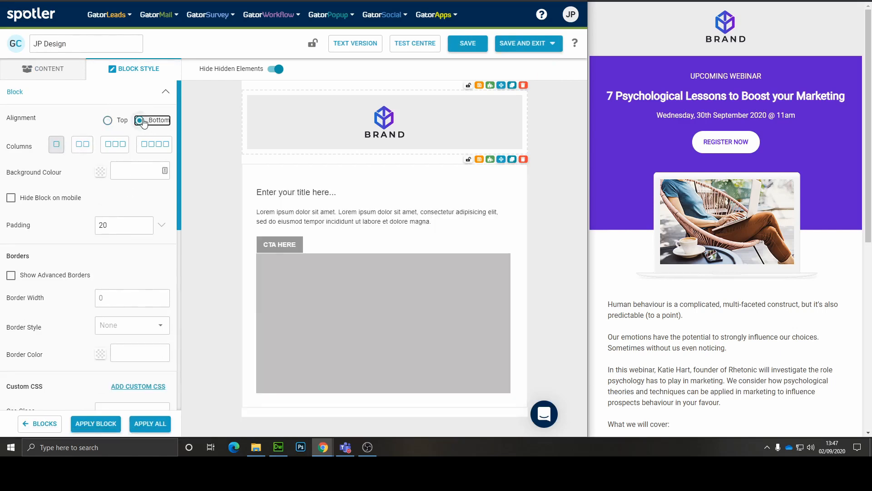
{"action": "left_click", "coordinate": [143, 120]}
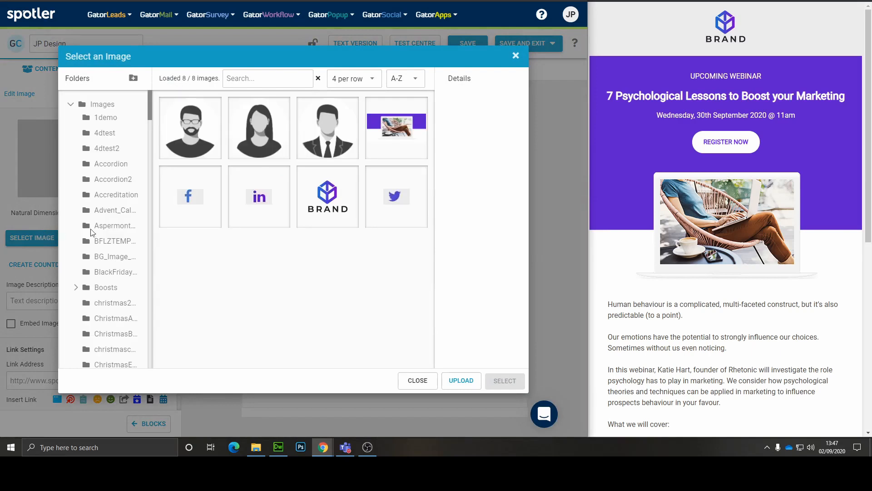
{"action": "left_click", "coordinate": [396, 127]}
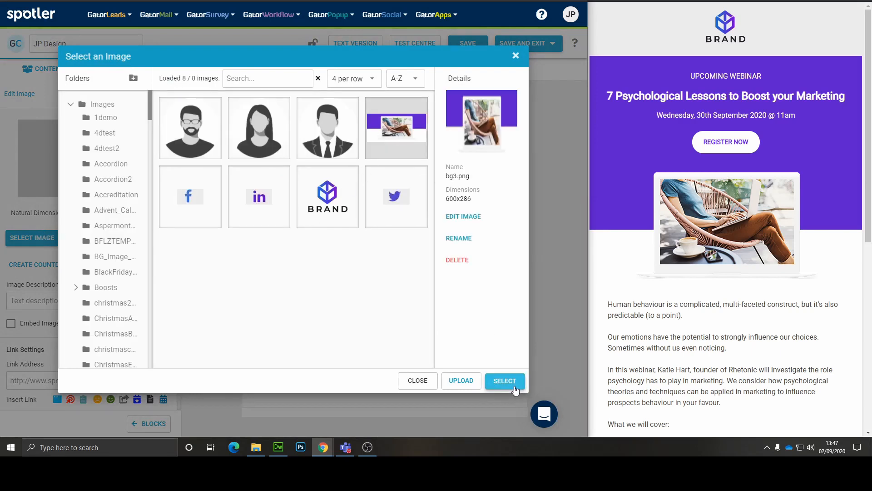
{"action": "left_click", "coordinate": [505, 381]}
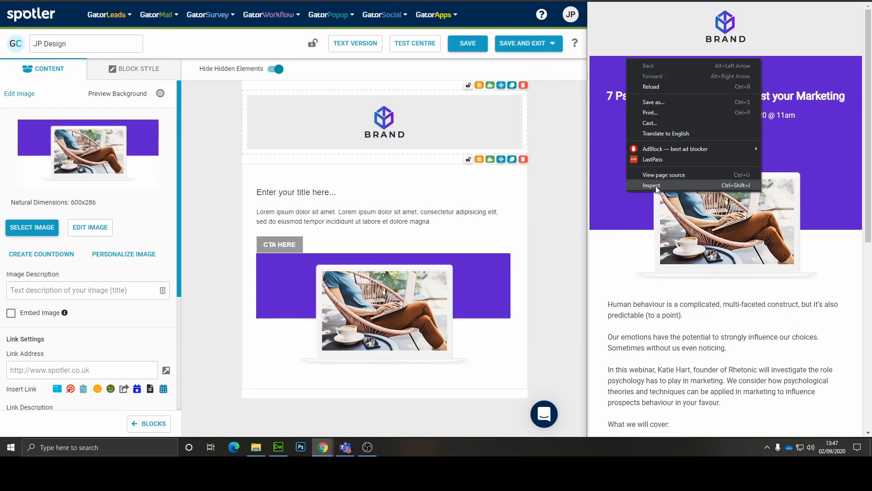
Step: Give the block the reference purple background, text Padding Top 0, white #ffffff text and a new text size
{"action": "left_click", "coordinate": [651, 185]}
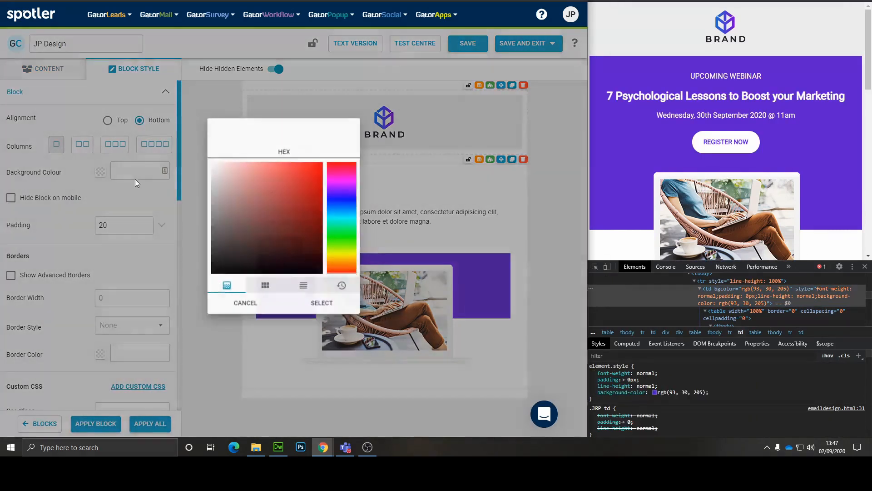
{"action": "left_click", "coordinate": [322, 302]}
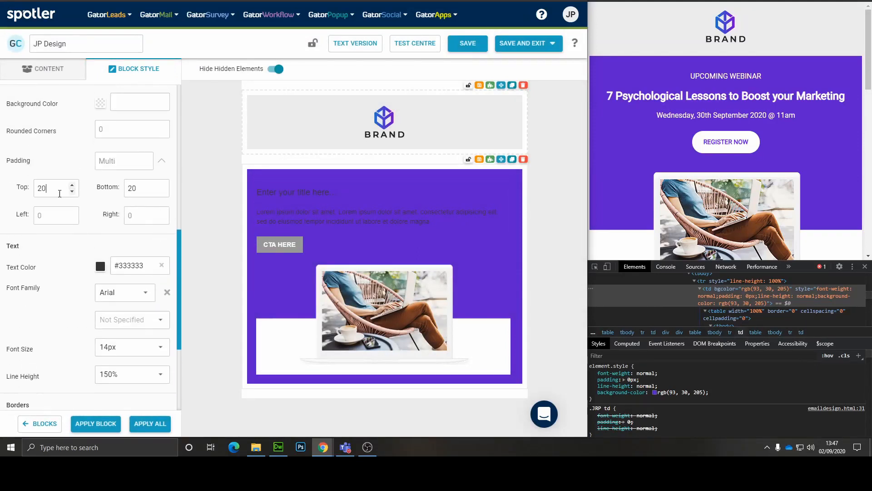
{"action": "type", "text": "0"}
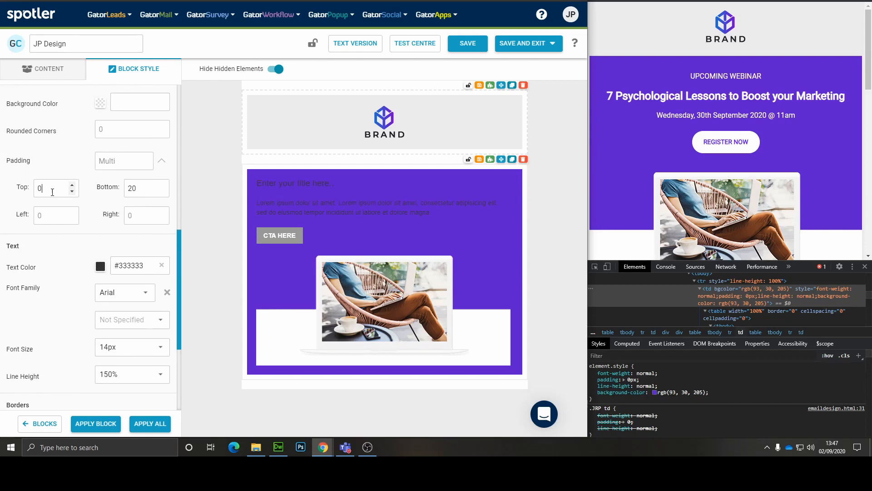
{"action": "left_click", "coordinate": [100, 265]}
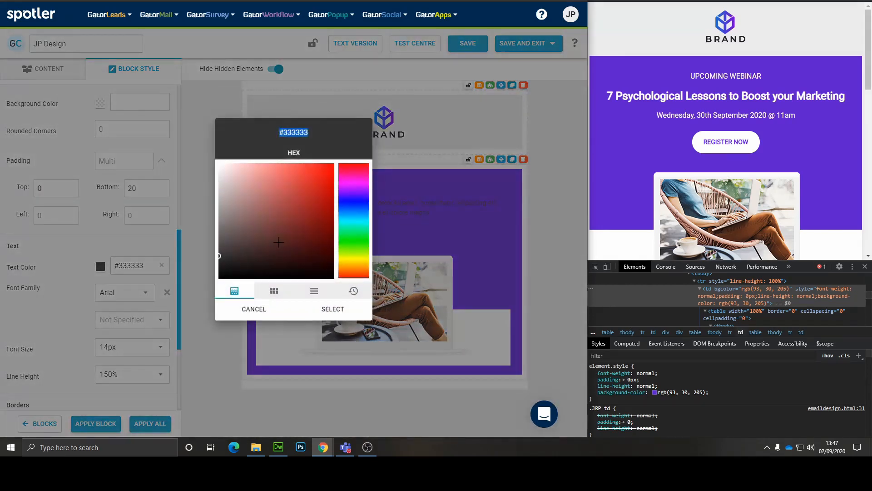
{"action": "left_click", "coordinate": [332, 309]}
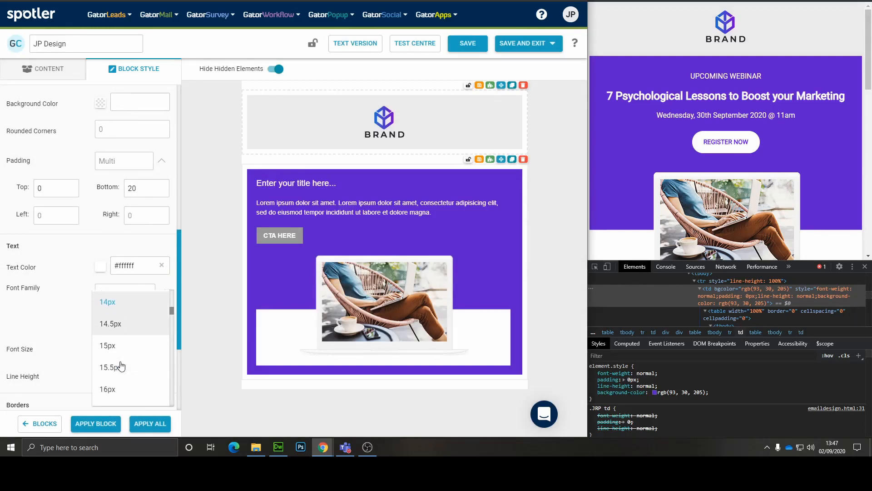
{"action": "left_click", "coordinate": [107, 388]}
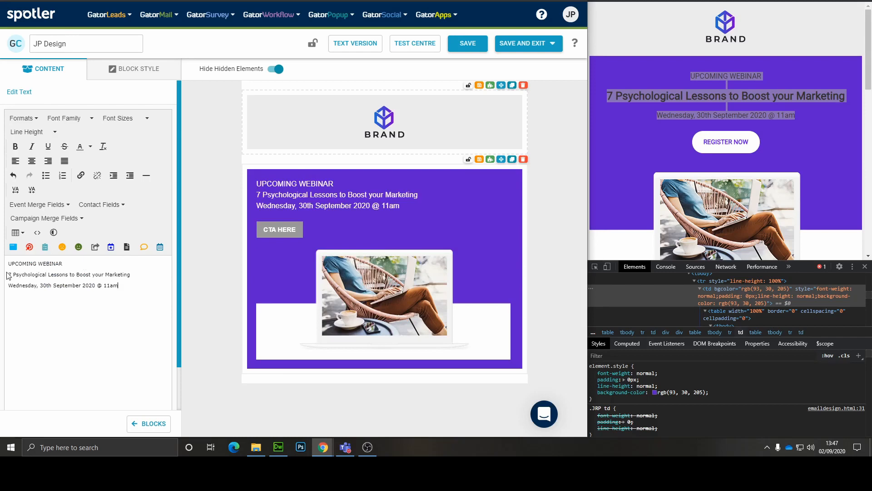
Step: Select the webinar title line and enlarge its font size
{"action": "left_click_drag", "start_coordinate": [28, 274], "coordinate": [131, 274]}
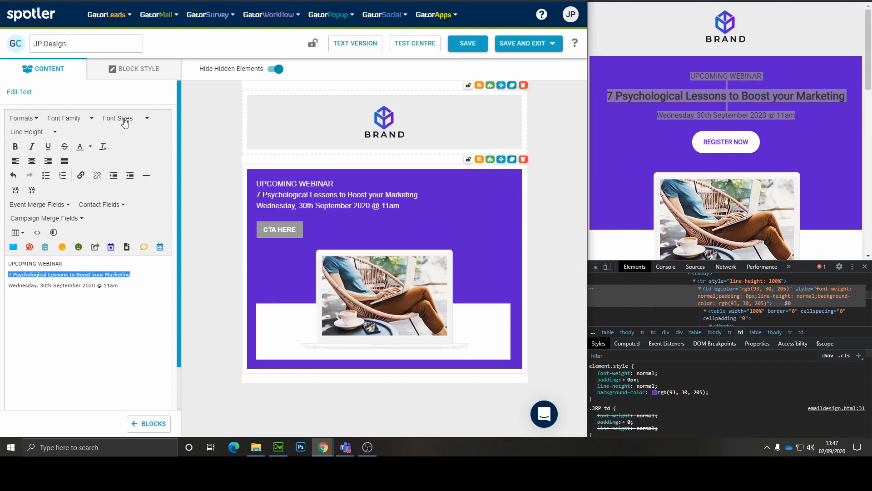
{"action": "left_click", "coordinate": [123, 118]}
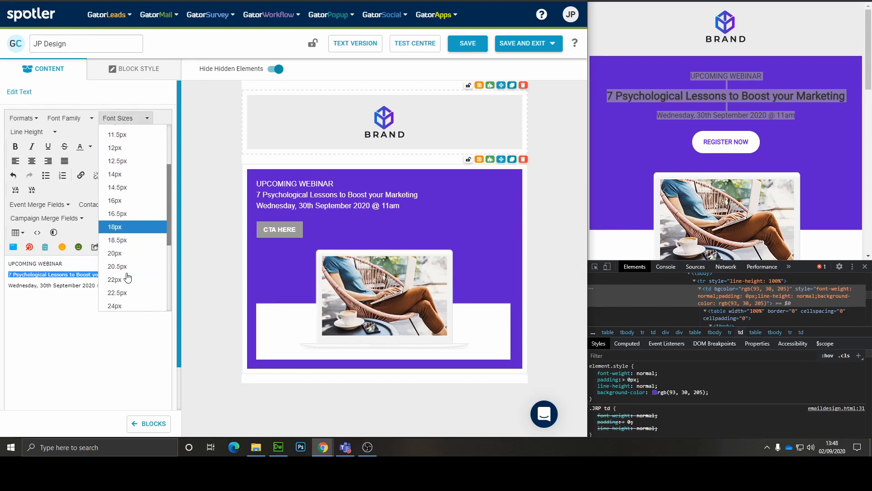
{"action": "left_click", "coordinate": [115, 305]}
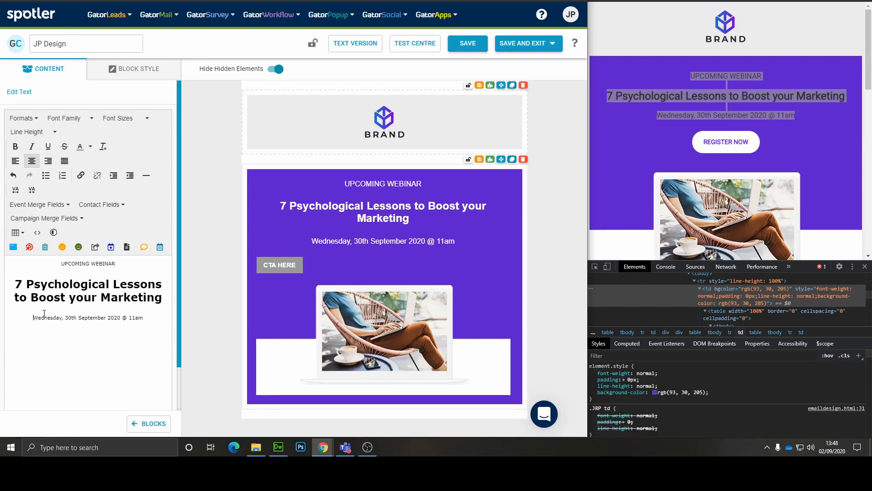
{"action": "mouse_move", "coordinate": [313, 266]}
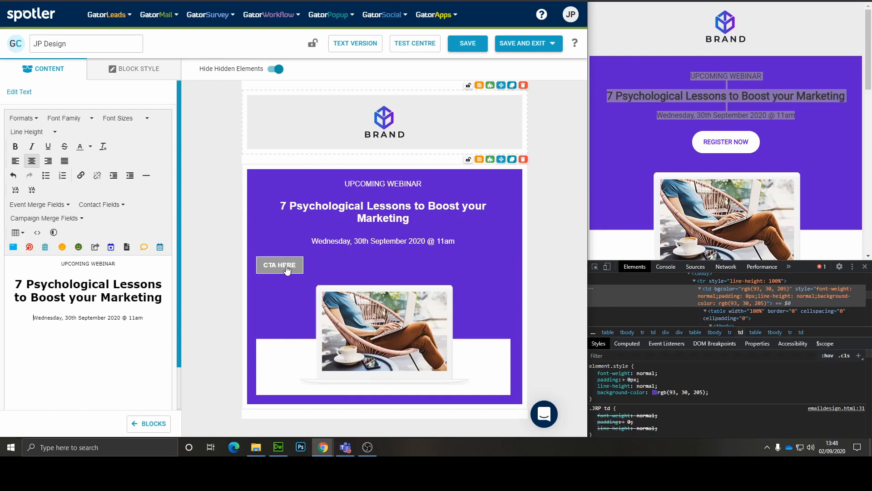
Step: Centre the CTA button and adjust the text element and purple block style settings
{"action": "left_click", "coordinate": [139, 69]}
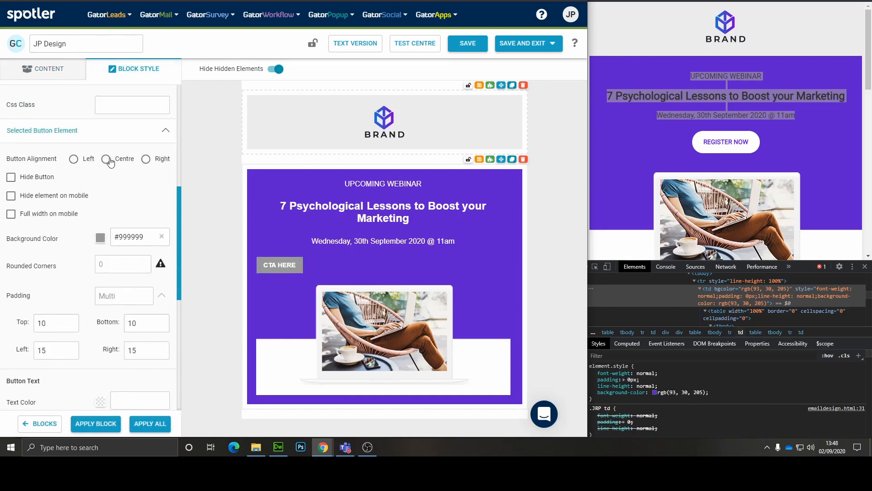
{"action": "left_click", "coordinate": [107, 158]}
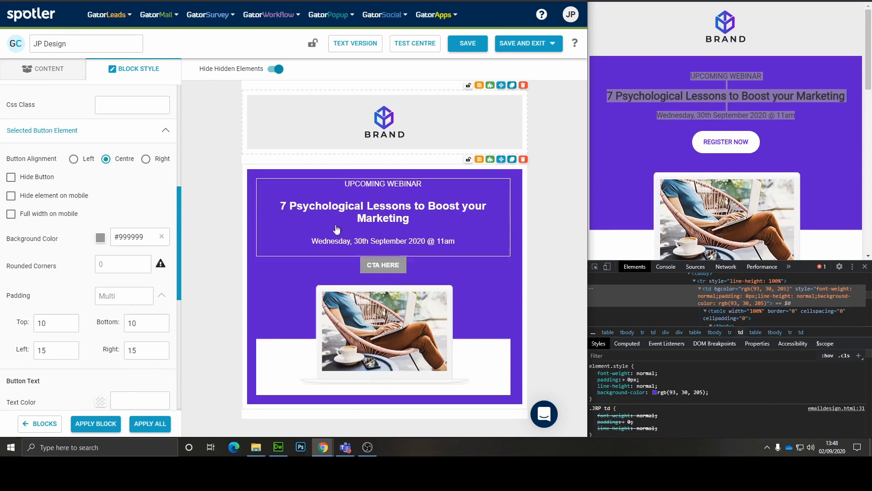
{"action": "left_click", "coordinate": [383, 229]}
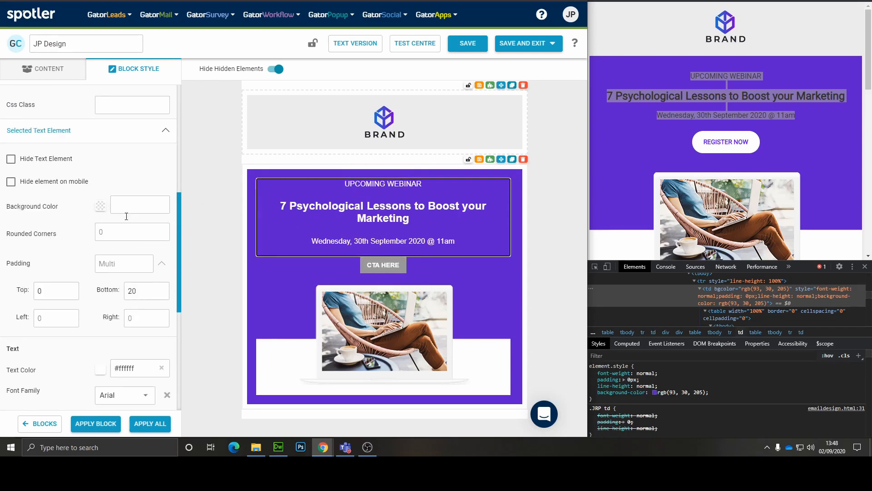
{"action": "left_click", "coordinate": [100, 171]}
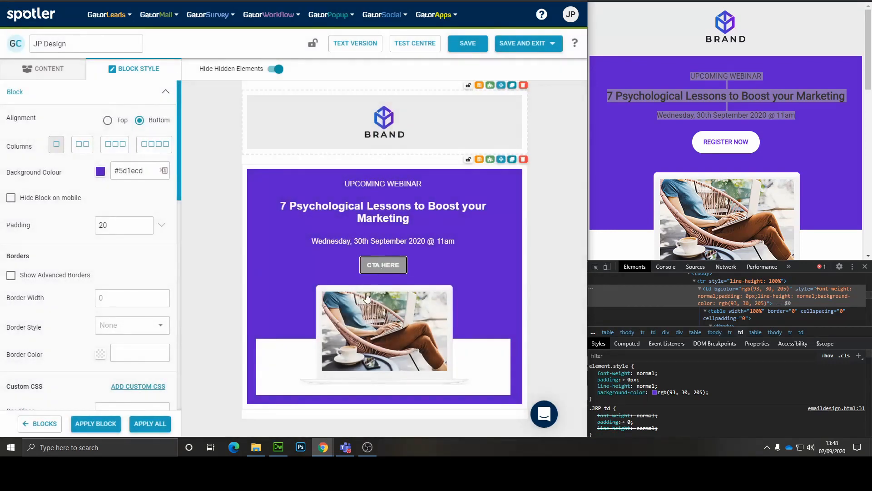
{"action": "left_click", "coordinate": [382, 265]}
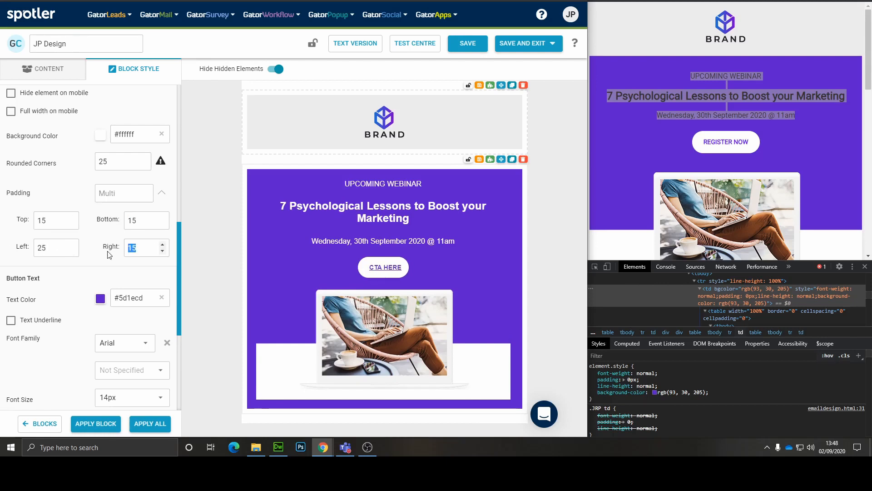
Step: Change the button text from CTA HERE to REGISTER NOW
{"action": "left_click", "coordinate": [10, 319]}
{"action": "type", "text": "R"}
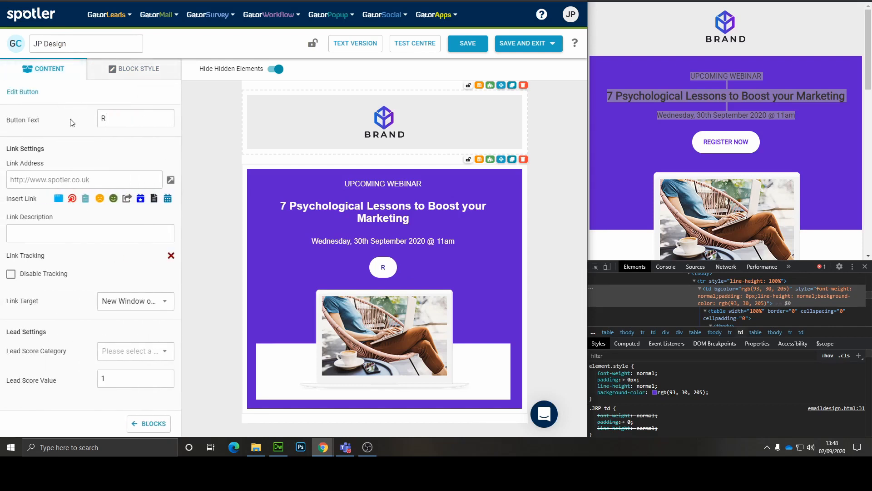
{"action": "type", "text": "EGISTER NOW"}
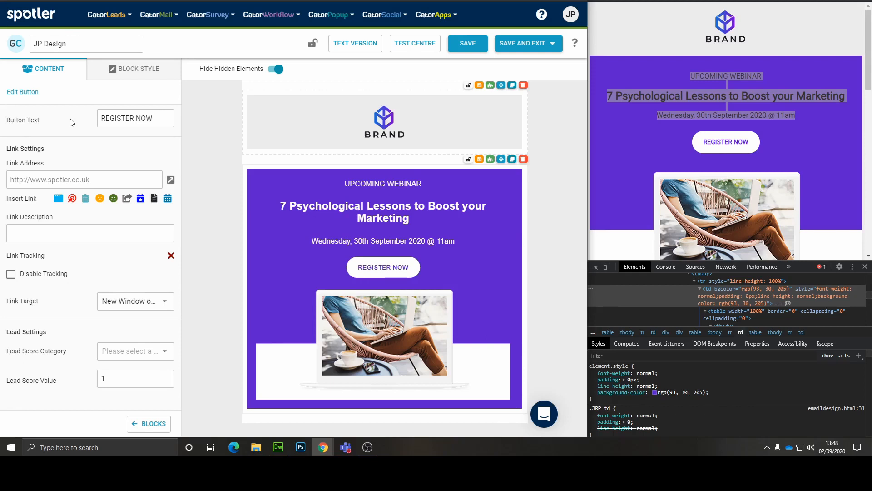
{"action": "left_click", "coordinate": [595, 190]}
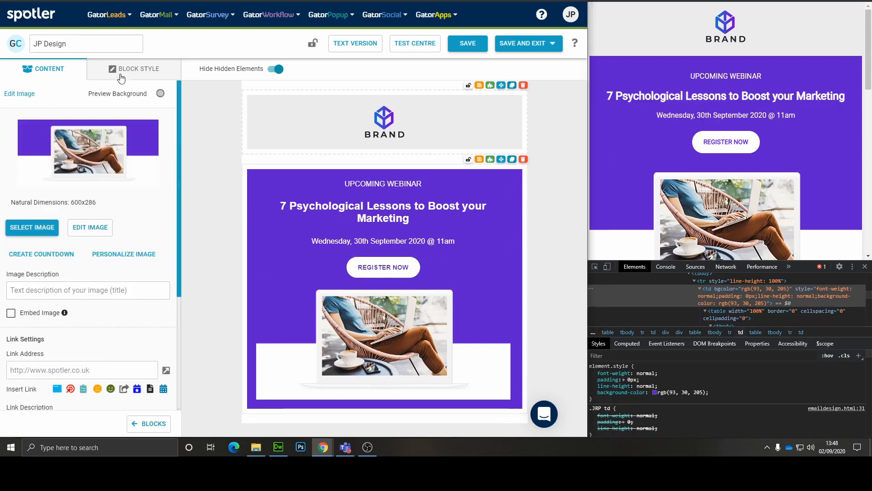
Step: Set the hero block padding to Top 20, Bottom 20, Left 15, Right 15 using Multi padding
{"action": "left_click", "coordinate": [138, 69]}
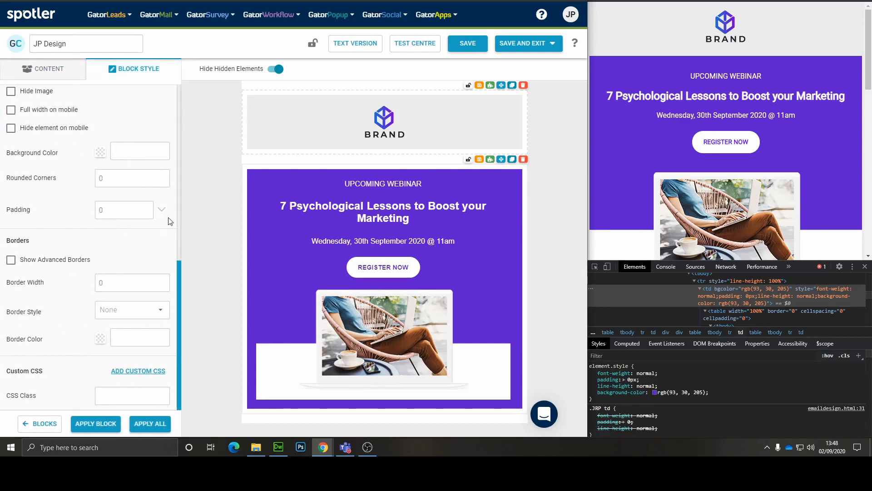
{"action": "type", "text": "20"}
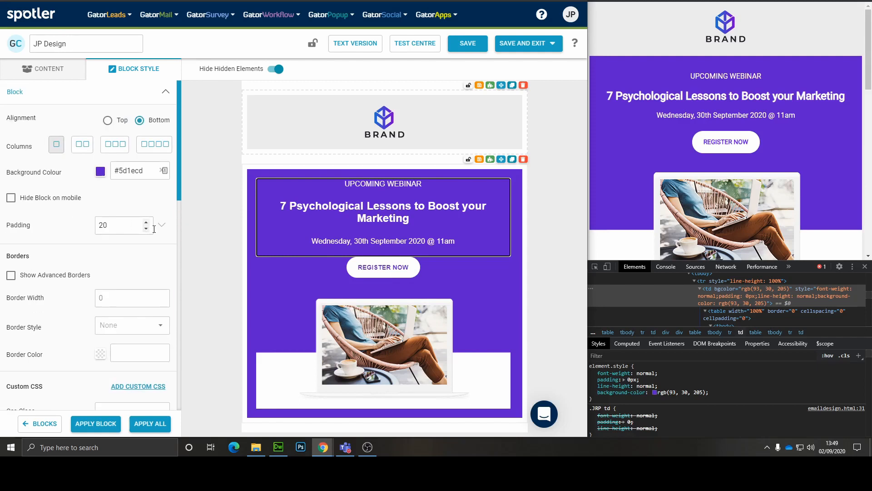
{"action": "left_click", "coordinate": [162, 225]}
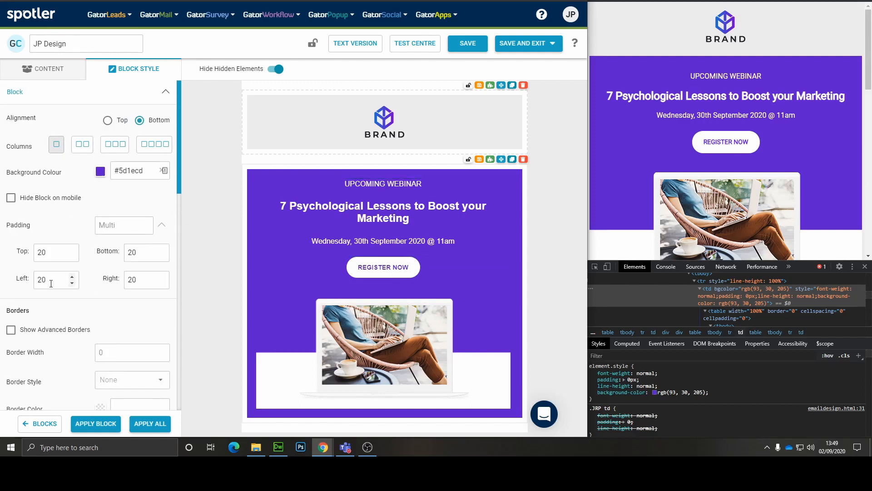
{"action": "type", "text": "0"}
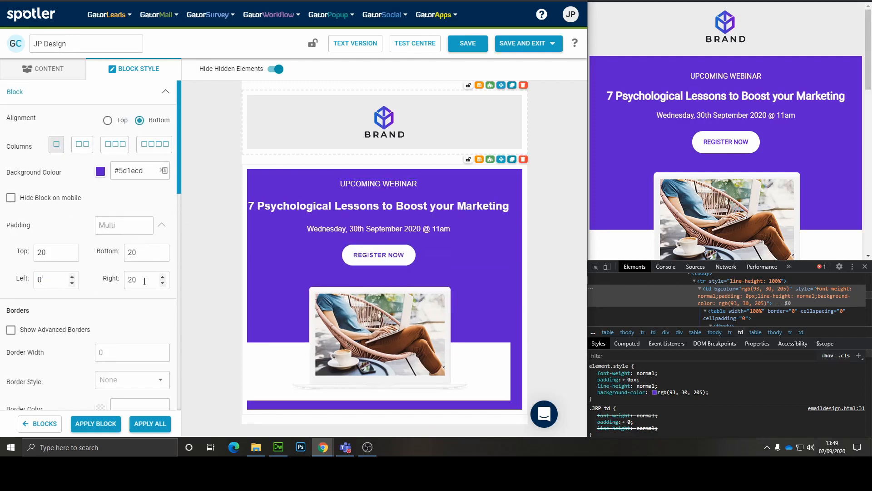
{"action": "type", "text": "1"}
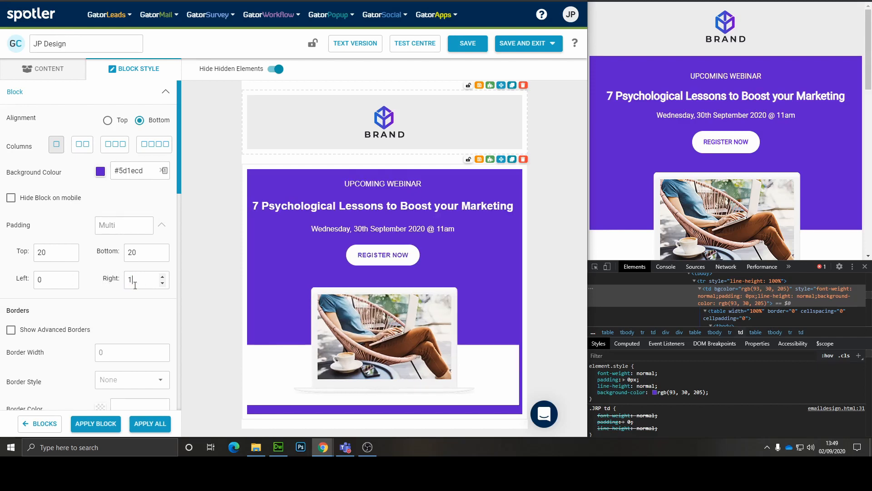
{"action": "type", "text": "15"}
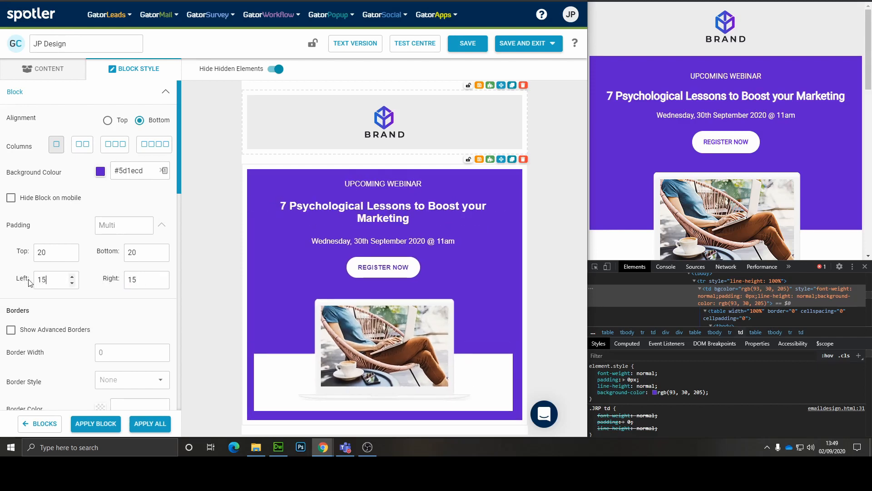
Step: Select the hero text group and bring up its Block Style font options
{"action": "left_click", "coordinate": [49, 69]}
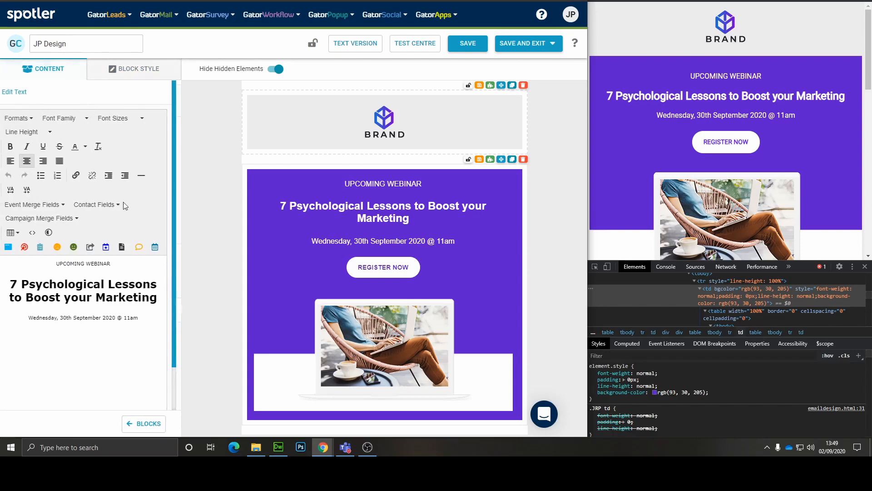
{"action": "left_click", "coordinate": [144, 424]}
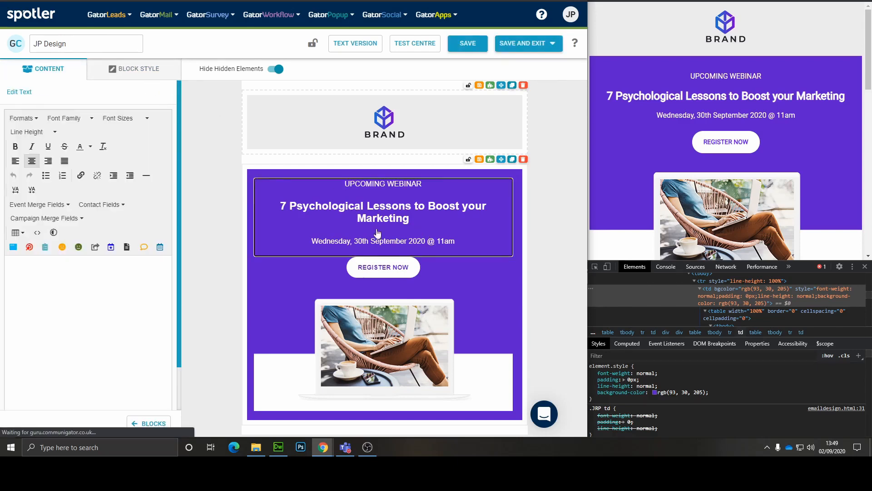
{"action": "left_click", "coordinate": [138, 69]}
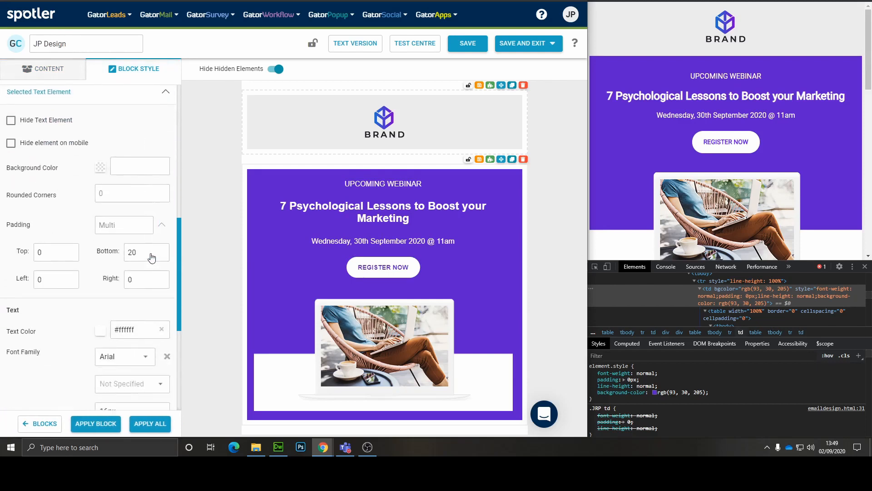
{"action": "scroll", "scroll_direction": "down", "scroll_amount": 3}
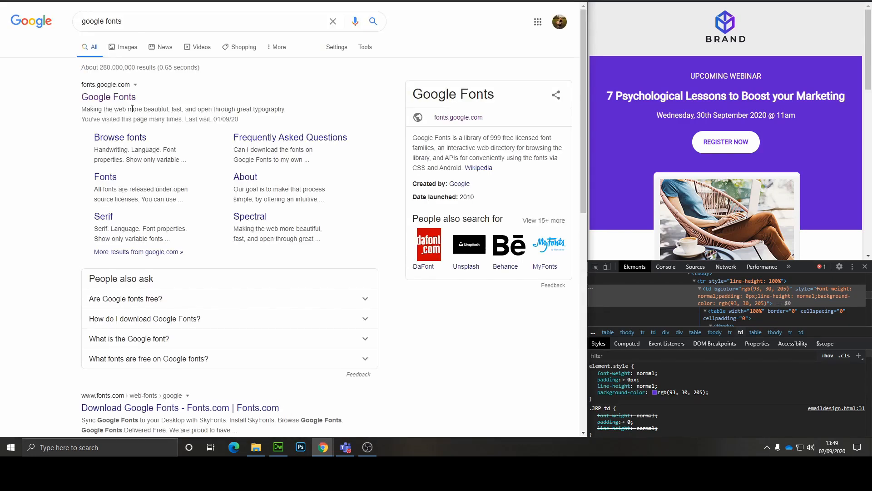
Step: On Google Fonts' Roboto page, keep only the Regular 400 style selected, removing Medium 500
{"action": "left_click", "coordinate": [108, 96]}
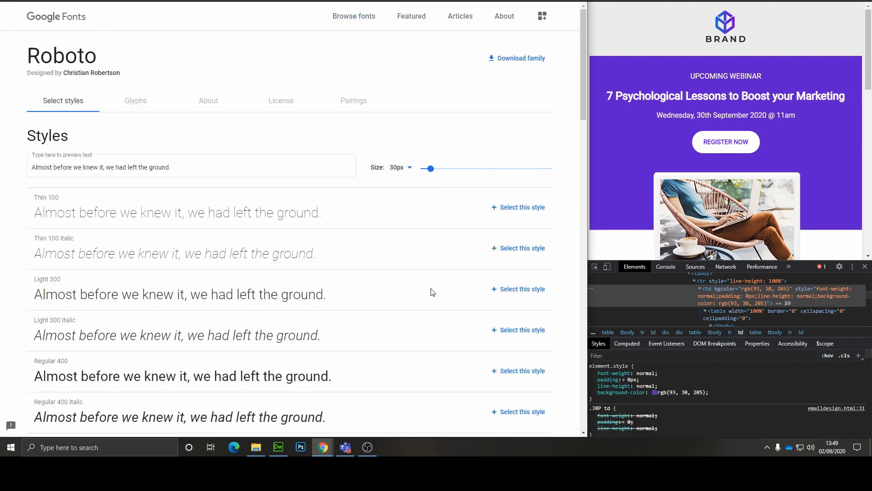
{"action": "scroll", "scroll_direction": "down", "scroll_amount": 3}
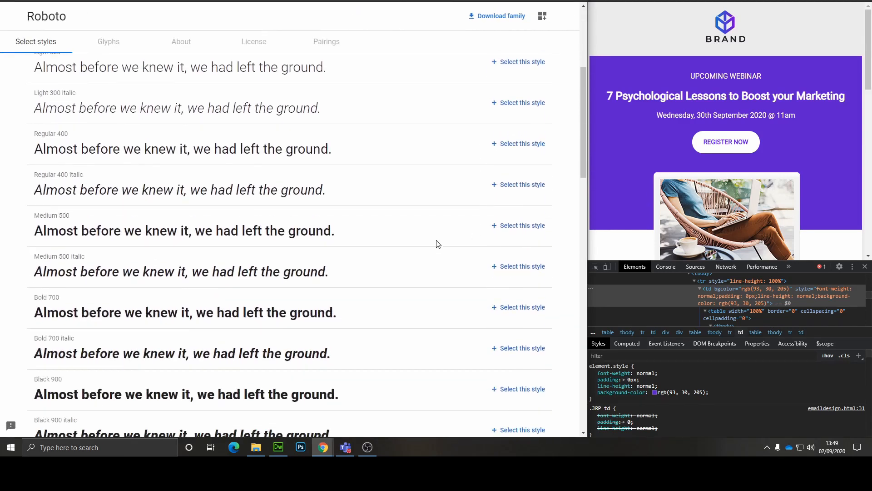
{"action": "mouse_move", "coordinate": [537, 232]}
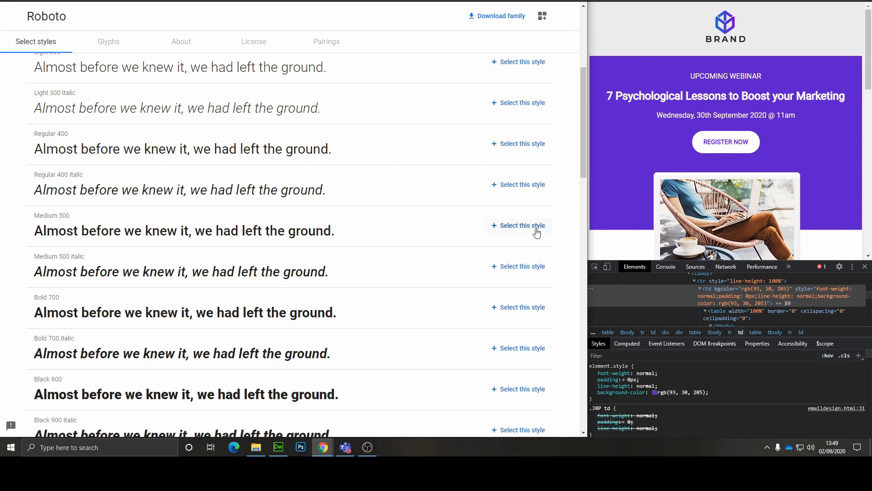
{"action": "left_click", "coordinate": [522, 225]}
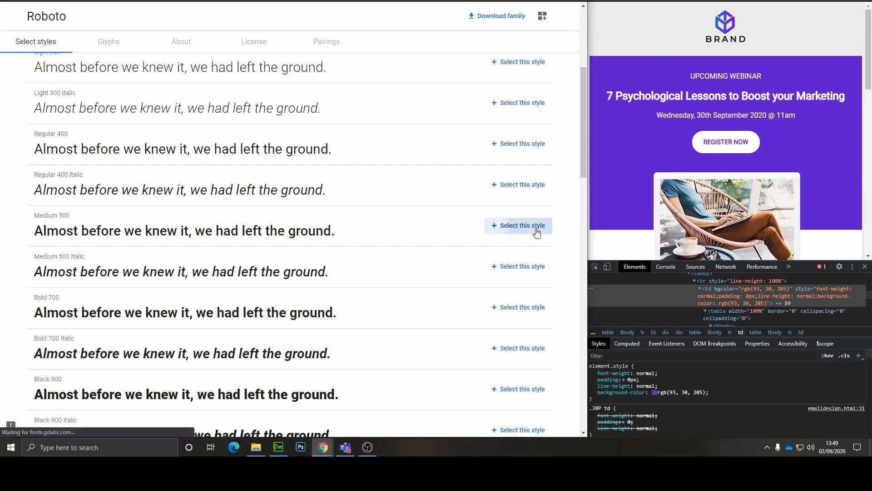
{"action": "left_click", "coordinate": [522, 225]}
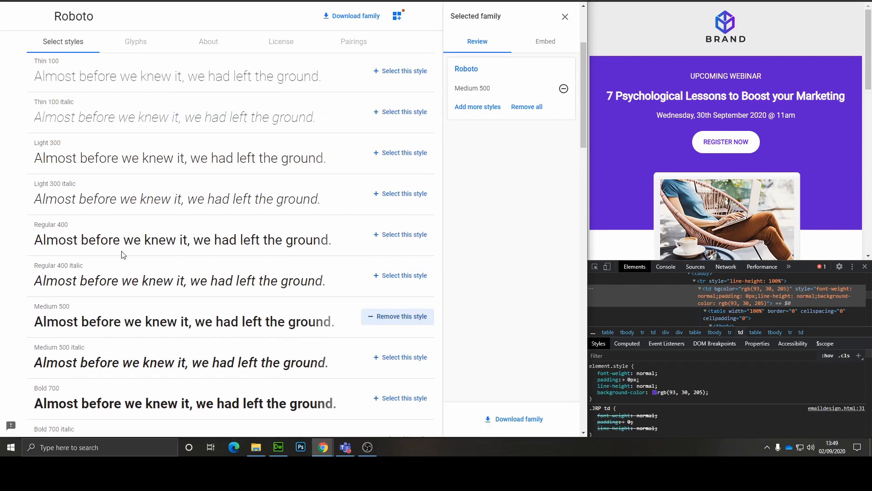
{"action": "left_click", "coordinate": [397, 235]}
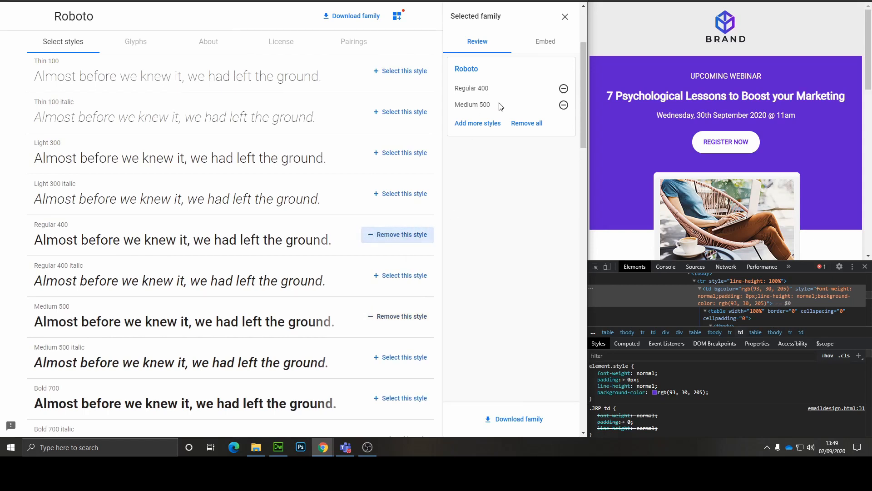
{"action": "left_click", "coordinate": [563, 106]}
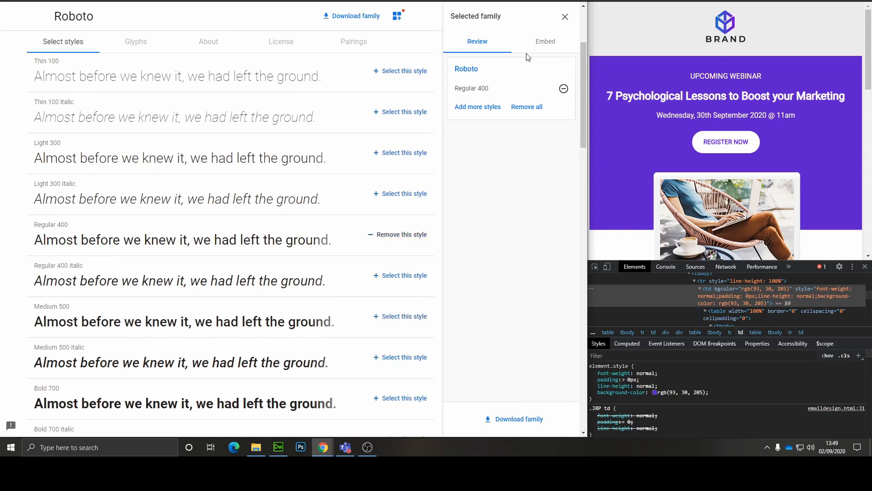
Step: Show the Embed code and select the Roboto stylesheet link address
{"action": "left_click", "coordinate": [546, 42]}
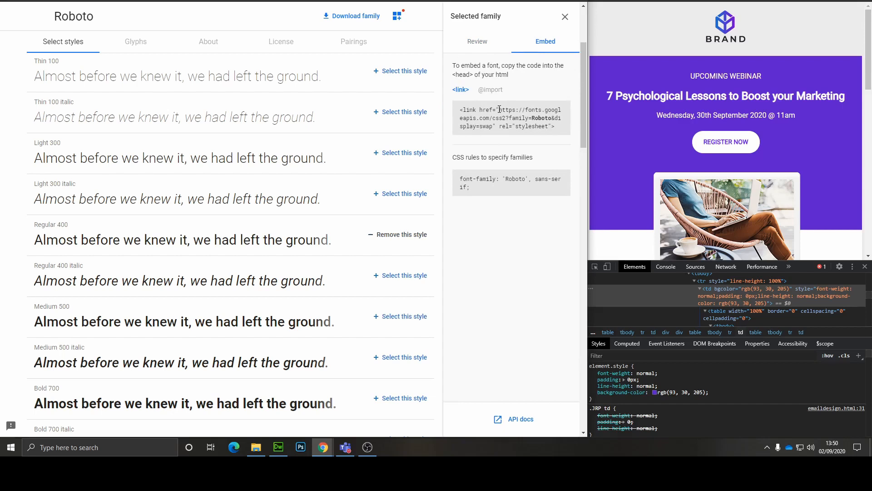
{"action": "left_click_drag", "start_coordinate": [499, 109], "coordinate": [494, 125]}
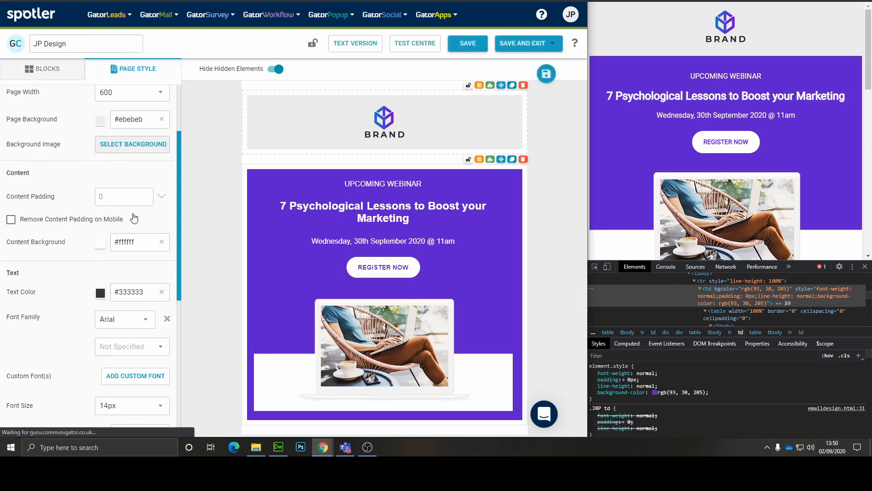
Step: Add a custom font named Roboto with the Google Fonts stylesheet URL
{"action": "left_click", "coordinate": [134, 376]}
{"action": "type", "text": "R"}
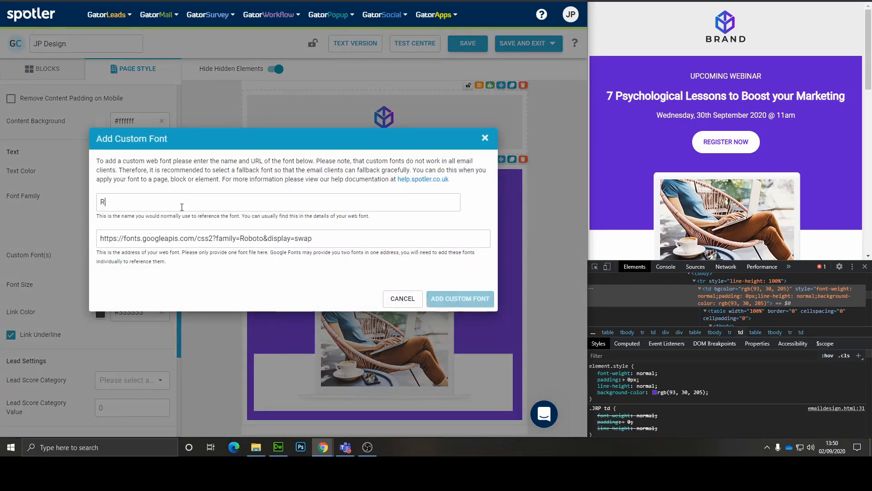
{"action": "type", "text": "oboto"}
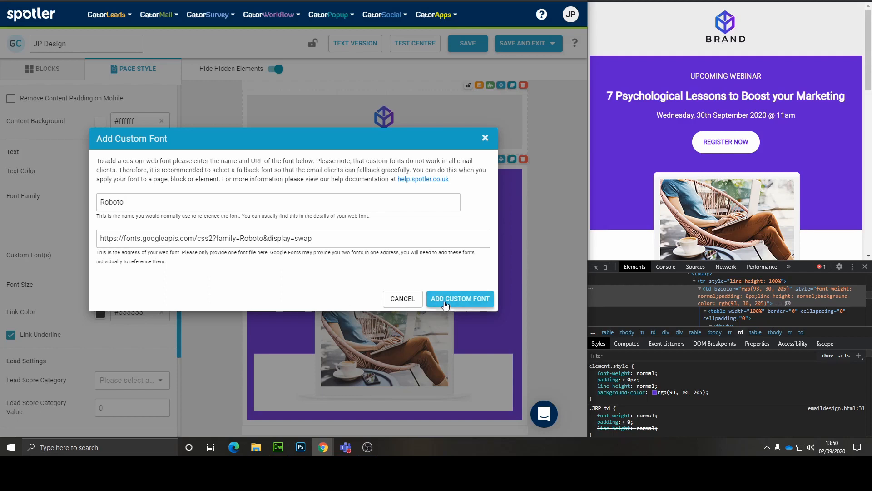
{"action": "left_click", "coordinate": [459, 298]}
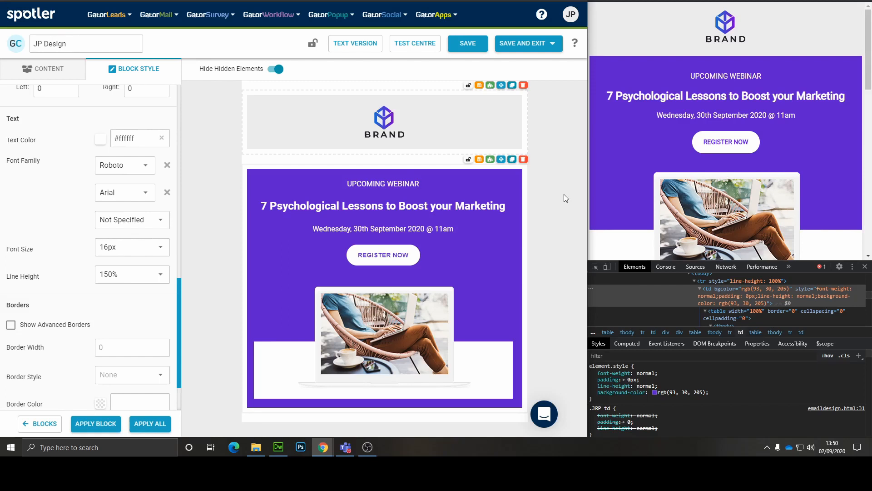
{"action": "mouse_move", "coordinate": [691, 131]}
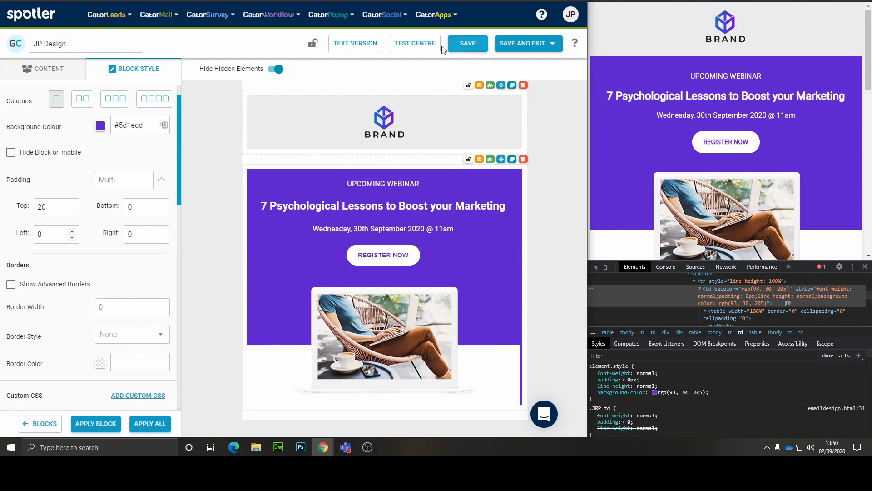
Step: View the Test Centre live preview on desktop and mobile, then close it to resume editing
{"action": "left_click", "coordinate": [414, 43]}
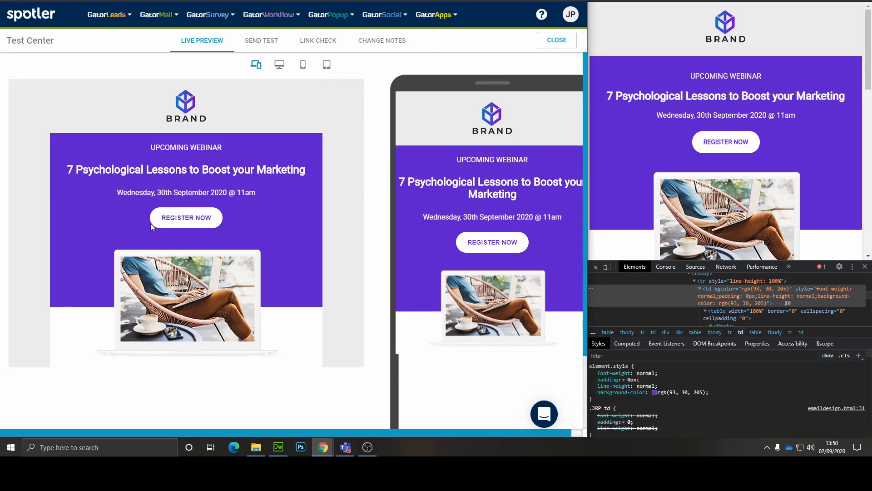
{"action": "mouse_move", "coordinate": [457, 167]}
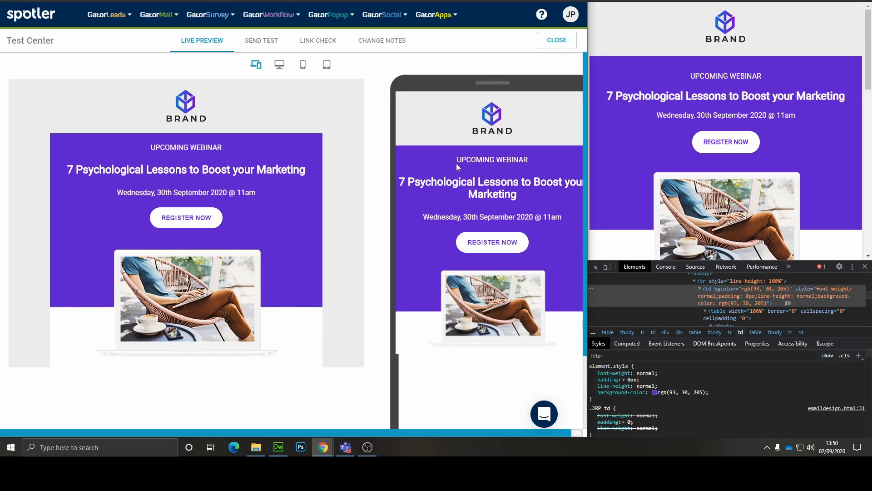
{"action": "left_click", "coordinate": [556, 40]}
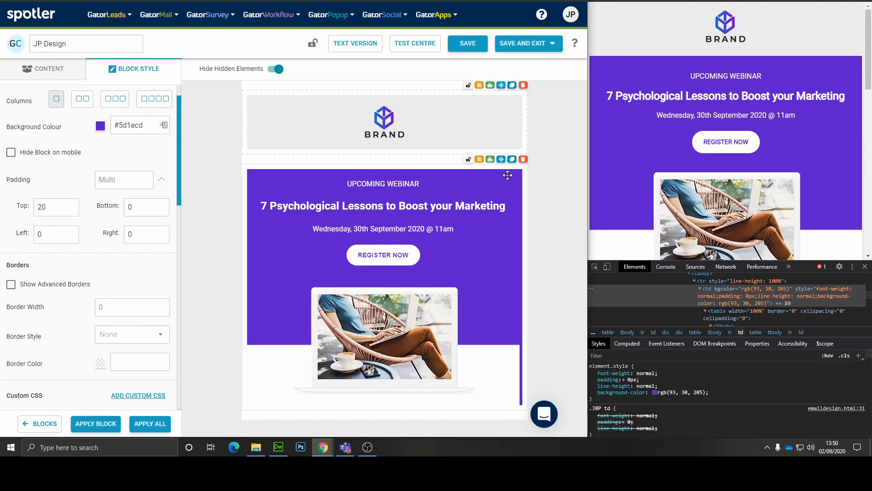
{"action": "scroll", "scroll_direction": "down", "scroll_amount": 3}
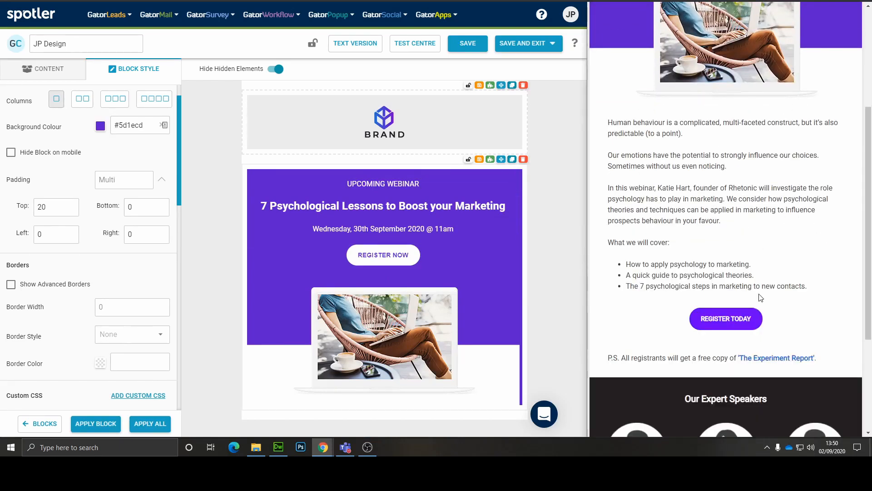
Step: Paste the webinar description into the placeholder text block and bullet the three topic lines
{"action": "left_click", "coordinate": [139, 69]}
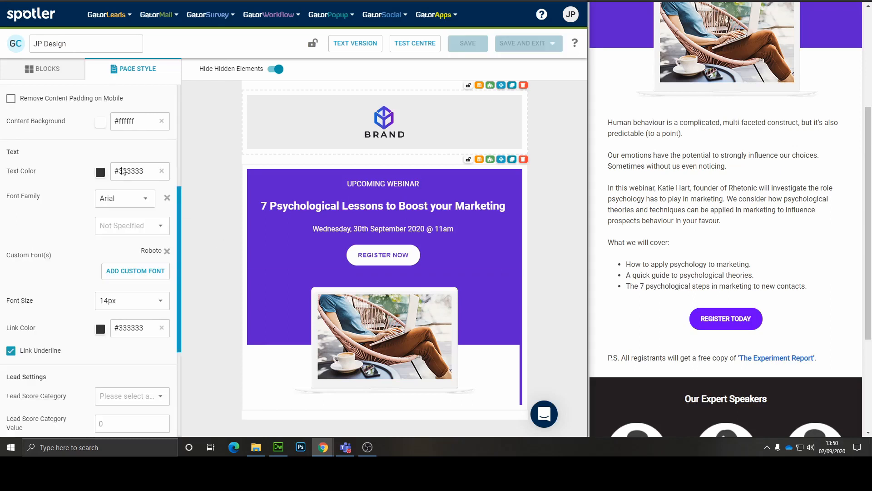
{"action": "left_click", "coordinate": [47, 69]}
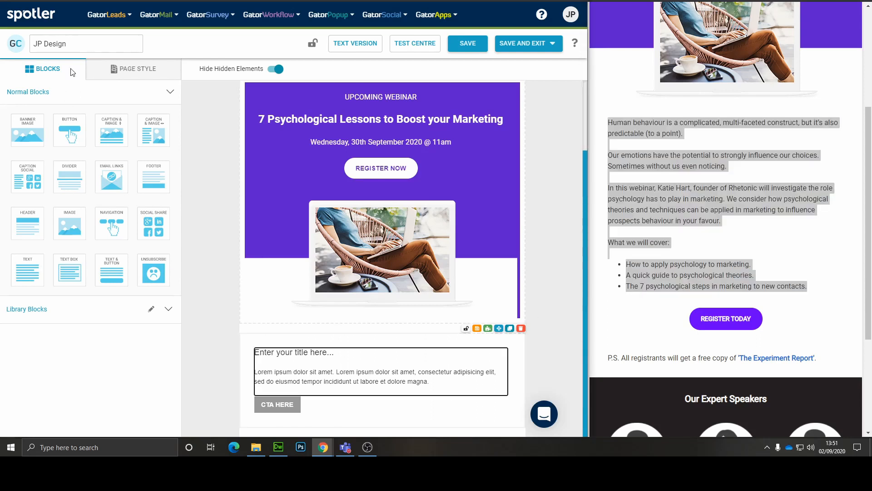
{"action": "left_click", "coordinate": [372, 376]}
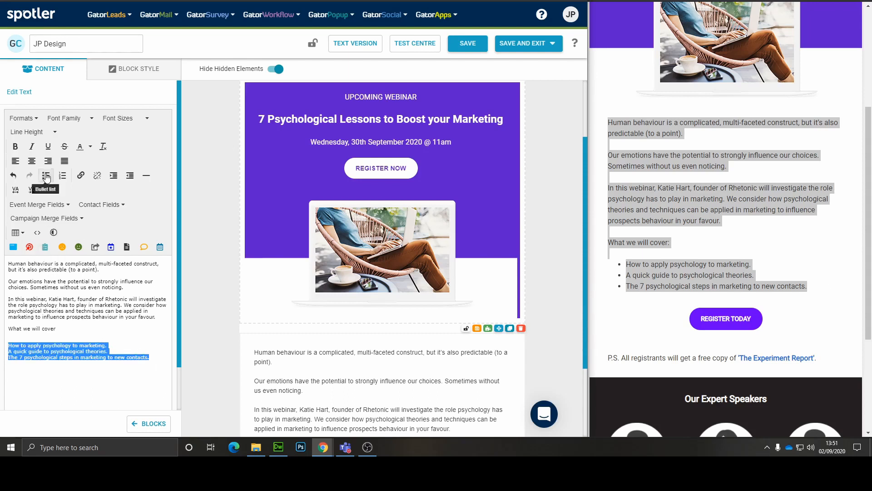
{"action": "left_click", "coordinate": [45, 175]}
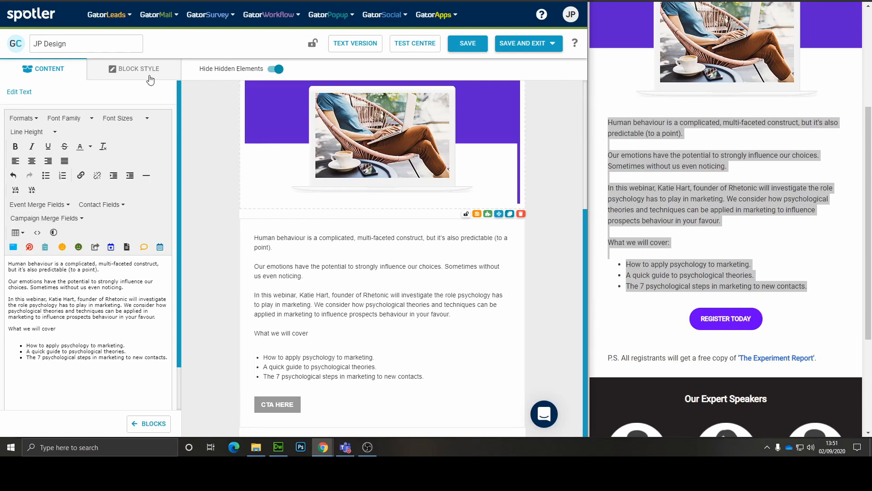
Step: Set the description block's font size to 16px in Block Style
{"action": "left_click", "coordinate": [138, 69]}
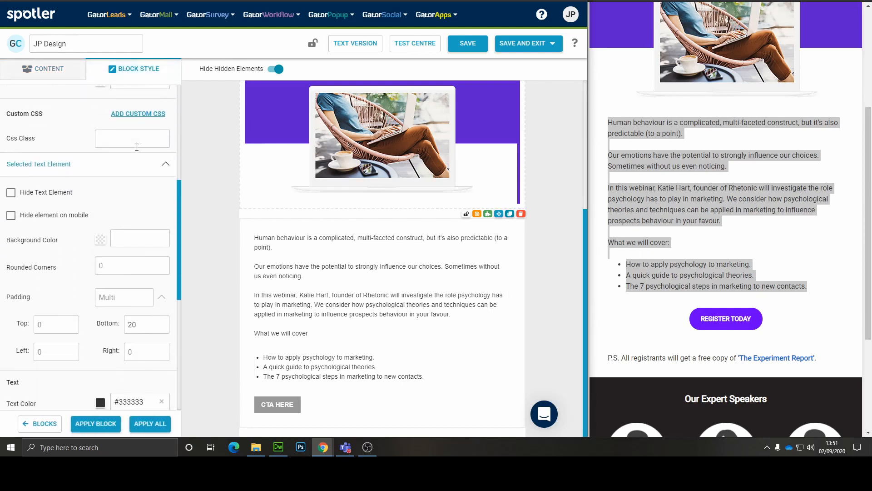
{"action": "left_click", "coordinate": [124, 241]}
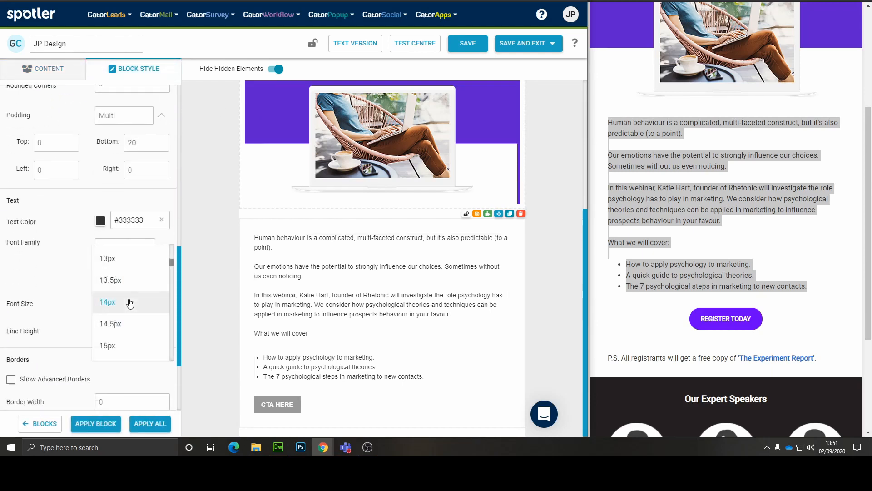
{"action": "scroll", "scroll_direction": "down", "scroll_amount": 3}
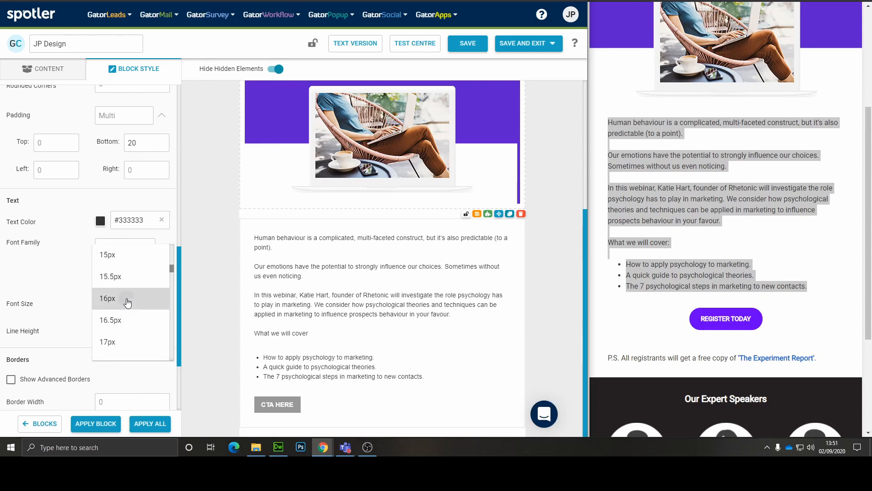
{"action": "left_click", "coordinate": [107, 298]}
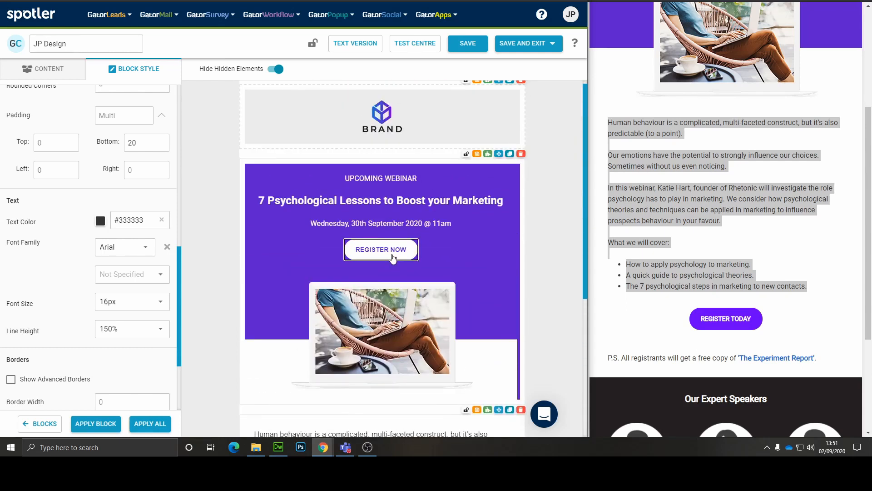
Step: Style the button with white #ffffff text and purple #5d1ecd background
{"action": "scroll", "scroll_direction": "down", "scroll_amount": 3}
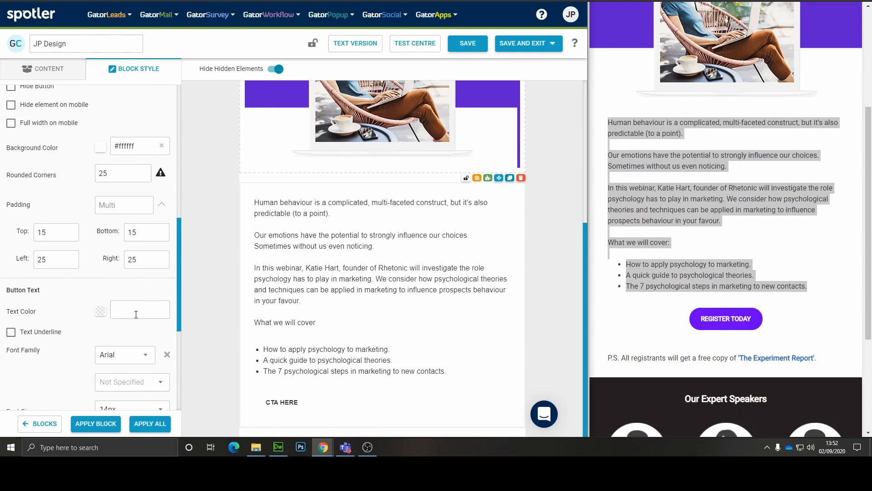
{"action": "type", "text": "#ffffff"}
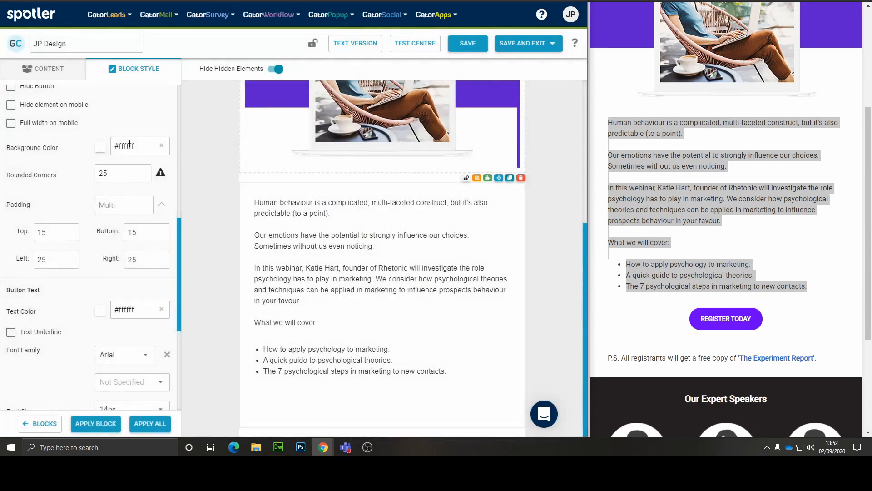
{"action": "left_click", "coordinate": [100, 147]}
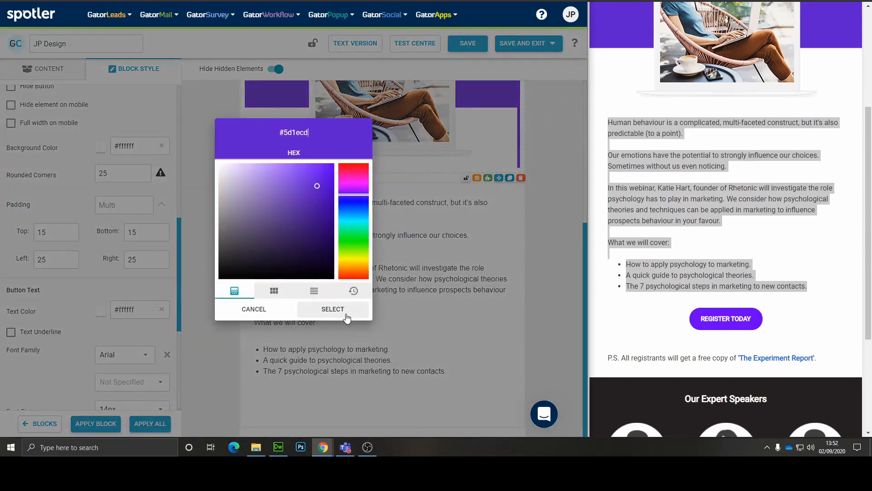
{"action": "left_click", "coordinate": [332, 309]}
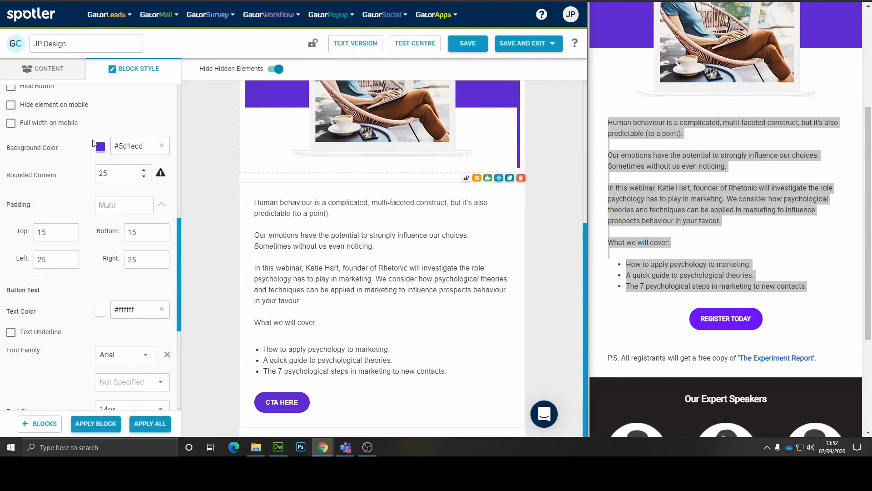
Step: Change the button label to REGISTER TODAY
{"action": "left_click", "coordinate": [44, 69]}
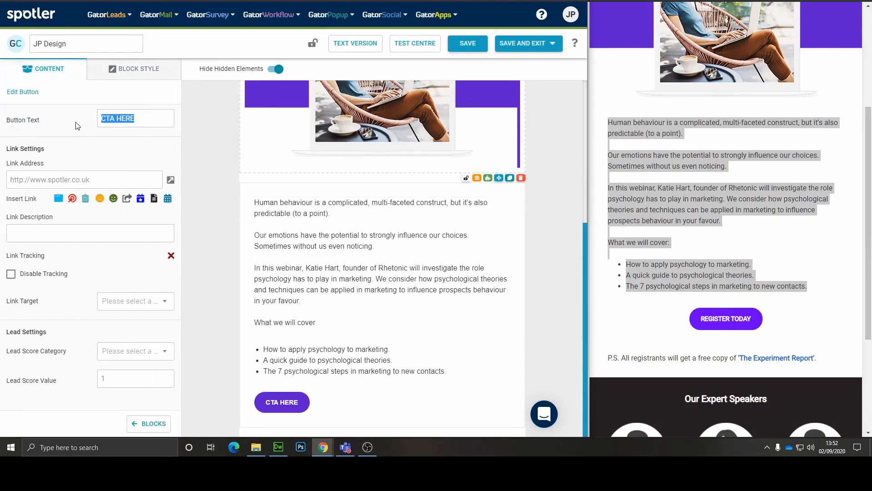
{"action": "type", "text": "REGISTER"}
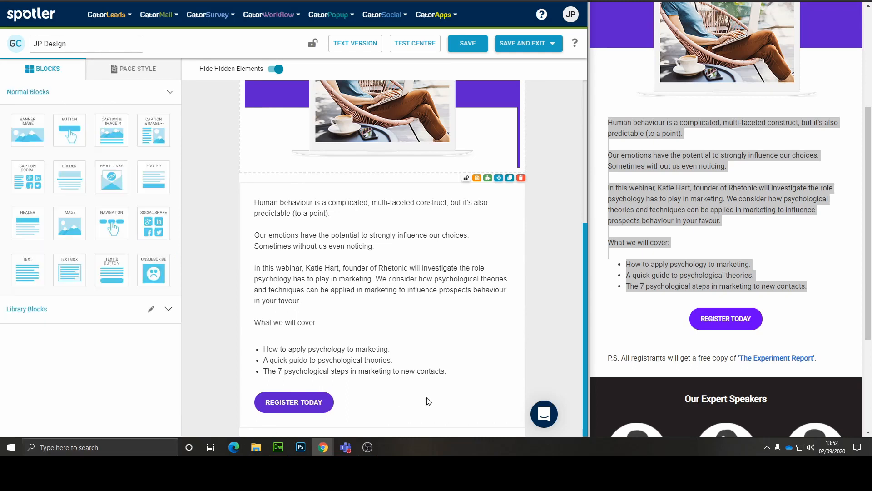
Step: Add a text block under the button with the P.S. free-report line at 16px
{"action": "scroll", "scroll_direction": "down", "scroll_amount": 3}
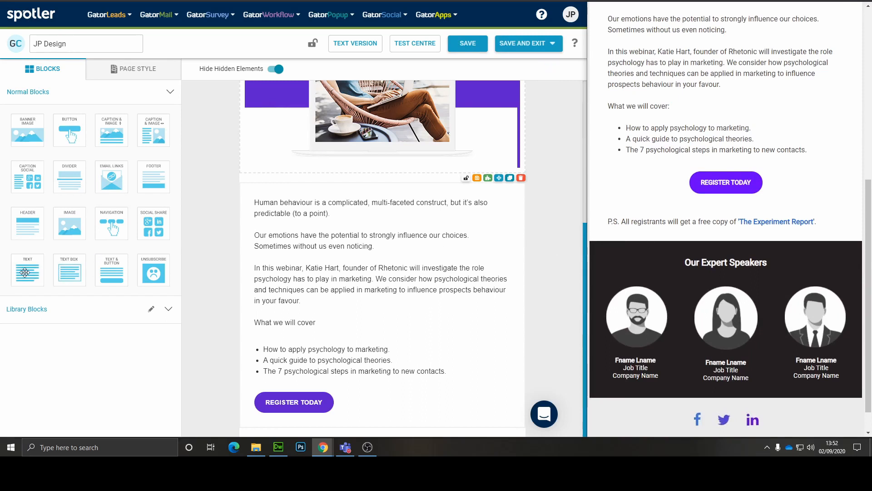
{"action": "left_click_drag", "start_coordinate": [26, 269], "coordinate": [53, 287]}
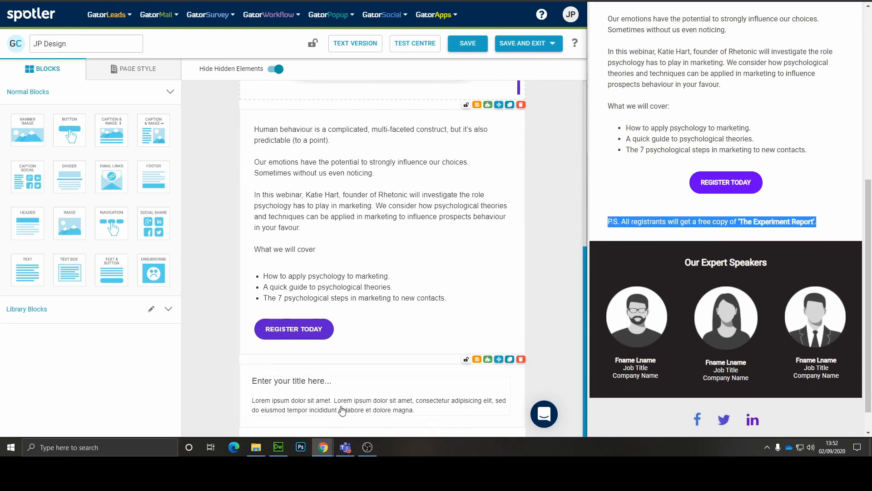
{"action": "left_click", "coordinate": [342, 410]}
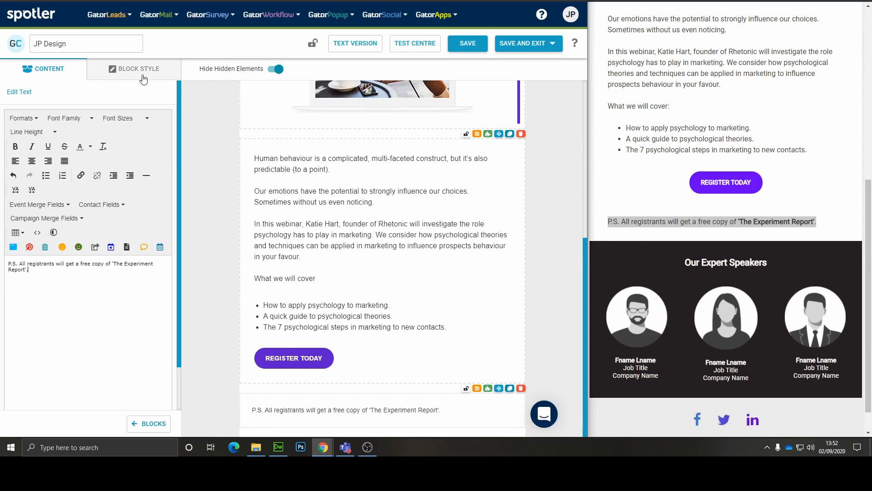
{"action": "left_click", "coordinate": [138, 69]}
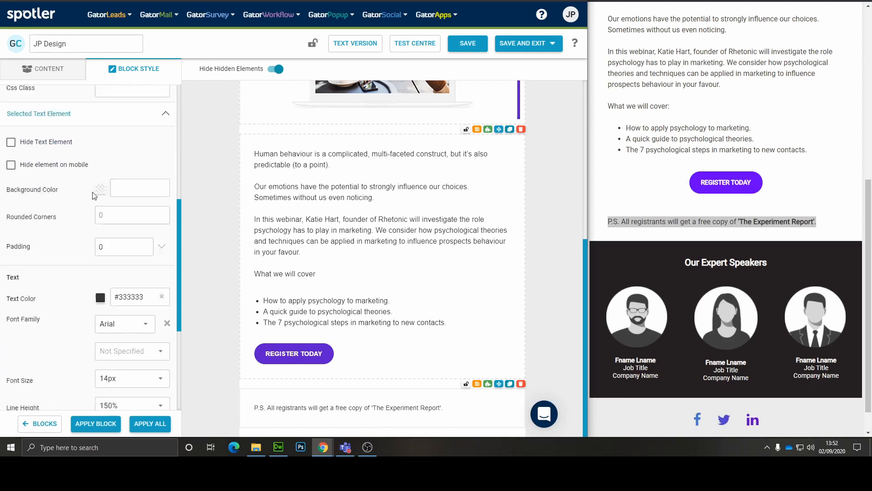
{"action": "left_click", "coordinate": [133, 378]}
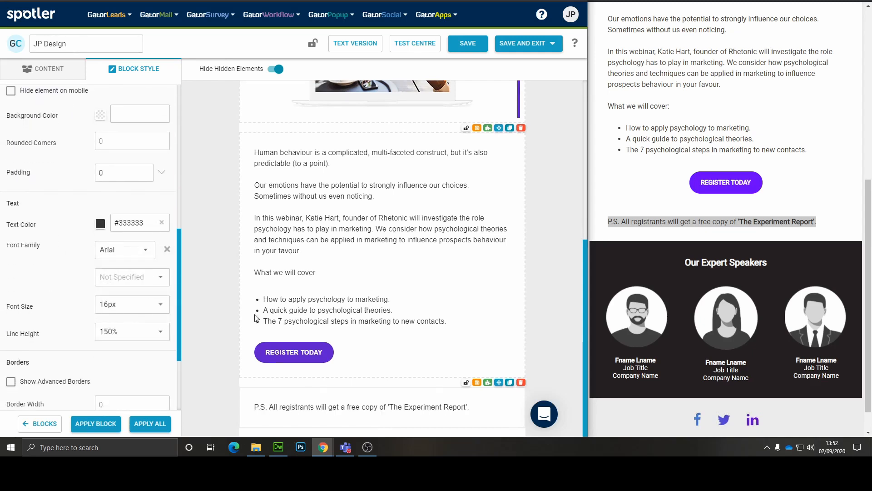
Step: Make 'The Experiment Report' bold and blue, matching the reference email
{"action": "left_click", "coordinate": [361, 406]}
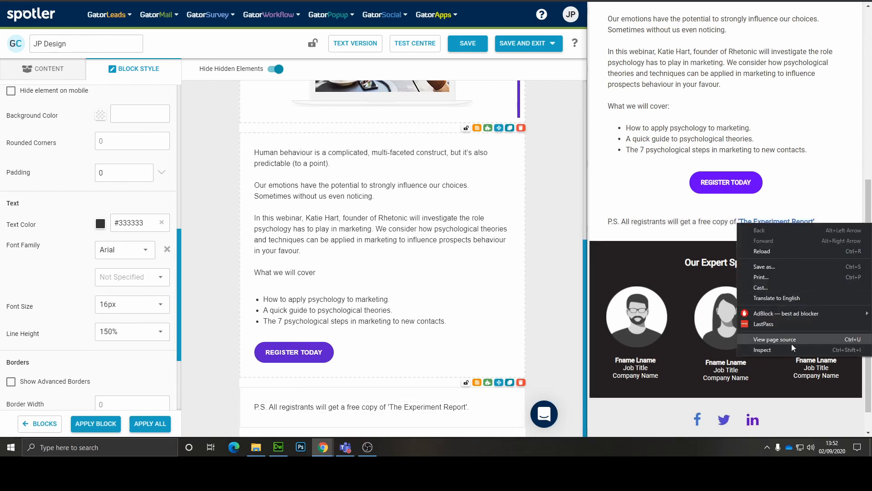
{"action": "left_click", "coordinate": [761, 349]}
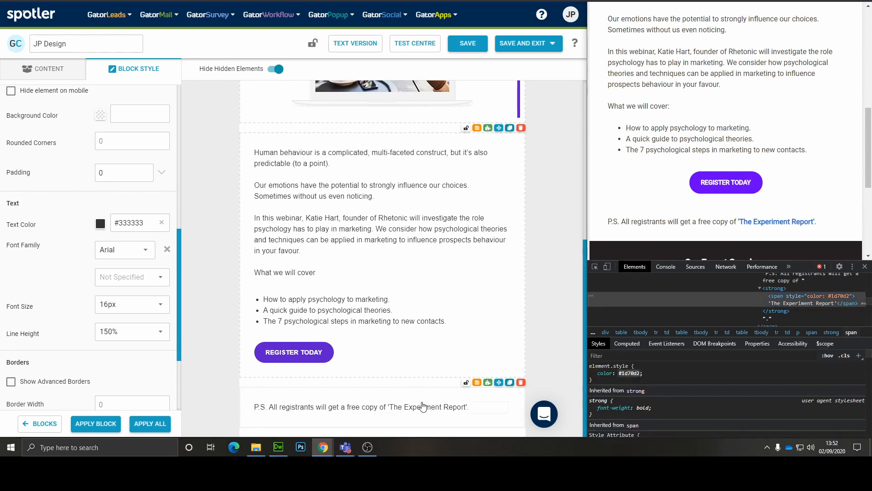
{"action": "left_click", "coordinate": [420, 406]}
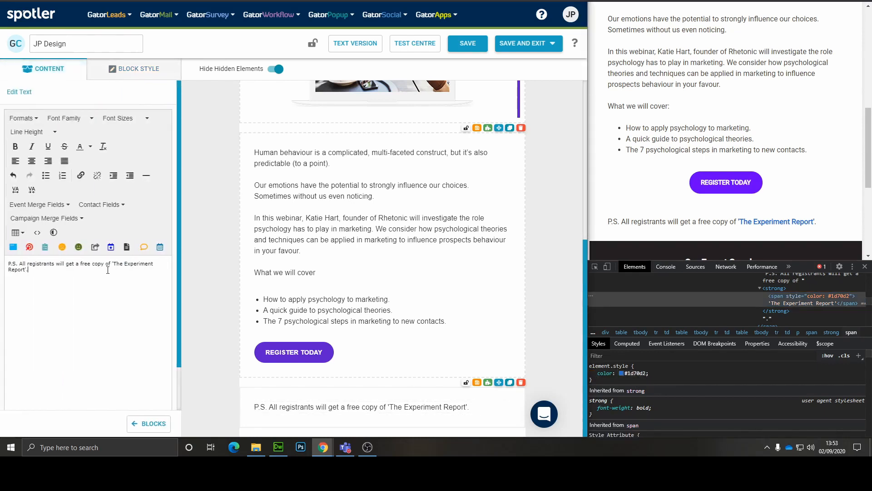
{"action": "left_click_drag", "start_coordinate": [116, 263], "coordinate": [27, 270]}
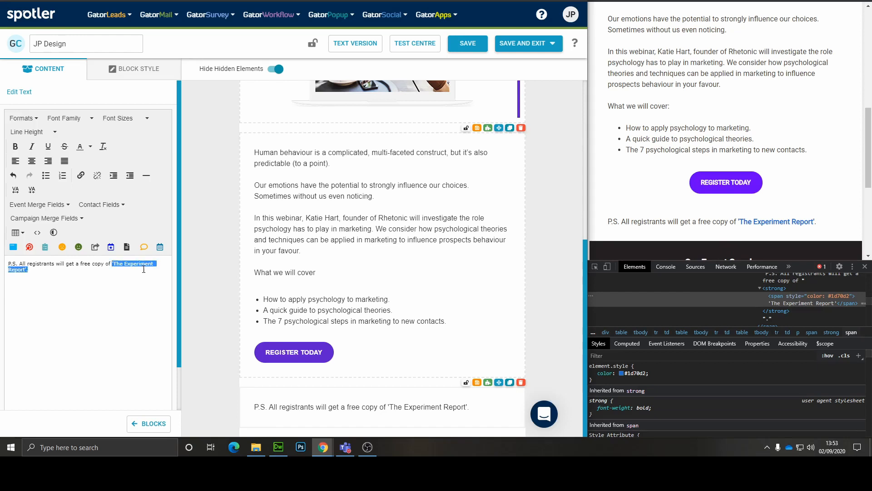
{"action": "left_click", "coordinate": [89, 146]}
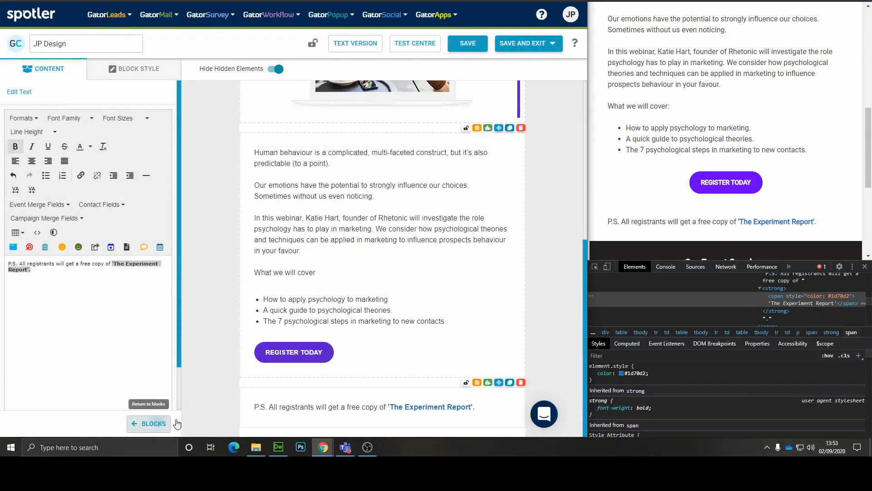
{"action": "left_click", "coordinate": [148, 423]}
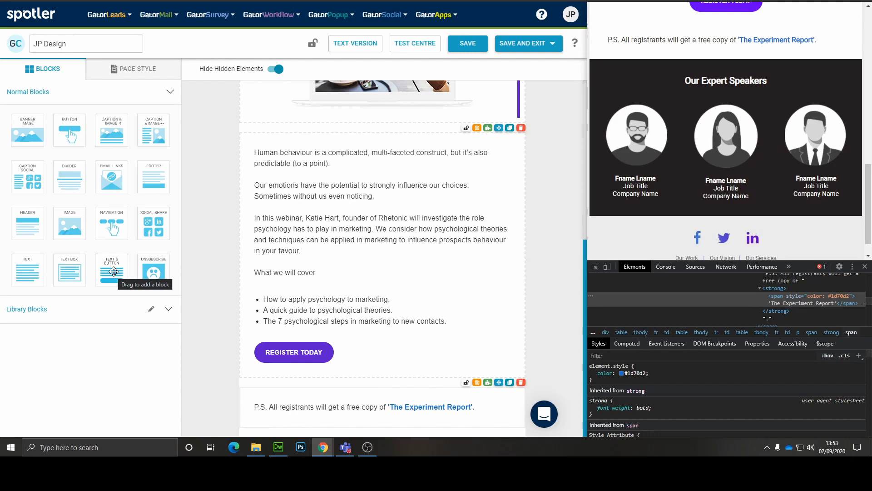
{"action": "mouse_move", "coordinate": [76, 268]}
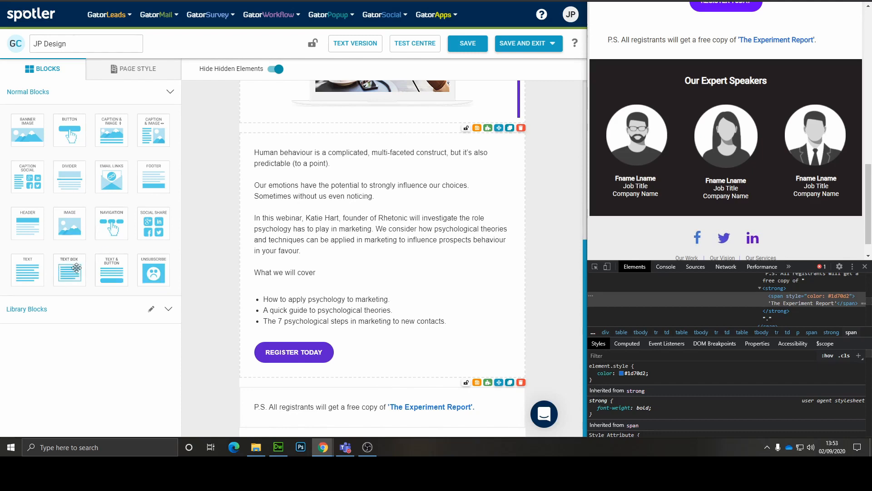
{"action": "mouse_move", "coordinate": [77, 268]}
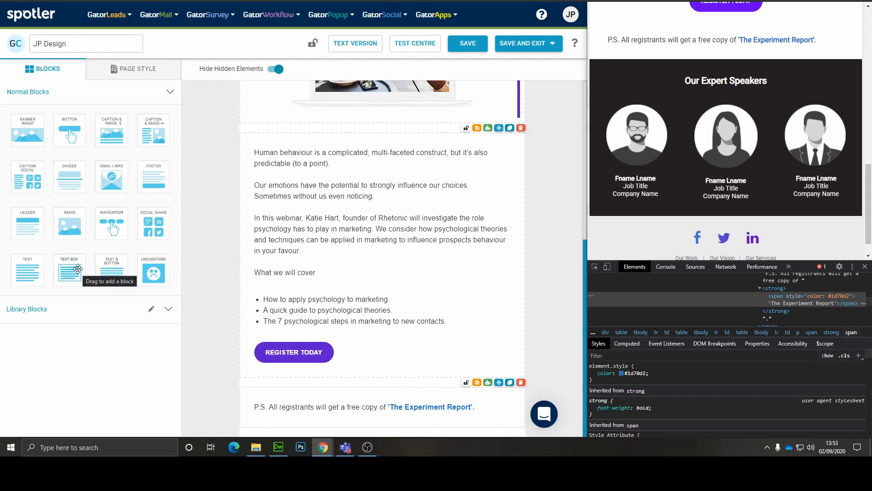
{"action": "mouse_move", "coordinate": [106, 141]}
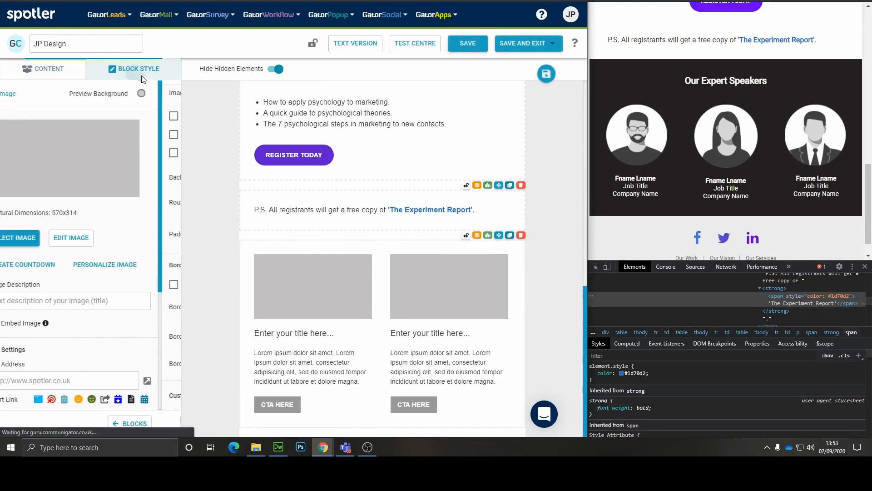
Step: Set the Caption & Image block to three columns, hide its buttons and edit the column text
{"action": "left_click", "coordinate": [140, 69]}
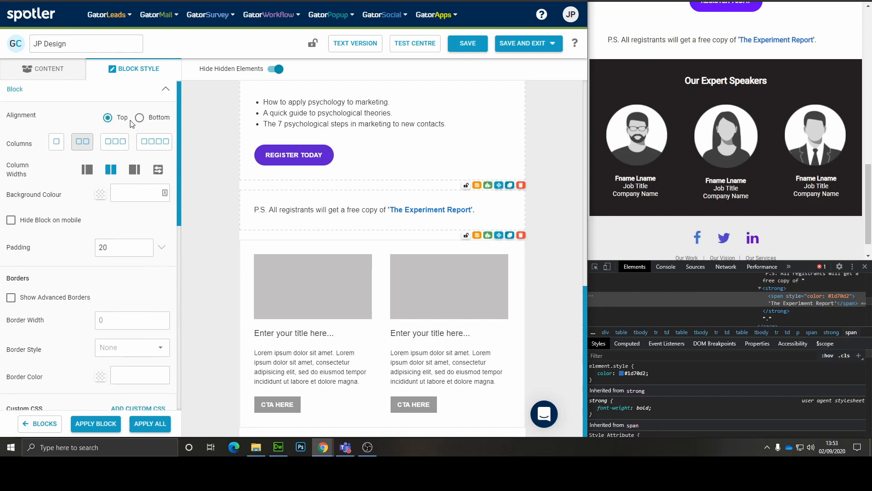
{"action": "left_click", "coordinate": [114, 143]}
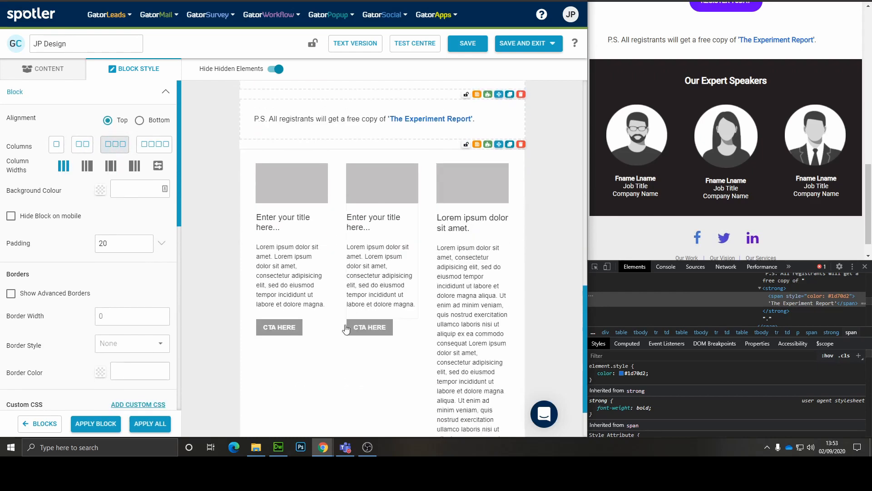
{"action": "mouse_move", "coordinate": [291, 307]}
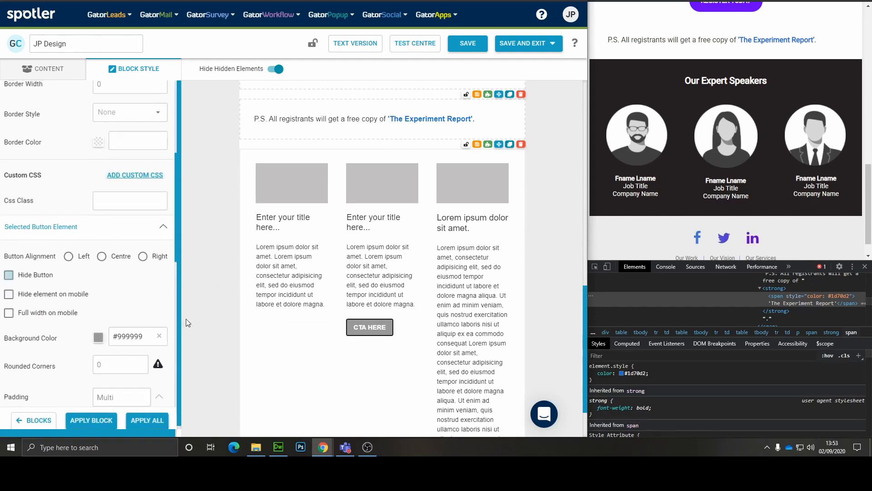
{"action": "left_click", "coordinate": [9, 275]}
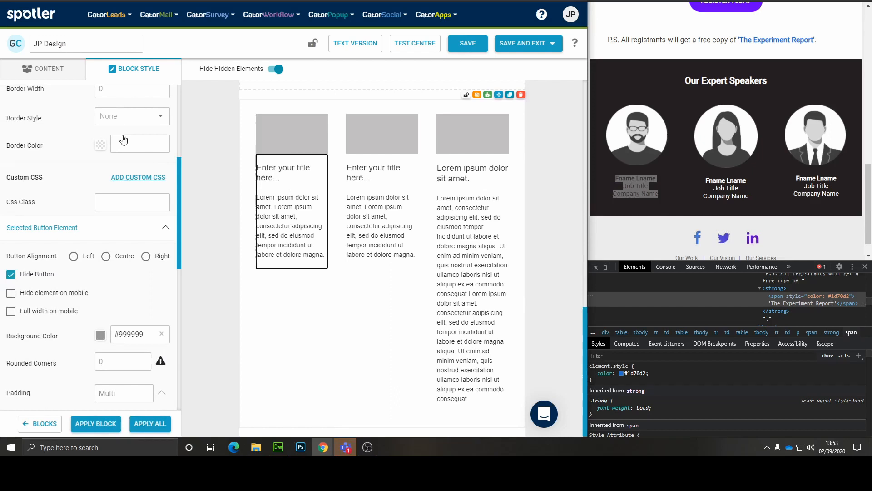
{"action": "left_click", "coordinate": [48, 69]}
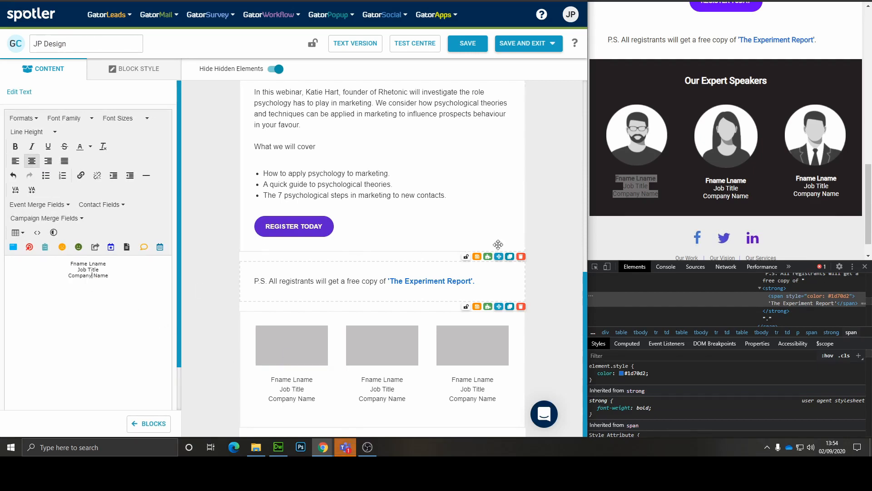
{"action": "mouse_move", "coordinate": [599, 78]}
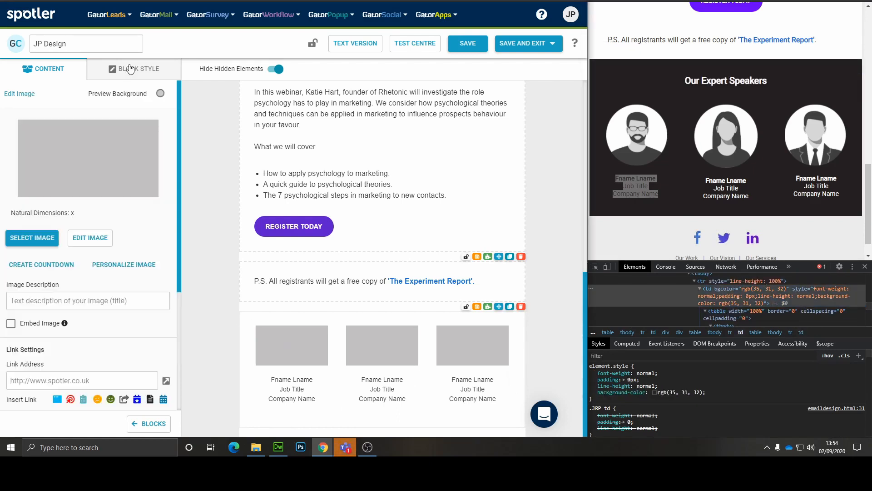
Step: Set the speaker block's background colour to dark #231f20
{"action": "left_click", "coordinate": [134, 69]}
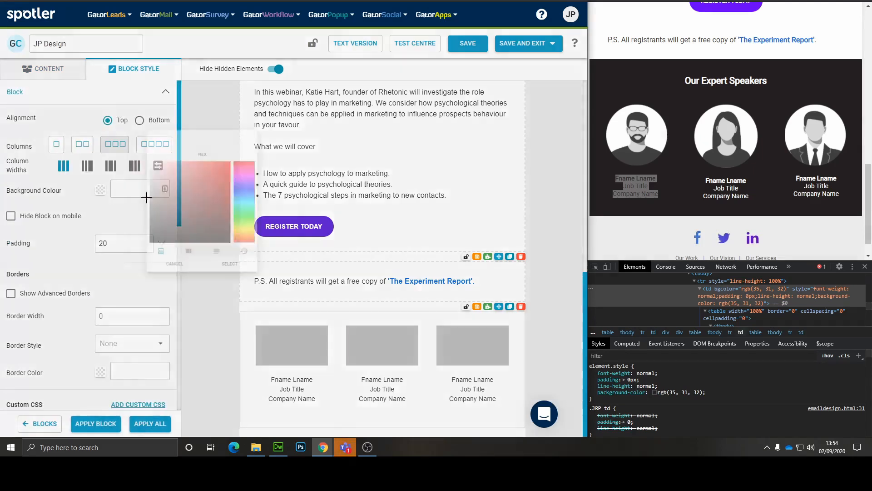
{"action": "left_click", "coordinate": [229, 253]}
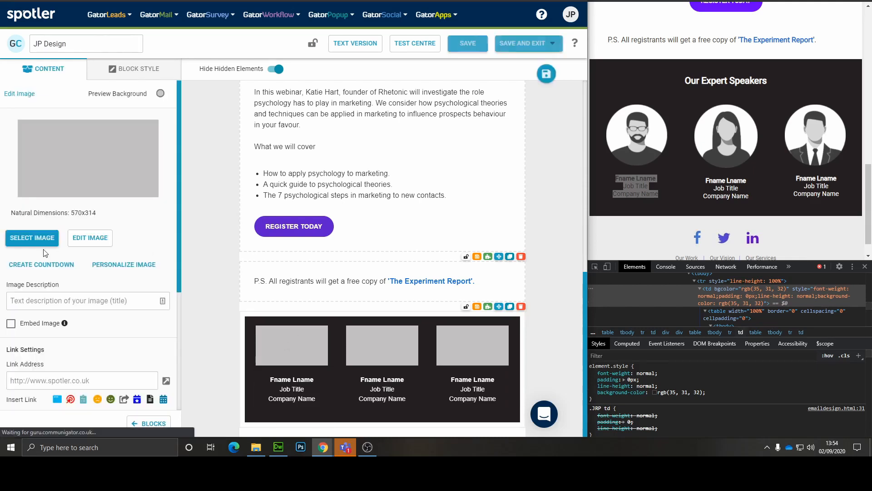
Step: Place the bearded man, woman and suited man portraits in the three columns
{"action": "left_click", "coordinate": [32, 238]}
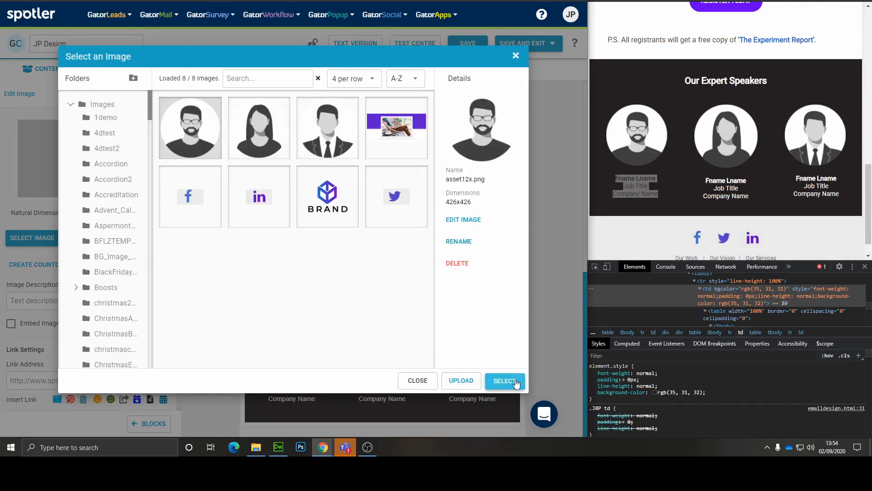
{"action": "left_click", "coordinate": [505, 381]}
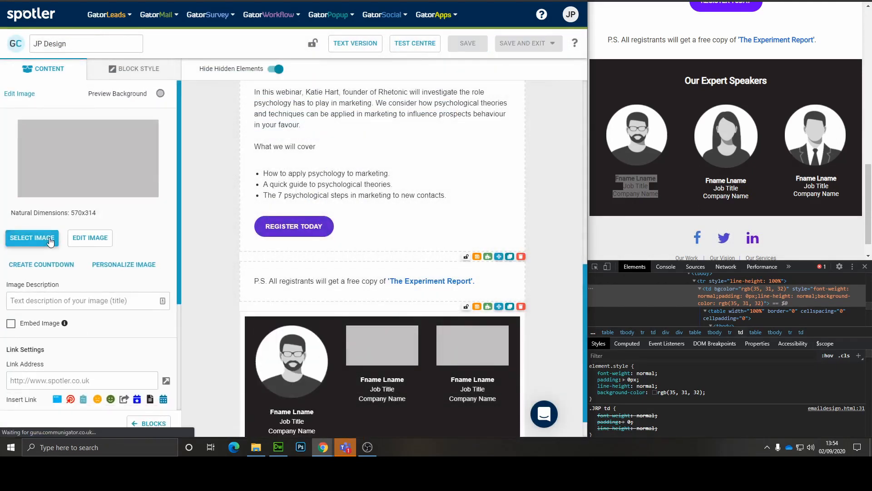
{"action": "left_click", "coordinate": [32, 238]}
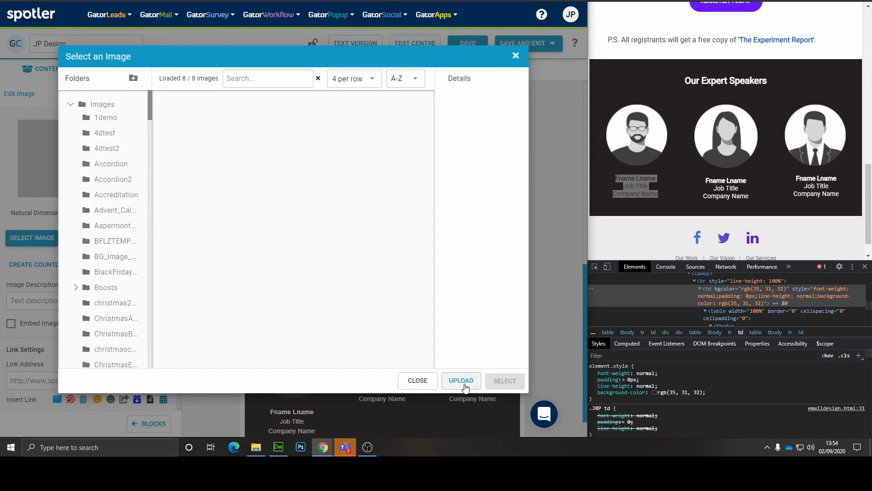
{"action": "left_click", "coordinate": [258, 128]}
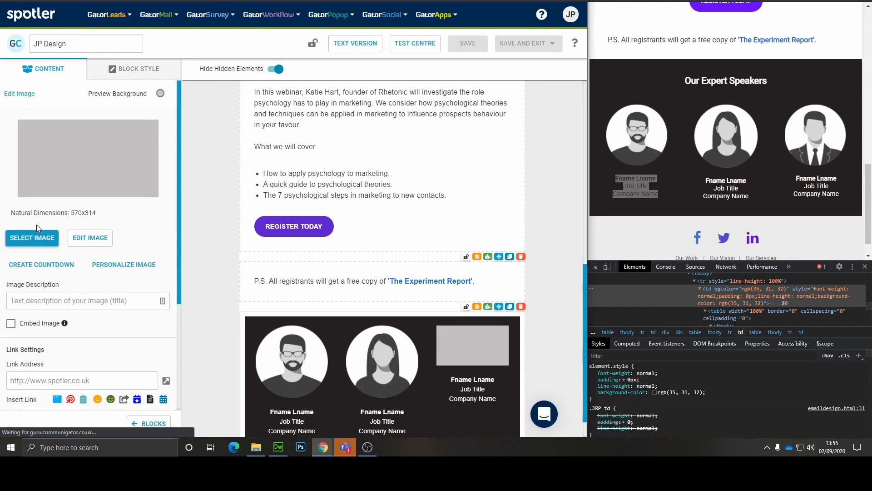
{"action": "left_click", "coordinate": [32, 238]}
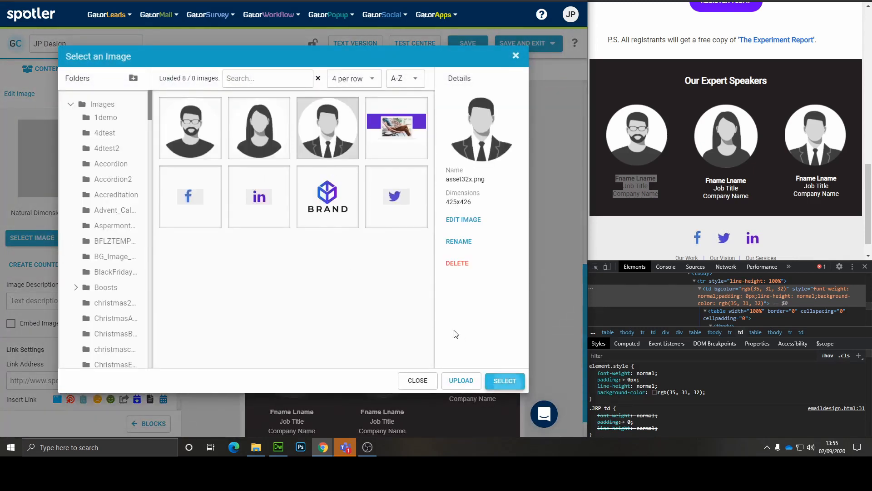
{"action": "left_click", "coordinate": [505, 381]}
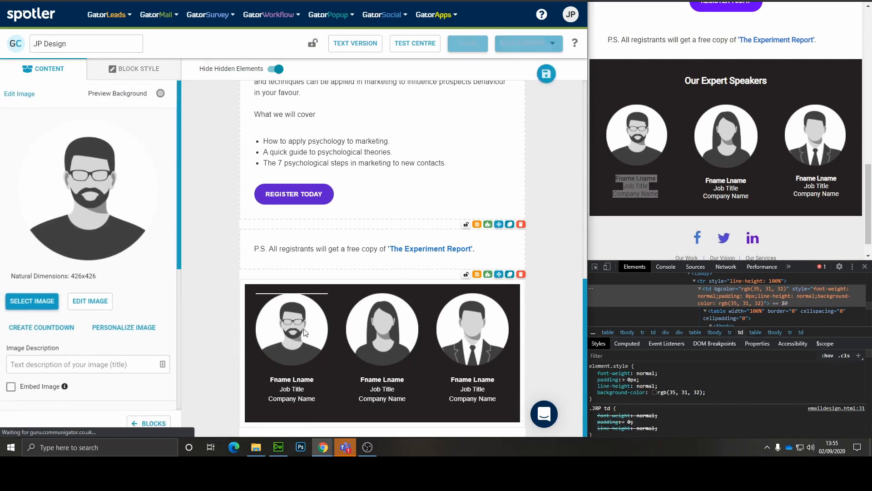
Step: Set the speaker block's left and right padding to 30
{"action": "left_click", "coordinate": [139, 69]}
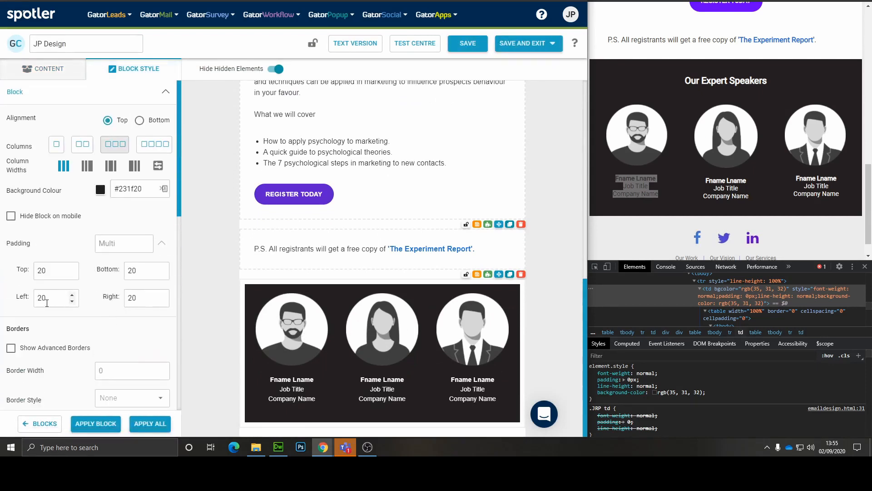
{"action": "type", "text": "30"}
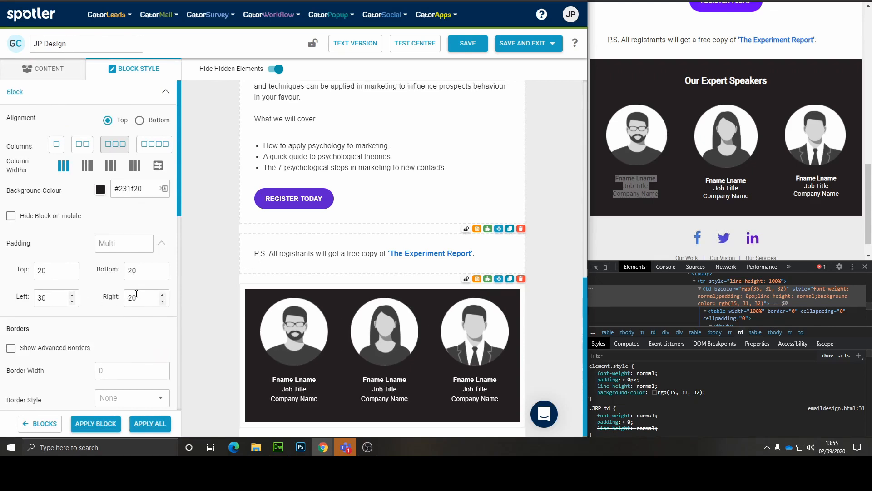
{"action": "type", "text": "30"}
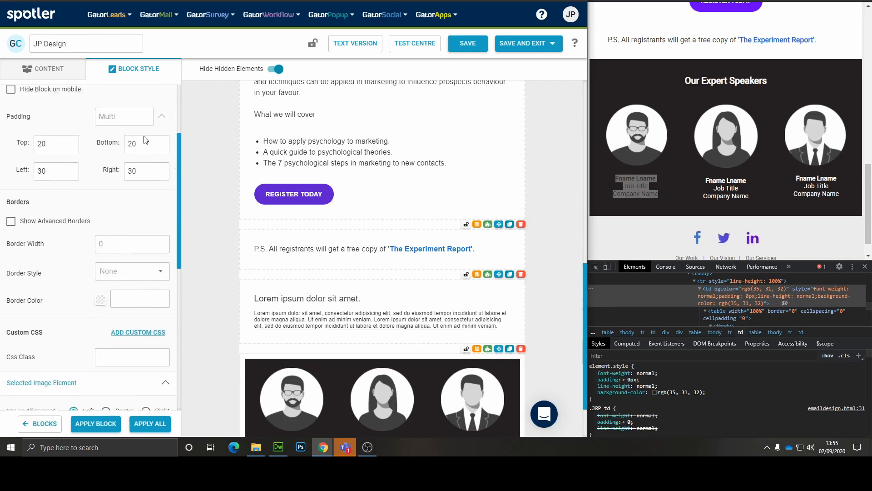
Step: Copy #231f20 from the speaker block and apply it as the heading block's background
{"action": "left_click", "coordinate": [100, 174]}
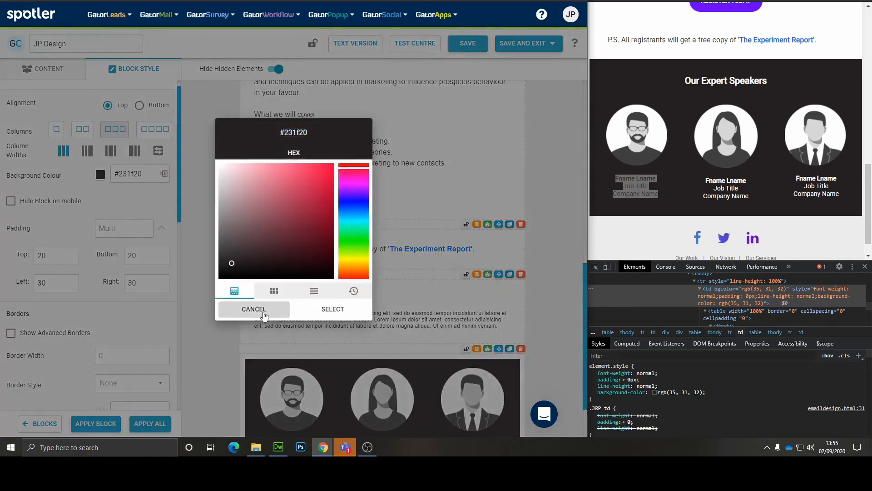
{"action": "left_click", "coordinate": [254, 309]}
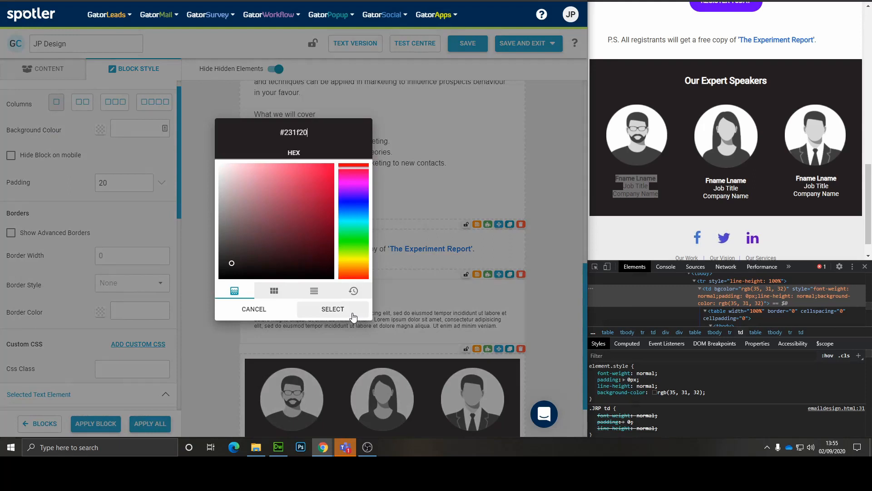
{"action": "left_click", "coordinate": [332, 309]}
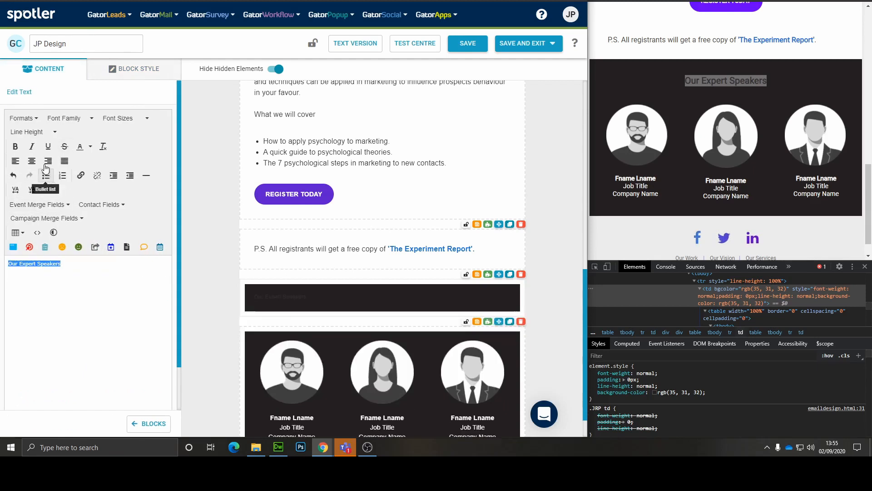
Step: Make the heading white #ffffff at 20px, then bold and centre it
{"action": "left_click", "coordinate": [139, 69]}
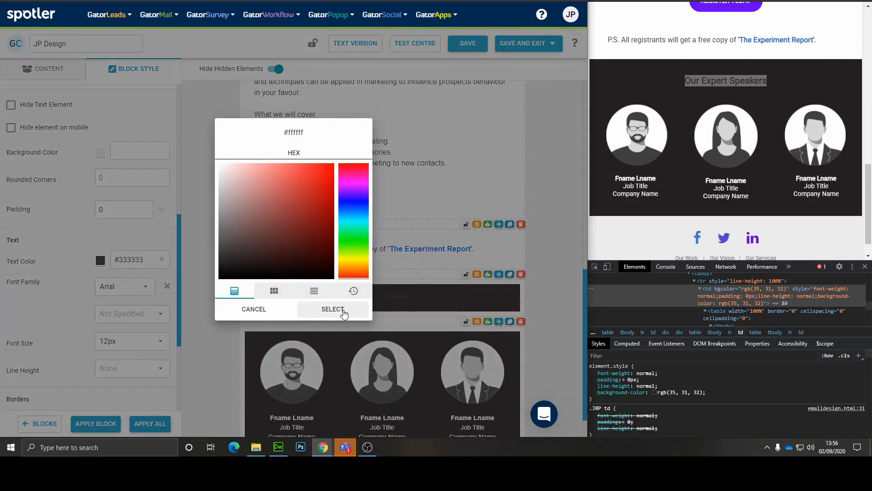
{"action": "left_click", "coordinate": [333, 309]}
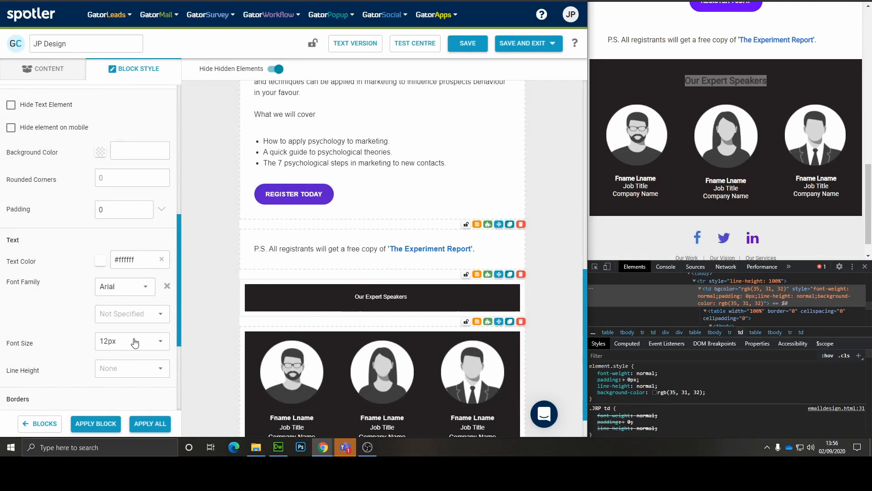
{"action": "left_click", "coordinate": [131, 341]}
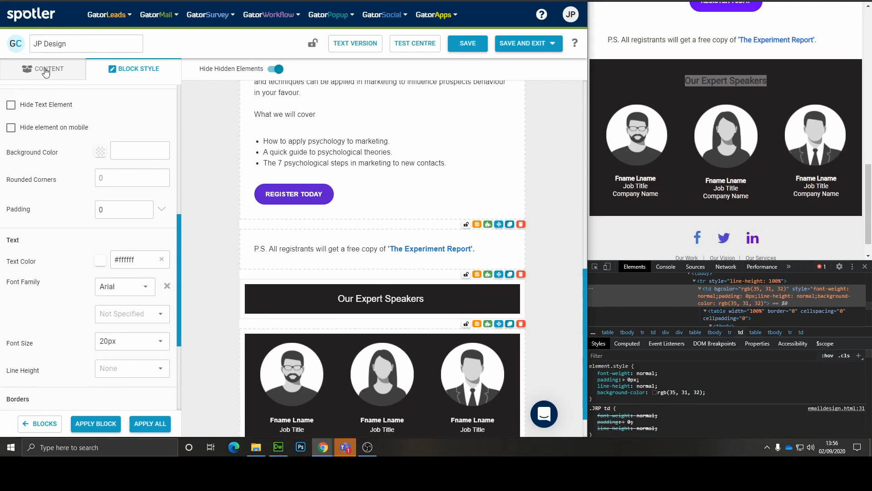
{"action": "left_click", "coordinate": [47, 69]}
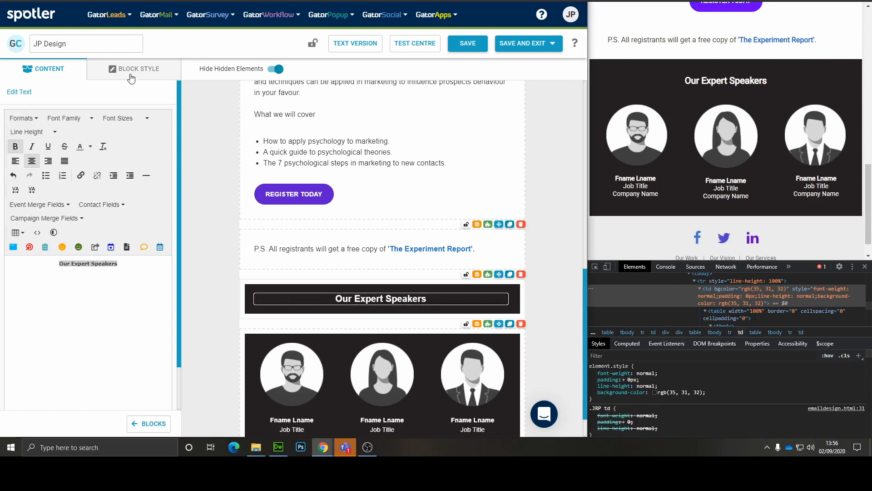
Step: Set the heading's padding to Multi with Top 35
{"action": "left_click", "coordinate": [134, 69]}
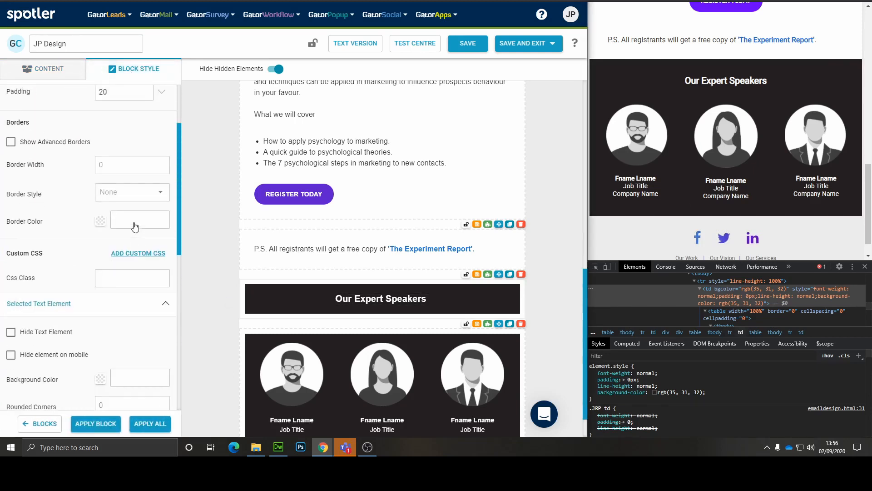
{"action": "left_click", "coordinate": [162, 93]}
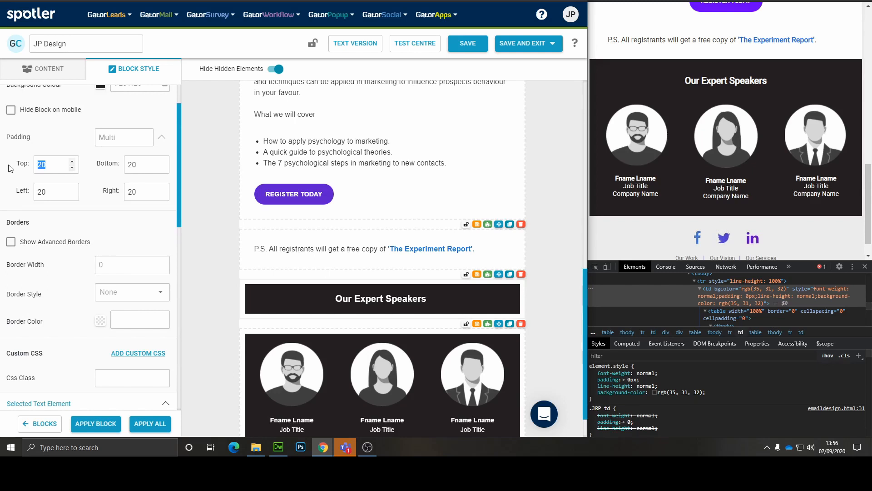
{"action": "type", "text": "35"}
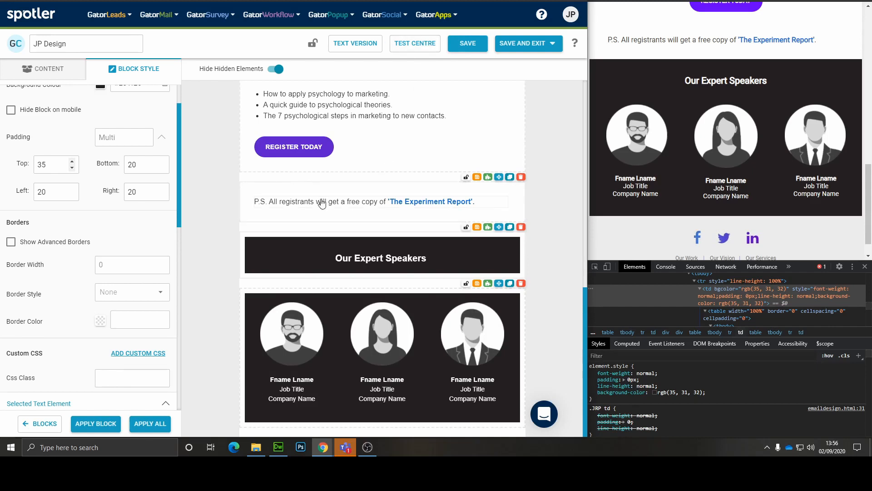
{"action": "left_click", "coordinate": [415, 43]}
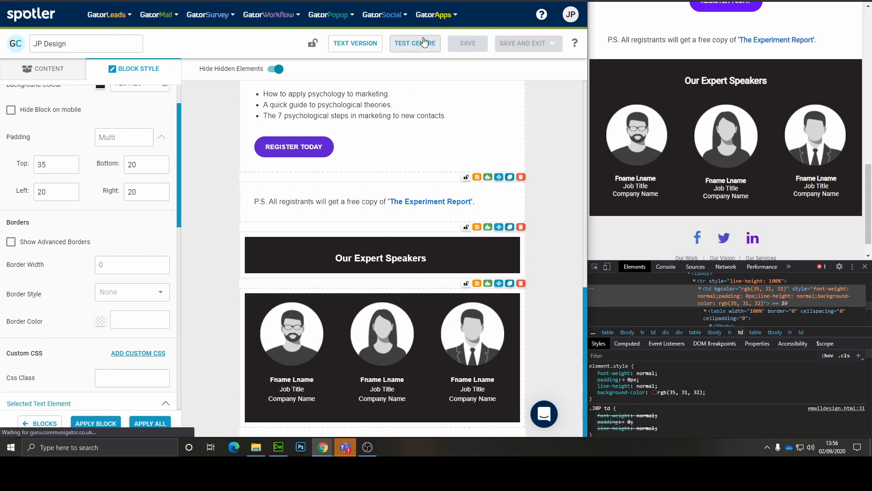
{"action": "left_click", "coordinate": [414, 43]}
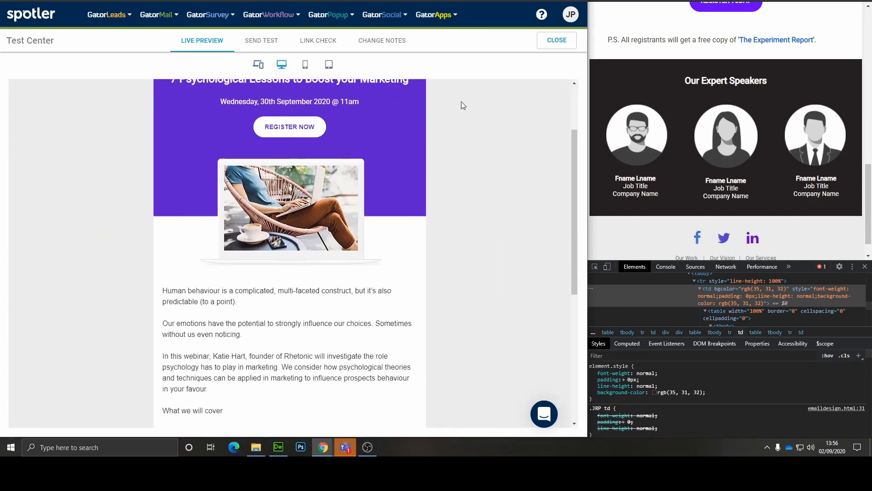
{"action": "scroll", "scroll_direction": "down", "scroll_amount": 3}
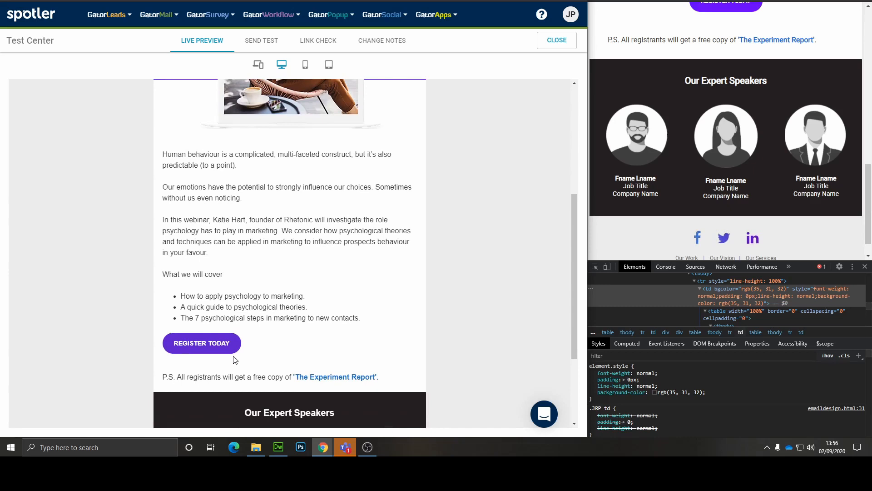
{"action": "mouse_move", "coordinate": [249, 350]}
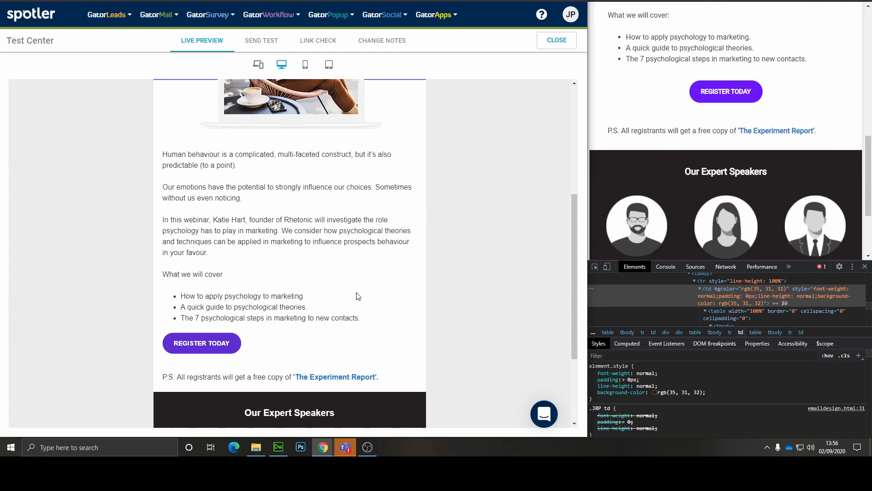
{"action": "scroll", "scroll_direction": "down", "scroll_amount": 3}
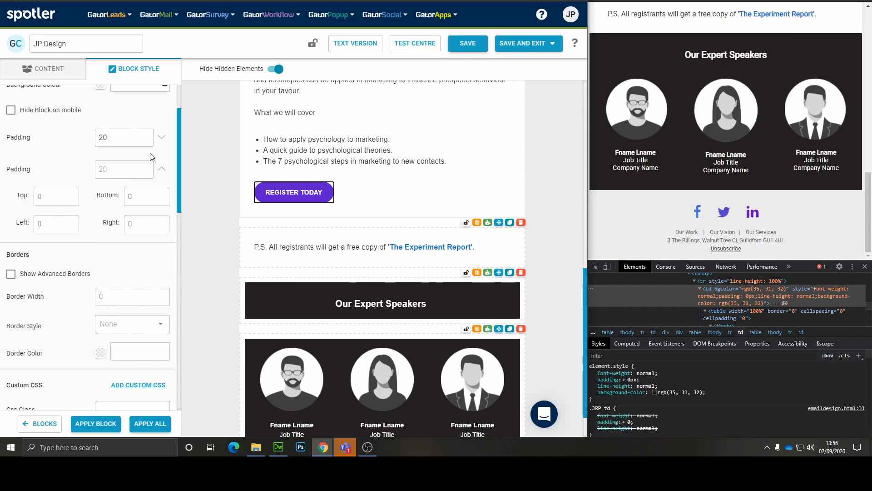
Step: Give the text element 30 bottom padding and centre the Register Today button
{"action": "left_click", "coordinate": [294, 193]}
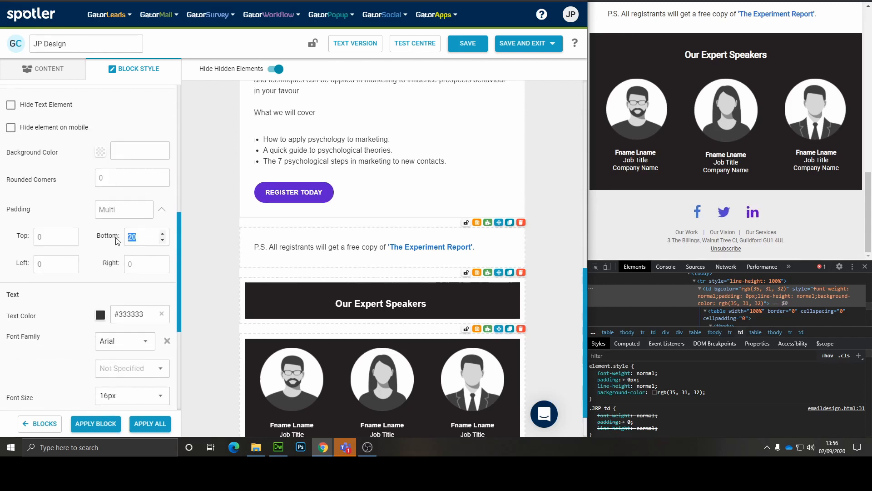
{"action": "type", "text": "30"}
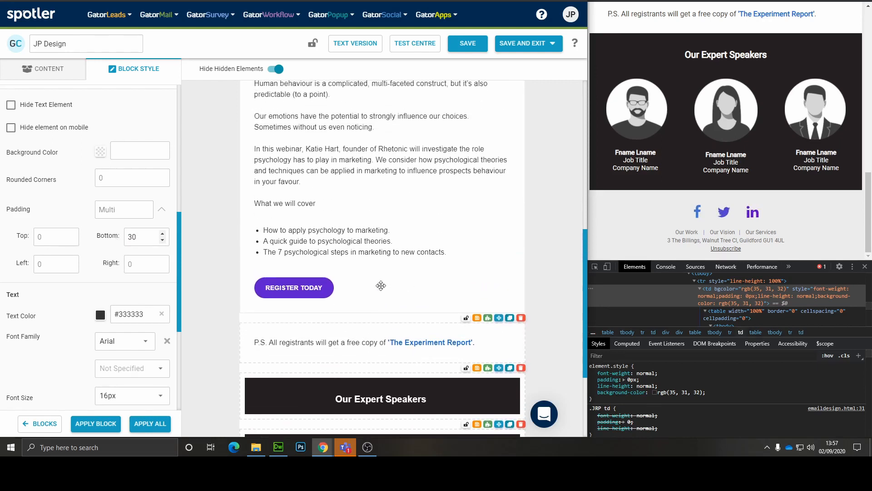
{"action": "left_click", "coordinate": [293, 287]}
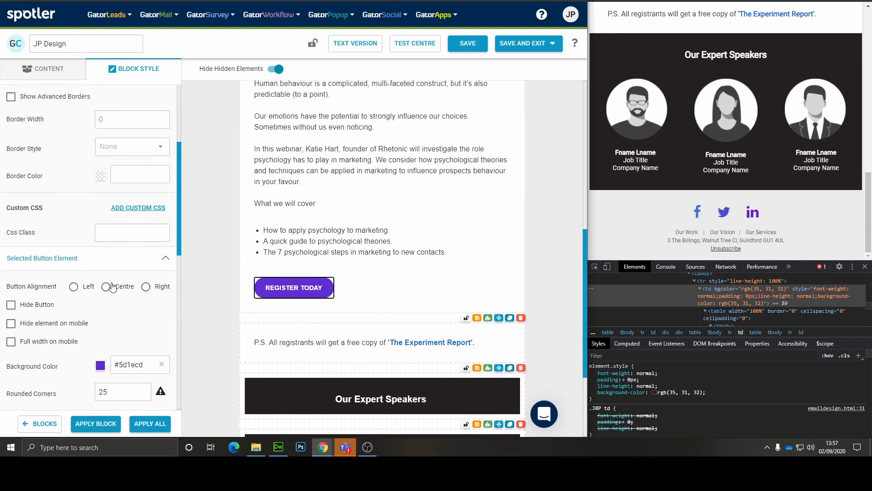
{"action": "left_click", "coordinate": [106, 286]}
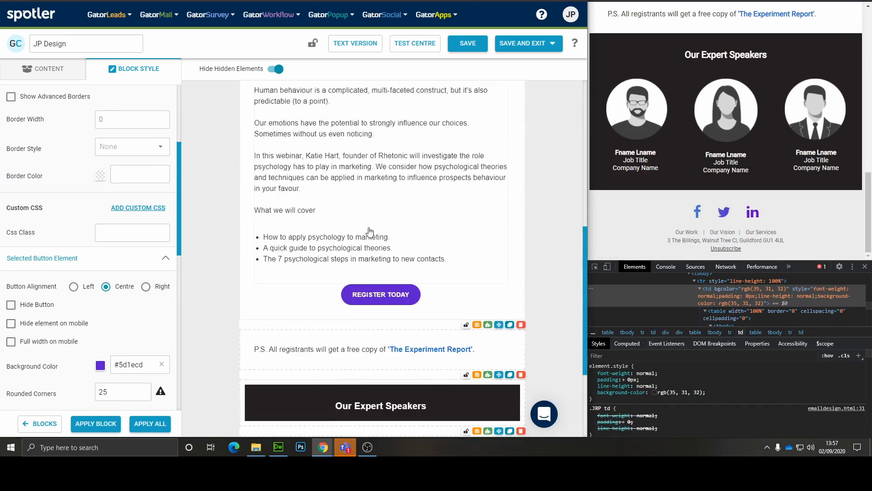
{"action": "scroll", "scroll_direction": "down", "scroll_amount": 3}
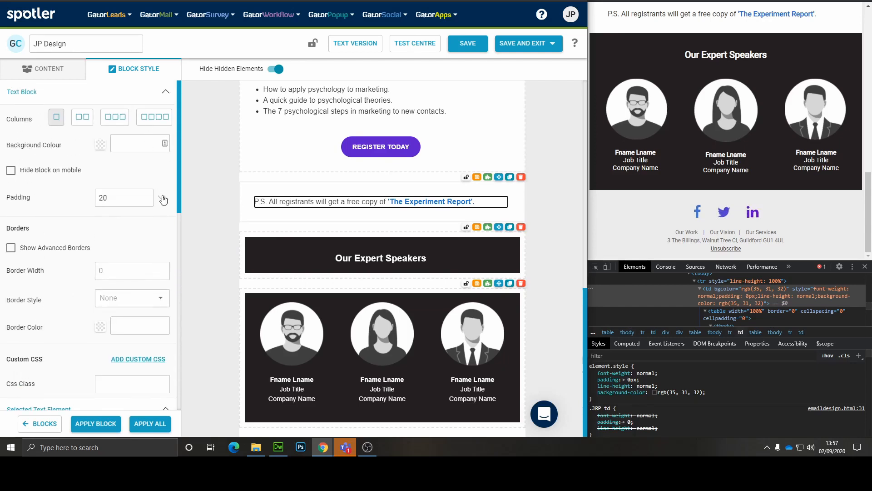
{"action": "left_click", "coordinate": [161, 198]}
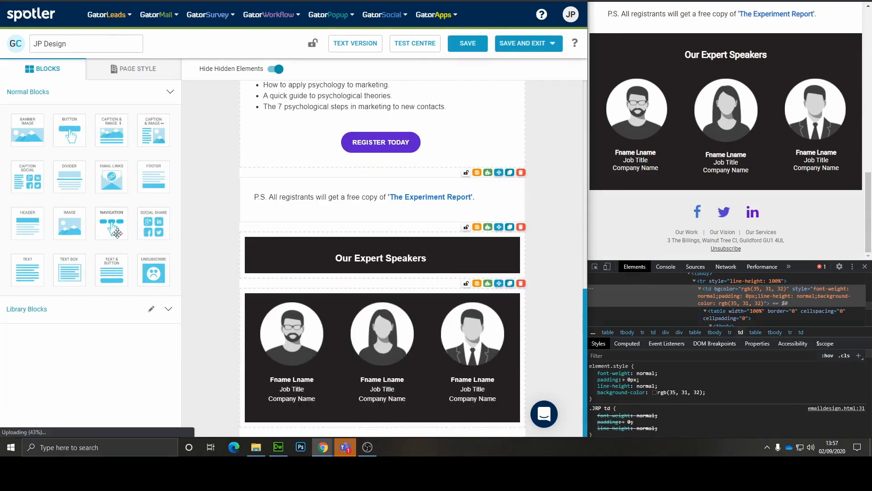
Step: Place a Social Share block under the speakers and add Facebook with its icon image
{"action": "left_click", "coordinate": [468, 43]}
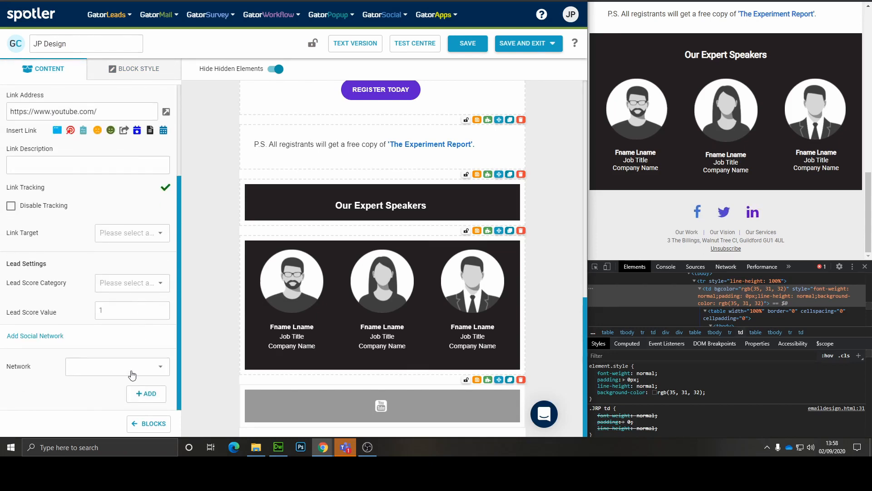
{"action": "left_click", "coordinate": [117, 367]}
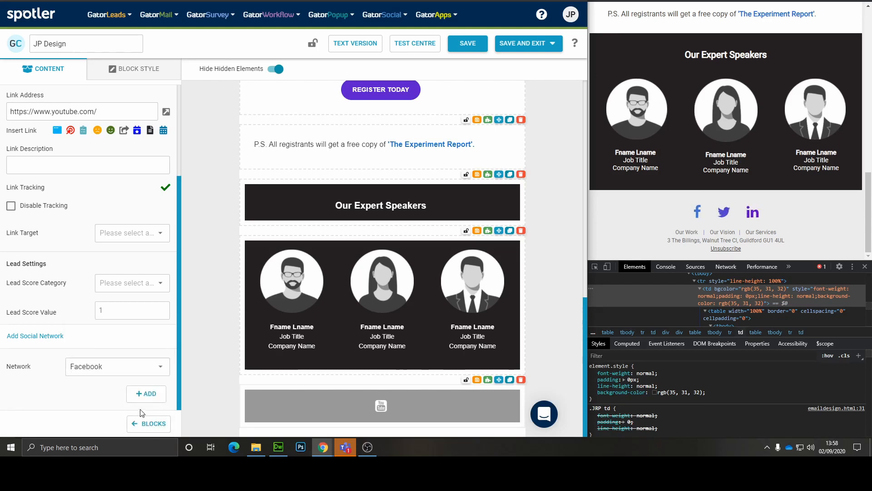
{"action": "left_click", "coordinate": [145, 393]}
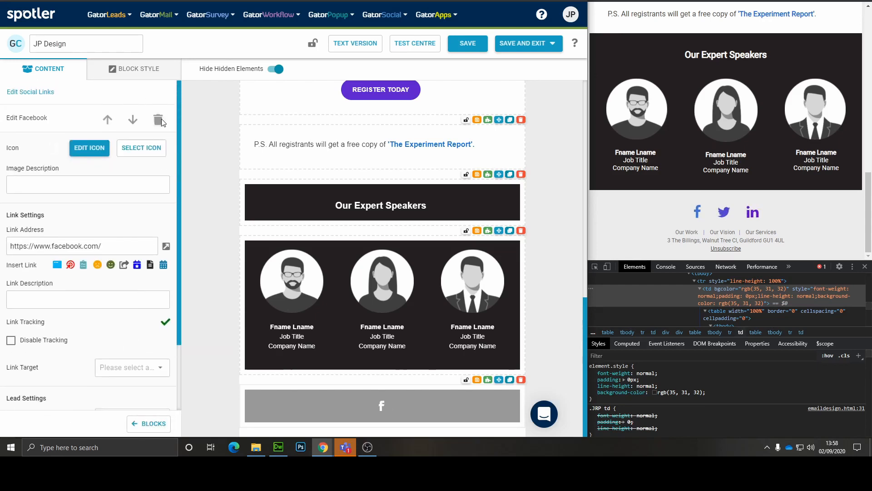
{"action": "left_click", "coordinate": [141, 147]}
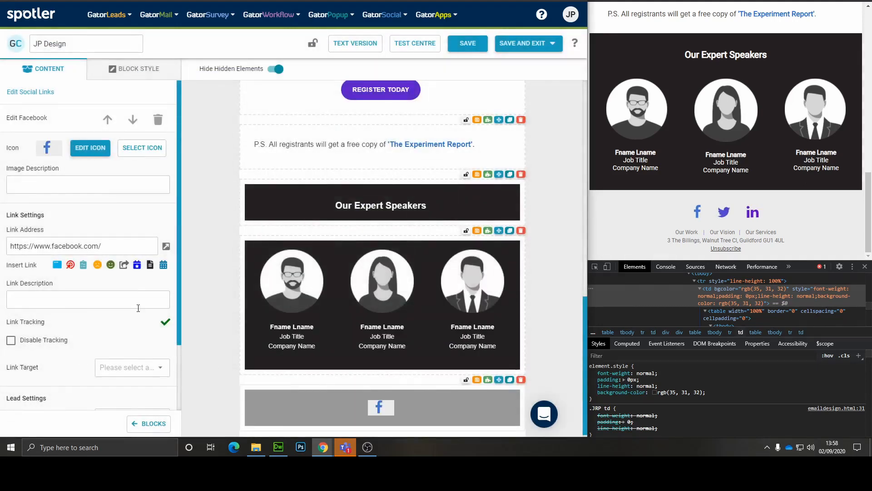
{"action": "scroll", "scroll_direction": "down", "scroll_amount": 3}
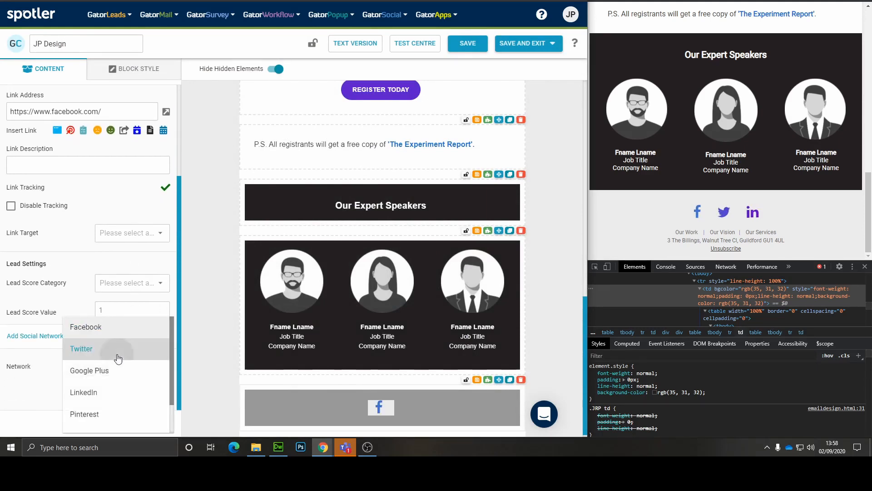
Step: Add Twitter and LinkedIn networks, each with its matching icon image
{"action": "left_click", "coordinate": [81, 349]}
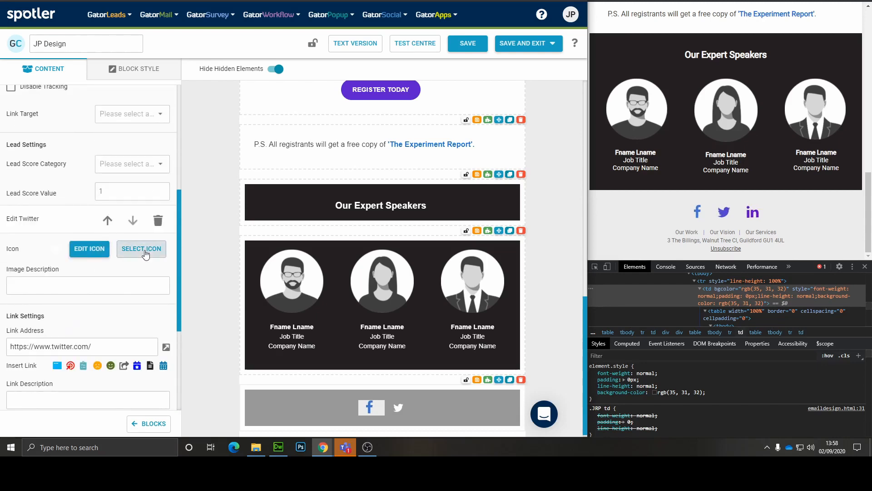
{"action": "left_click", "coordinate": [141, 248]}
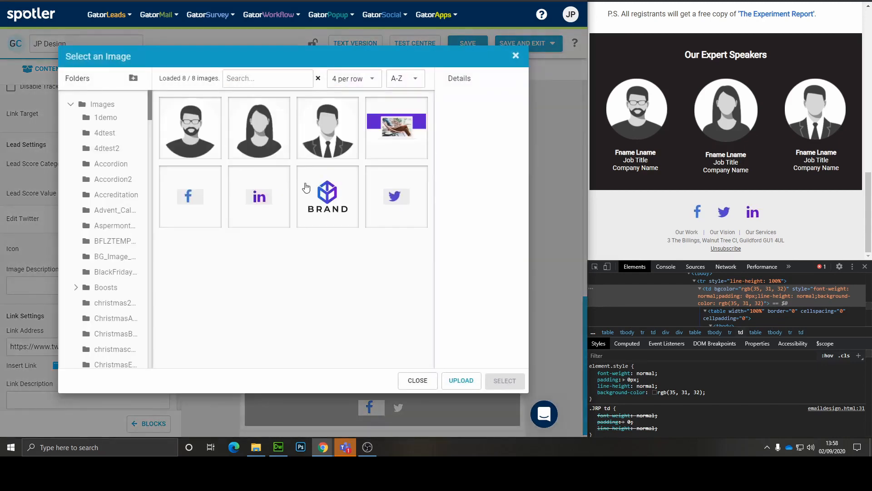
{"action": "left_click", "coordinate": [417, 380]}
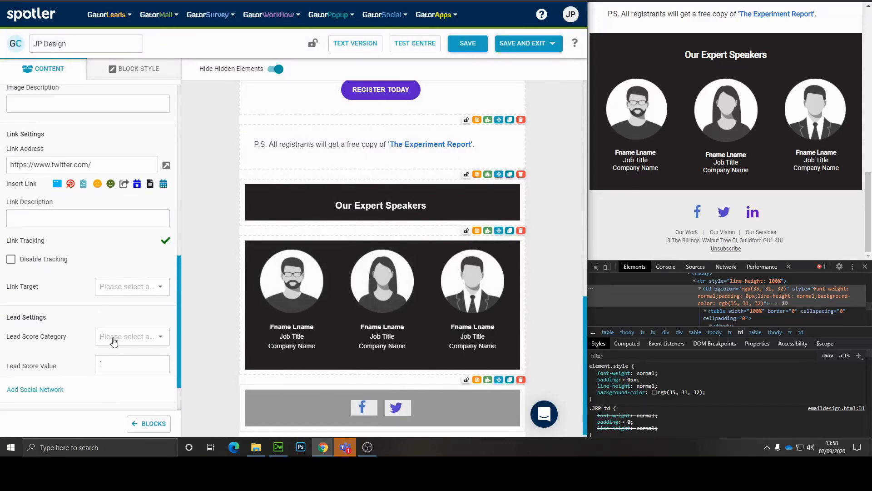
{"action": "left_click", "coordinate": [34, 388]}
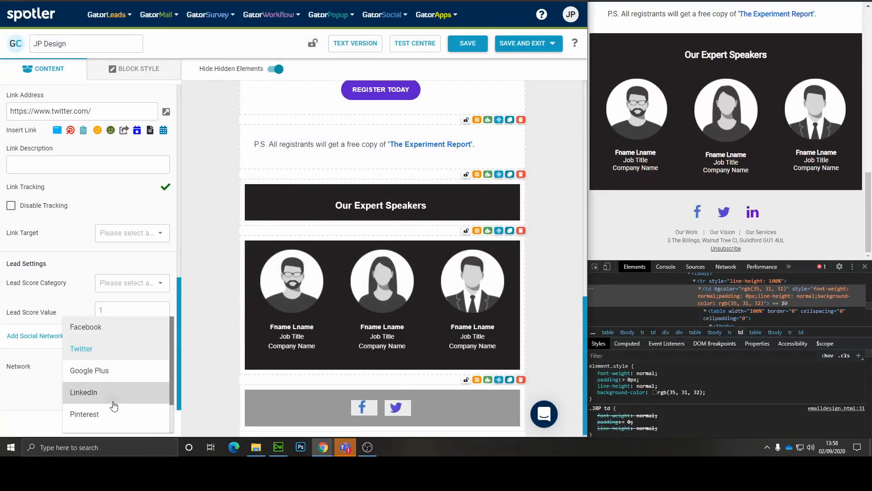
{"action": "left_click", "coordinate": [83, 392]}
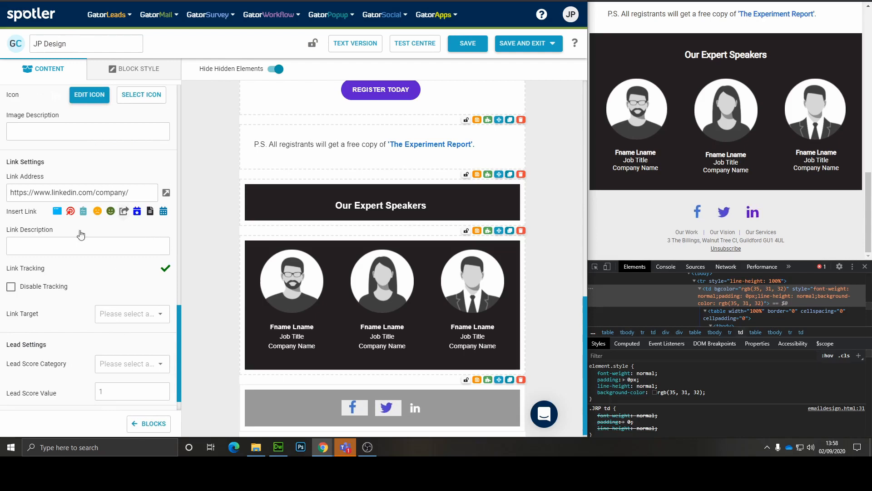
{"action": "left_click", "coordinate": [57, 211]}
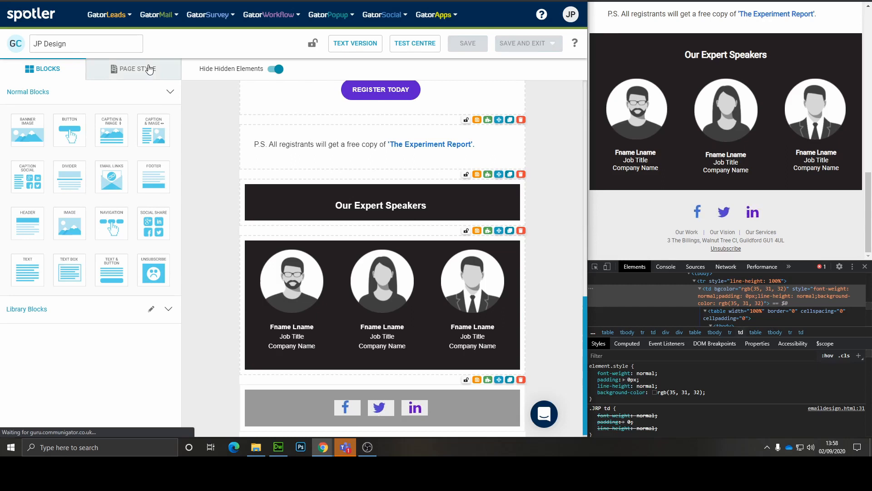
Step: Give the social icons row a light grey background with plain purple icons via Page Style
{"action": "left_click", "coordinate": [138, 70]}
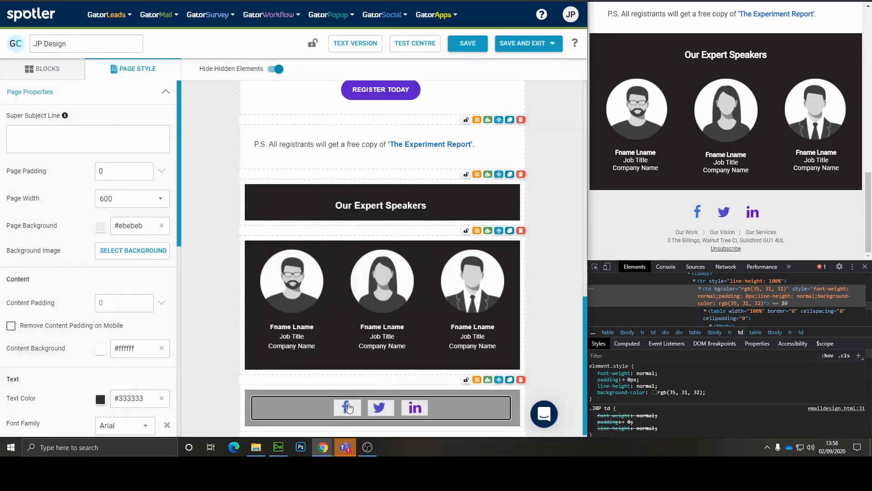
{"action": "left_click", "coordinate": [347, 407]}
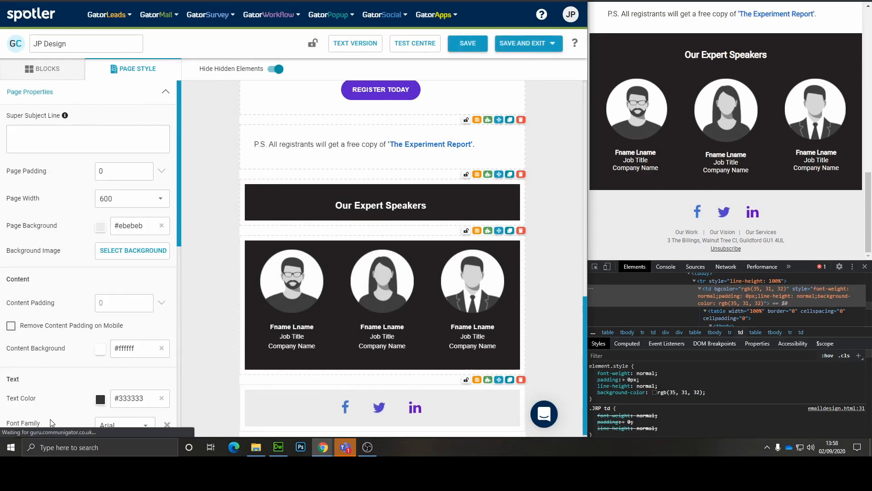
{"action": "left_click", "coordinate": [42, 69]}
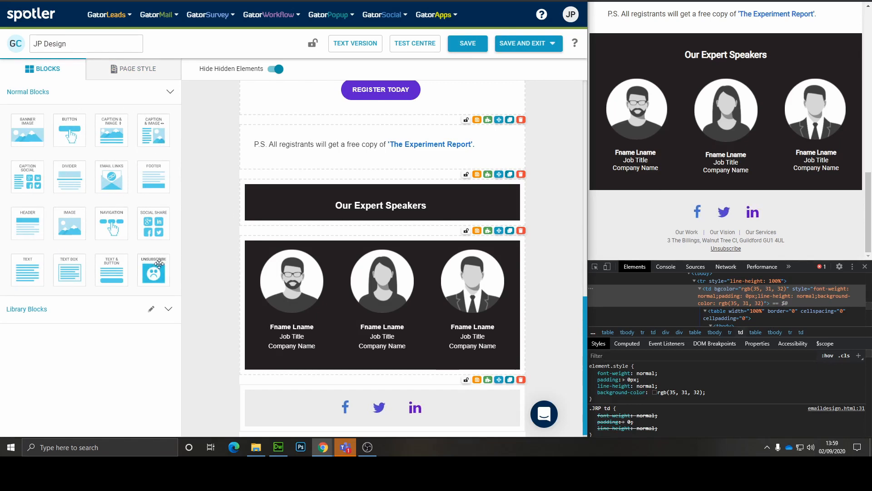
Step: Add the Unsubscribe footer with site links and address text, and set its top padding to 0
{"action": "scroll", "scroll_direction": "down", "scroll_amount": 3}
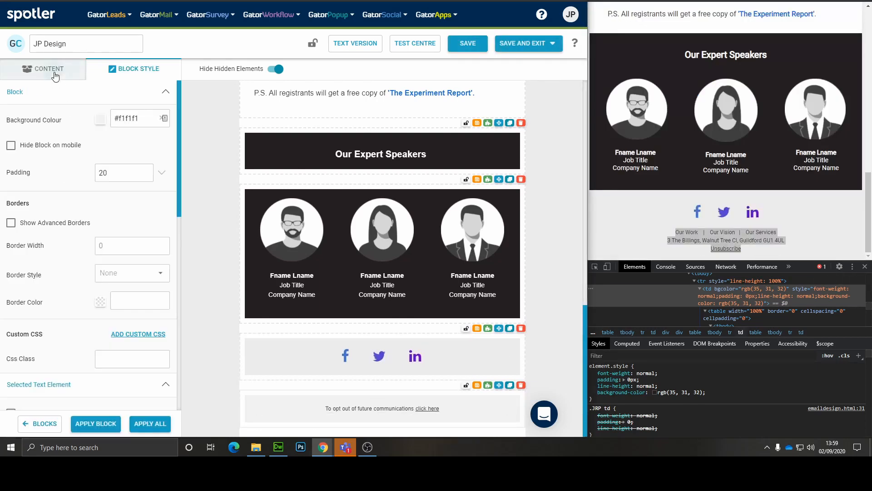
{"action": "left_click", "coordinate": [48, 69]}
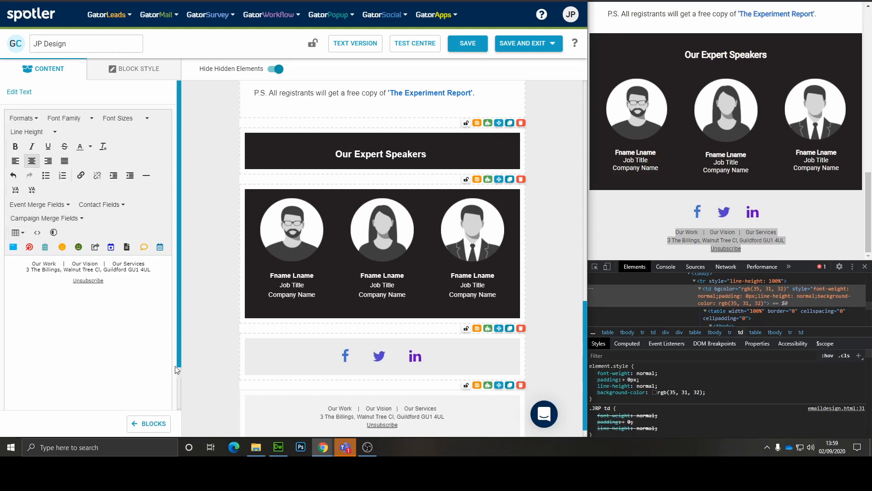
{"action": "mouse_move", "coordinate": [421, 326]}
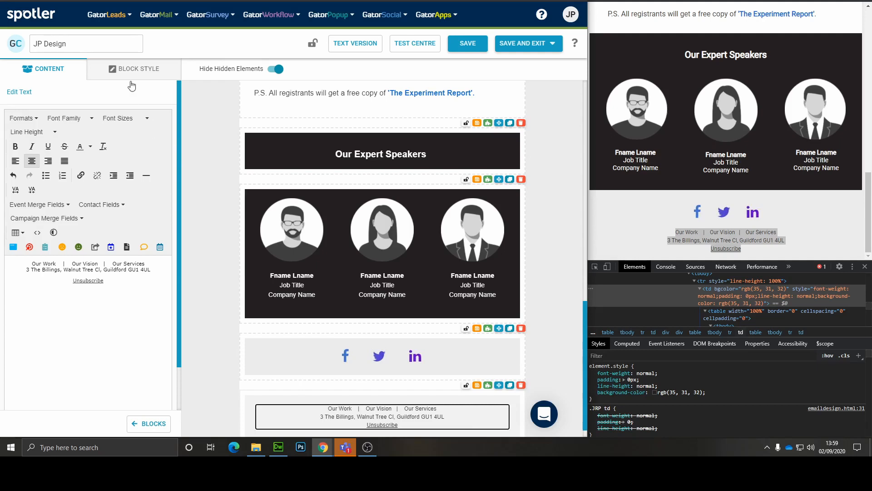
{"action": "left_click", "coordinate": [138, 69]}
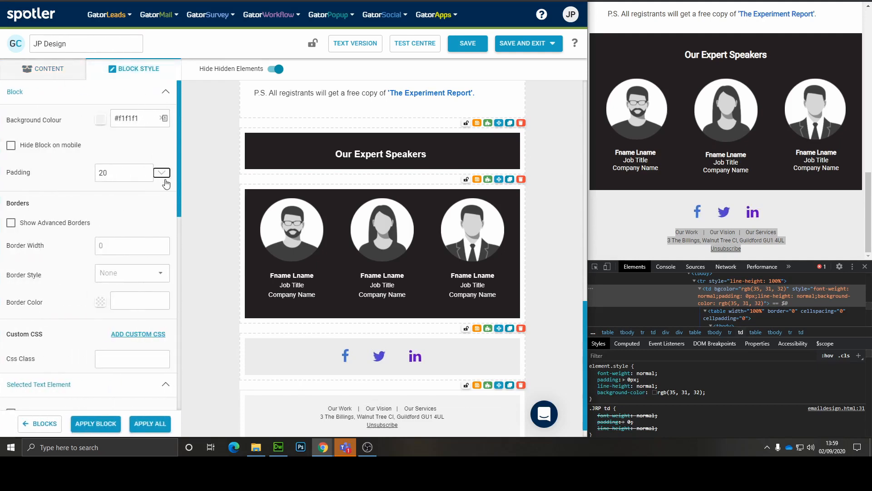
{"action": "left_click", "coordinate": [162, 173]}
{"action": "type", "text": "0"}
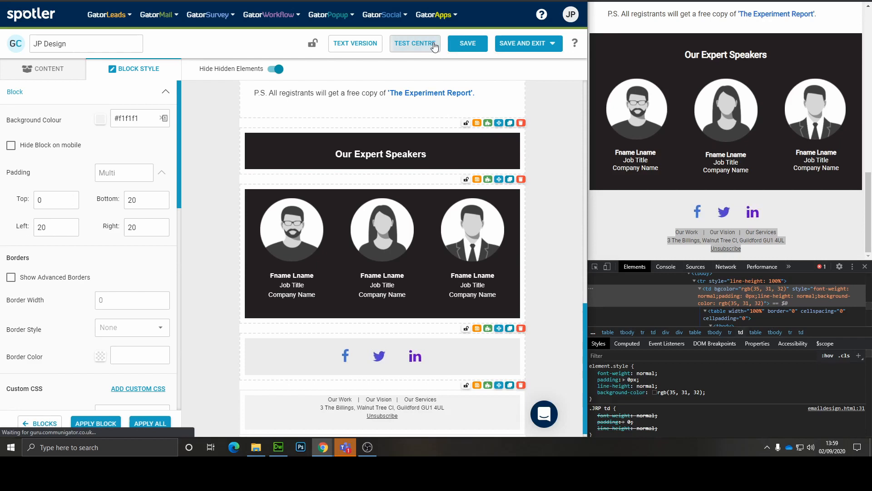
{"action": "left_click", "coordinate": [415, 43]}
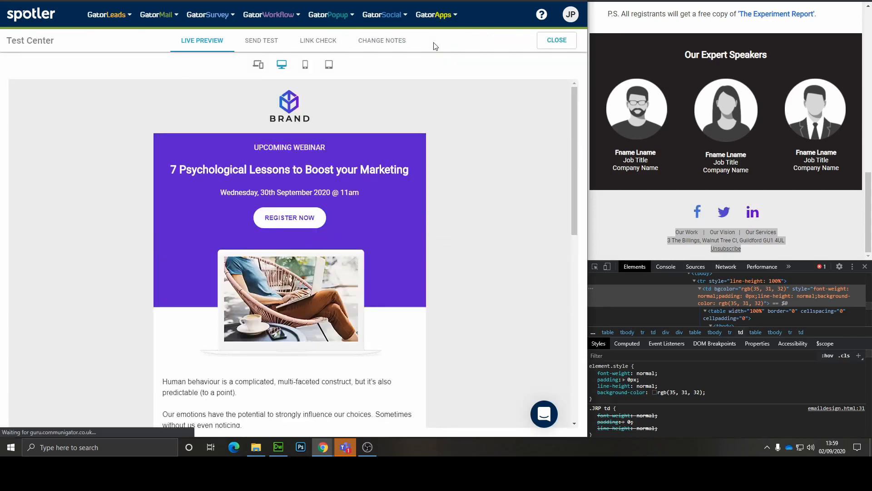
{"action": "scroll", "scroll_direction": "down", "scroll_amount": 3}
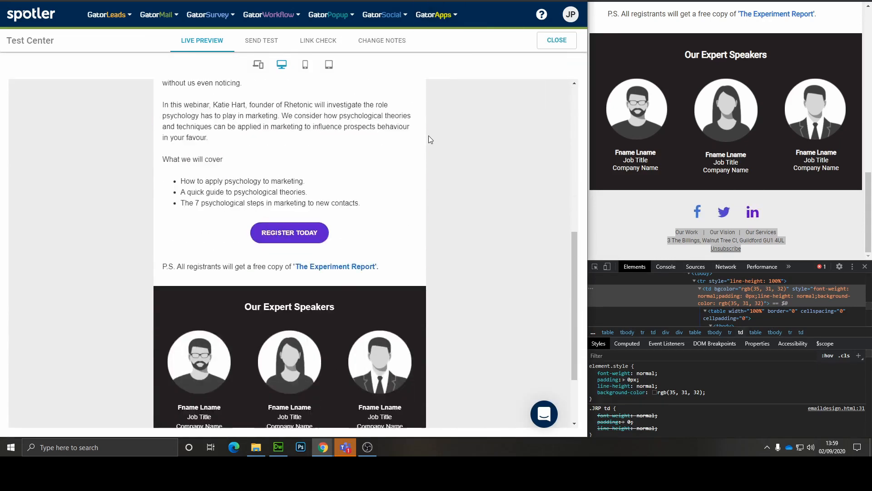
{"action": "scroll", "scroll_direction": "down", "scroll_amount": 3}
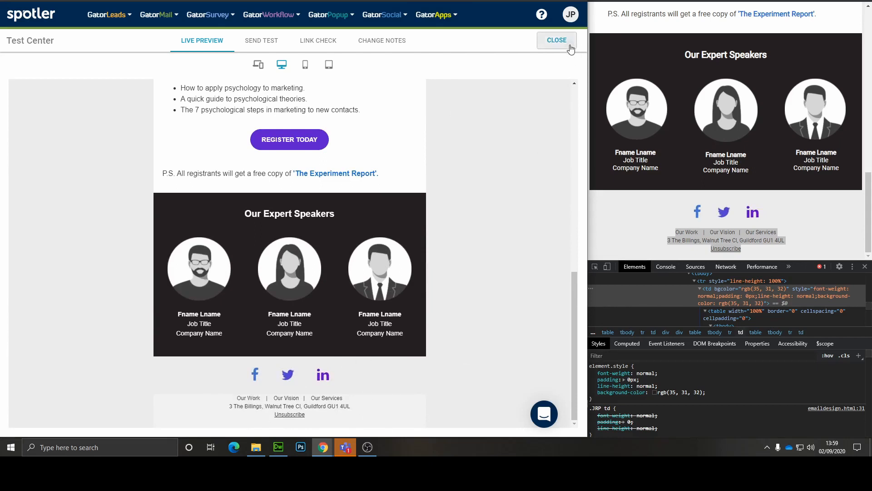
{"action": "left_click", "coordinate": [556, 40]}
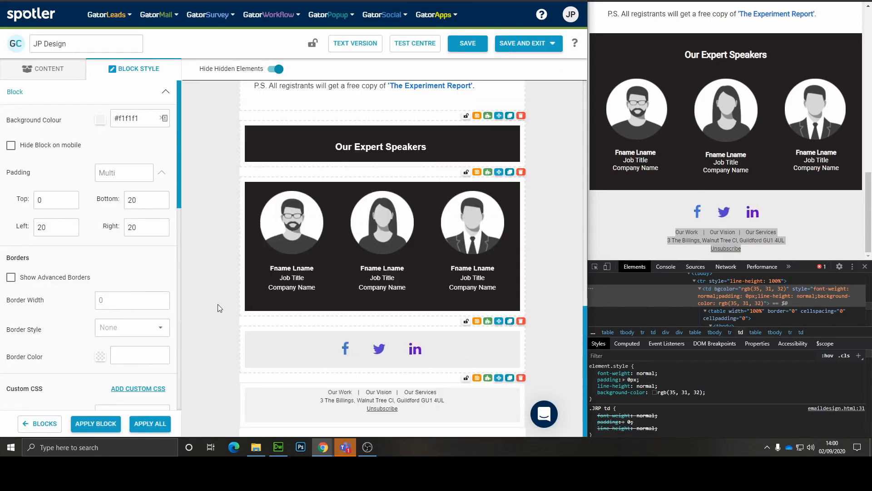
{"action": "mouse_move", "coordinate": [345, 351]}
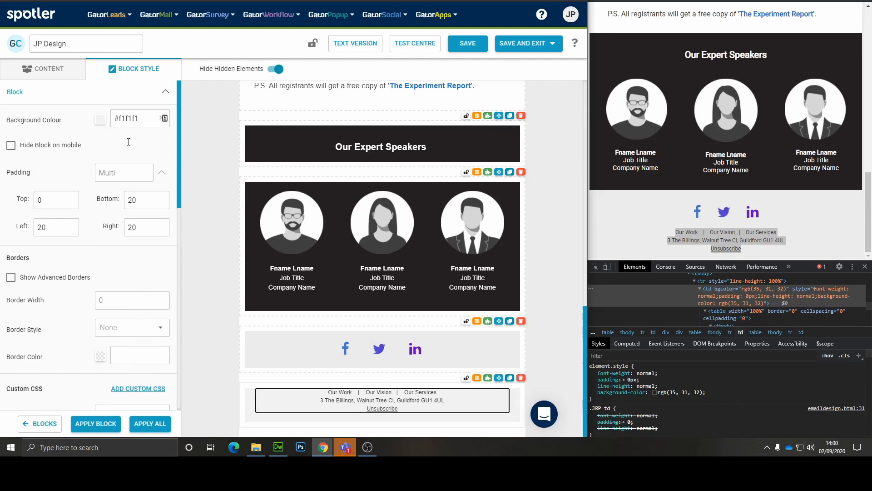
Step: Set the footer background colour to #ebebeb to match the page background
{"action": "left_click", "coordinate": [100, 118]}
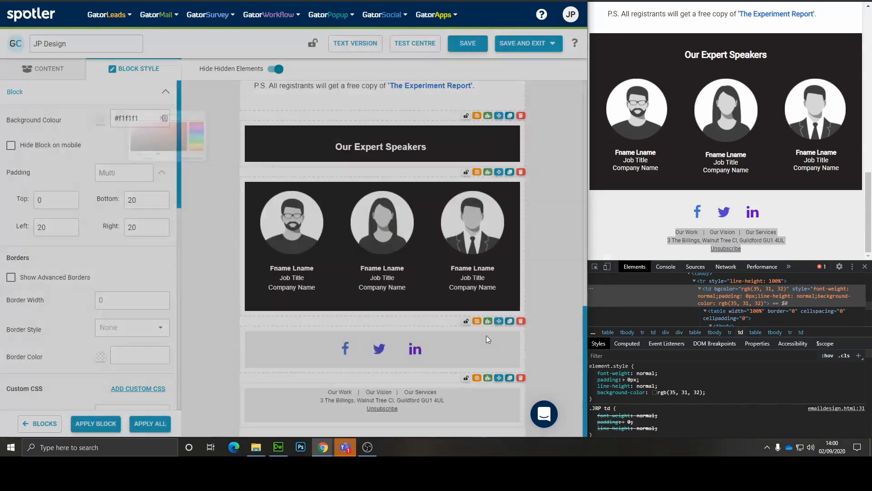
{"action": "left_click", "coordinate": [415, 43]}
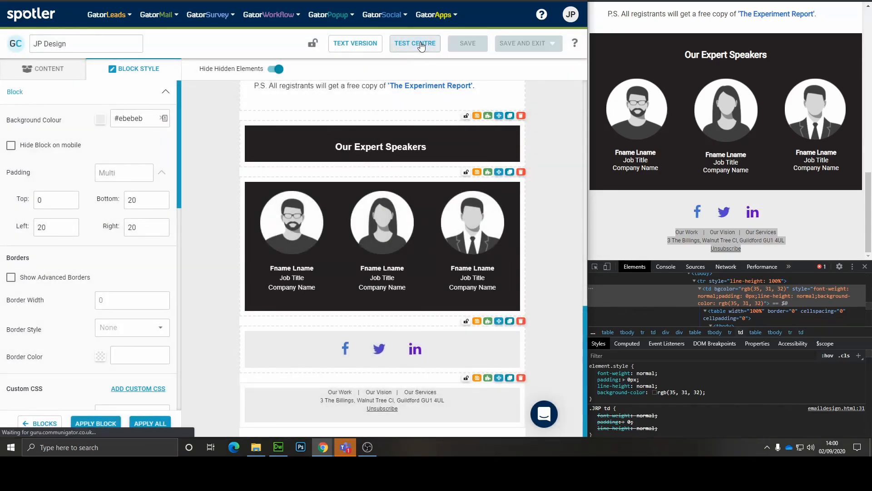
Step: Scroll through the Test Centre live preview of the finished email
{"action": "left_click", "coordinate": [415, 42]}
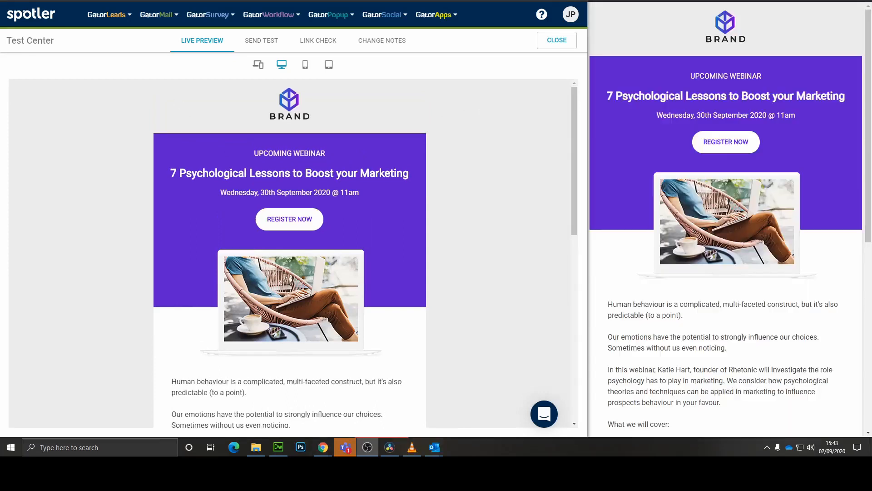
{"action": "scroll", "scroll_direction": "down", "scroll_amount": 3}
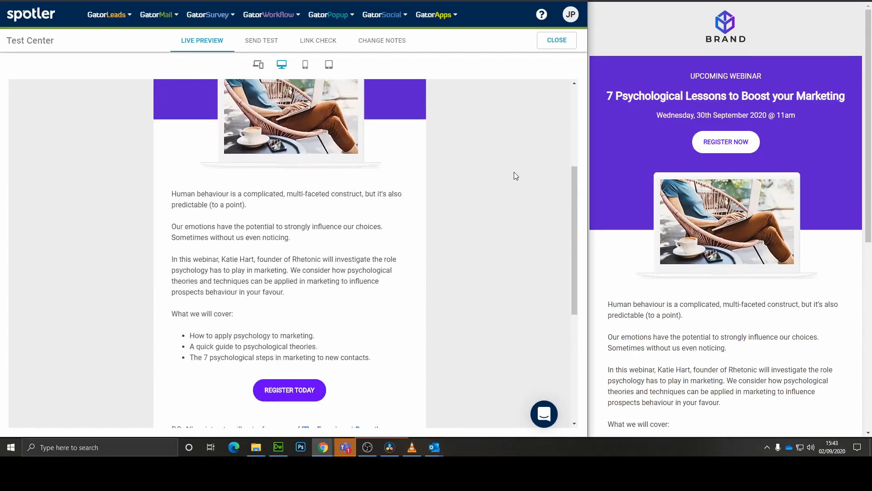
{"action": "scroll", "scroll_direction": "down", "scroll_amount": 3}
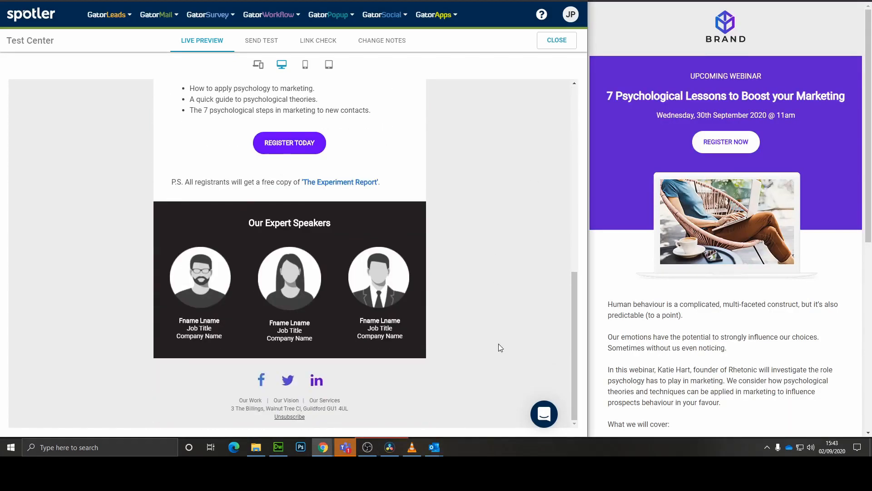